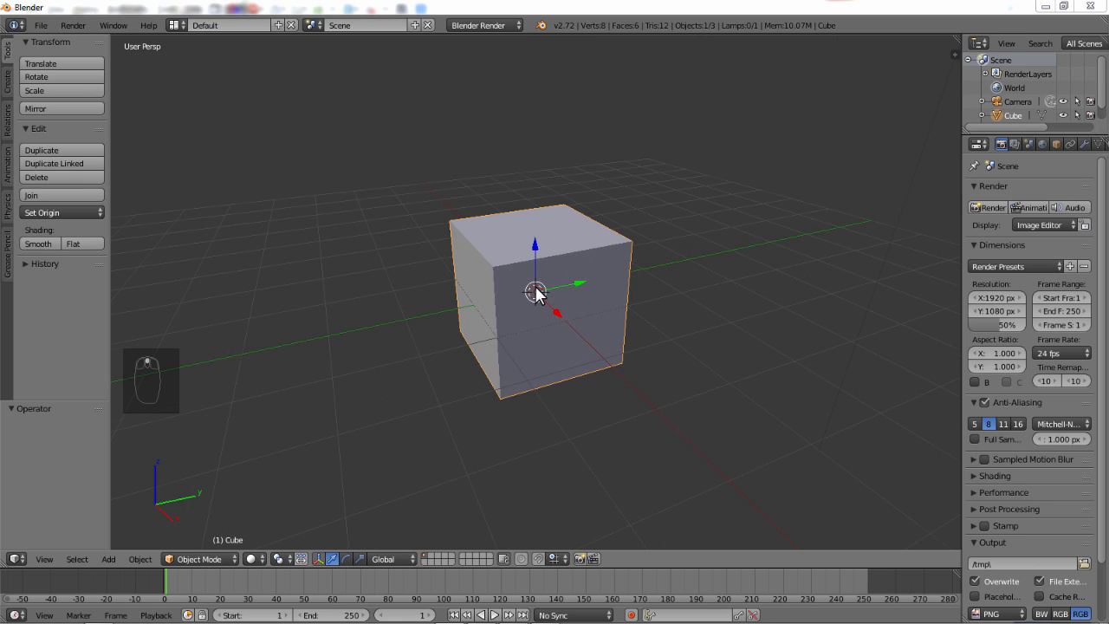
mouse_move(547, 208)
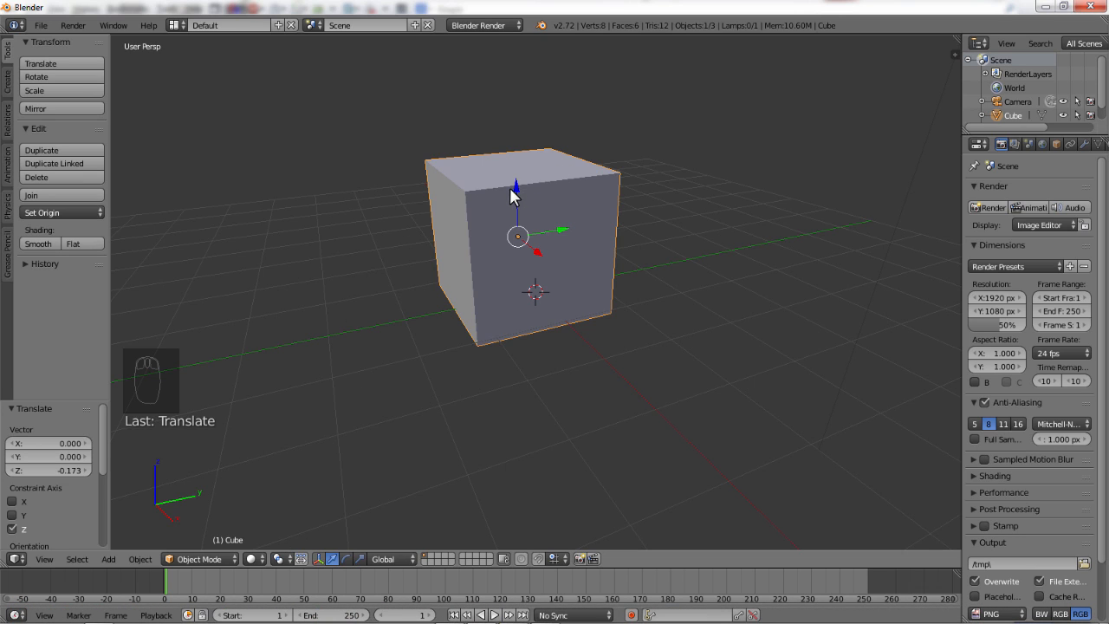
mouse_move(526, 201)
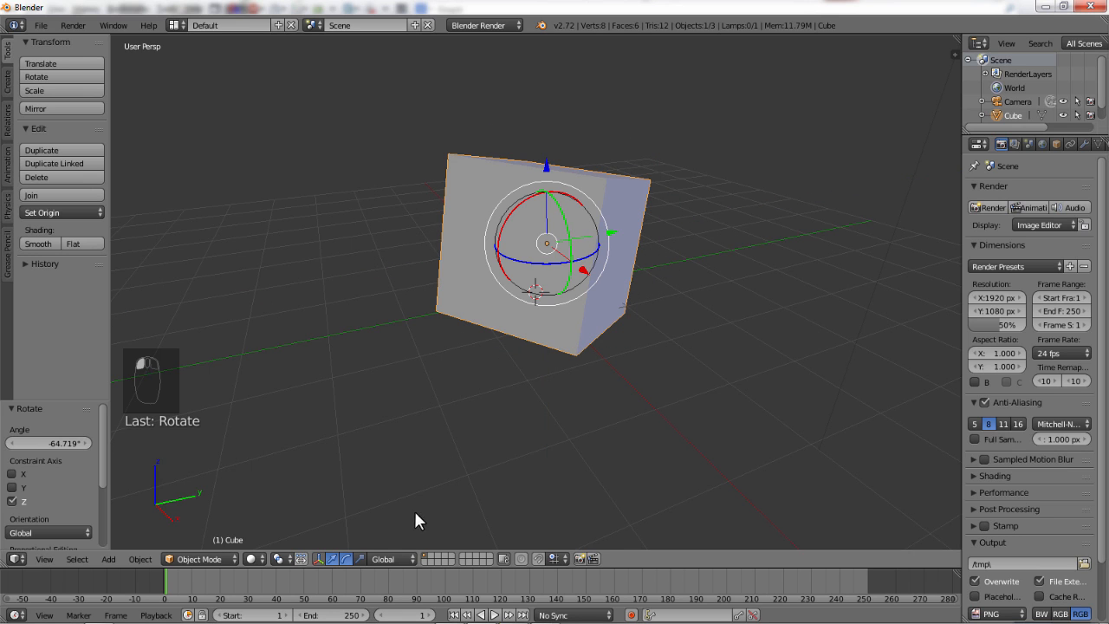
Step: Move, rotate about 64 degrees and stretch the default cube so it sits tilted above the grid
key(shift)
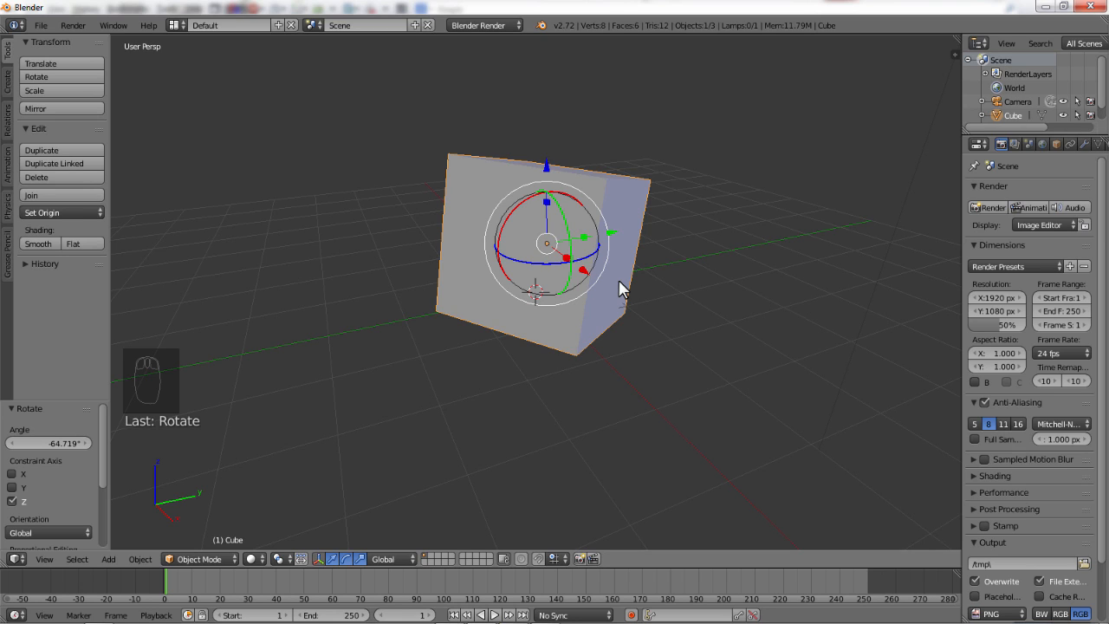
mouse_move(568, 263)
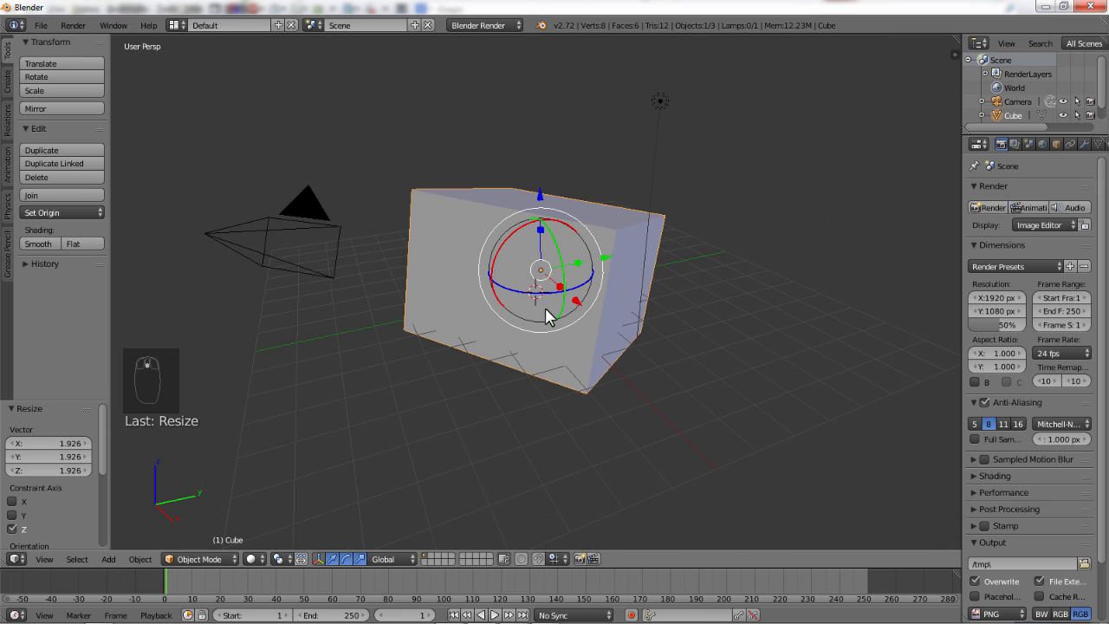
Step: Delete the cube and add a mesh circle at the scene origin as the cup's base
key(x)
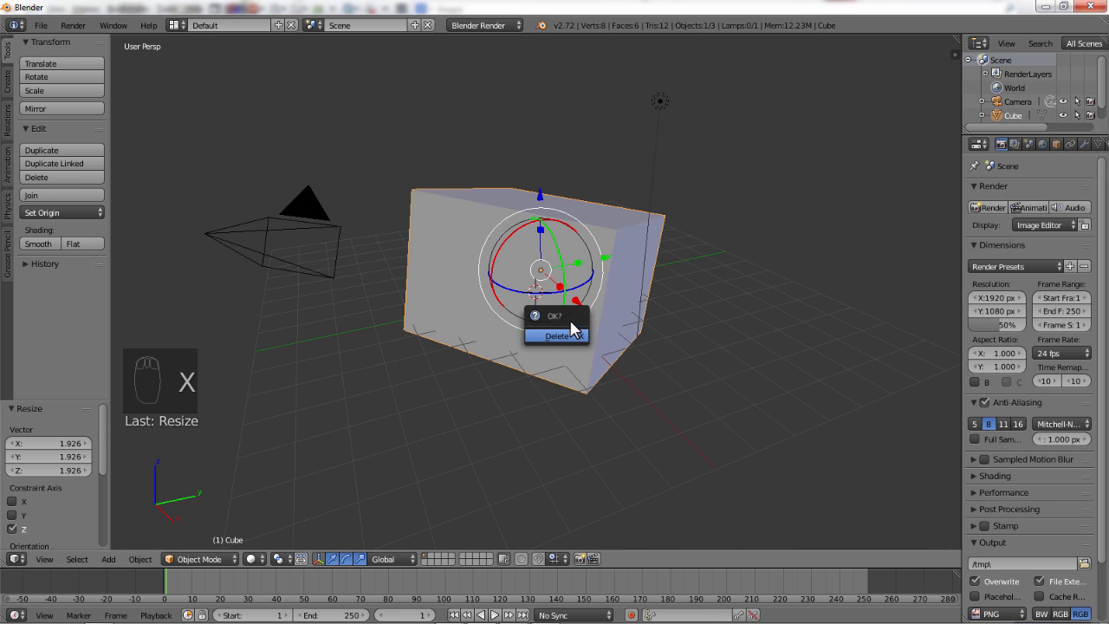
click(554, 336)
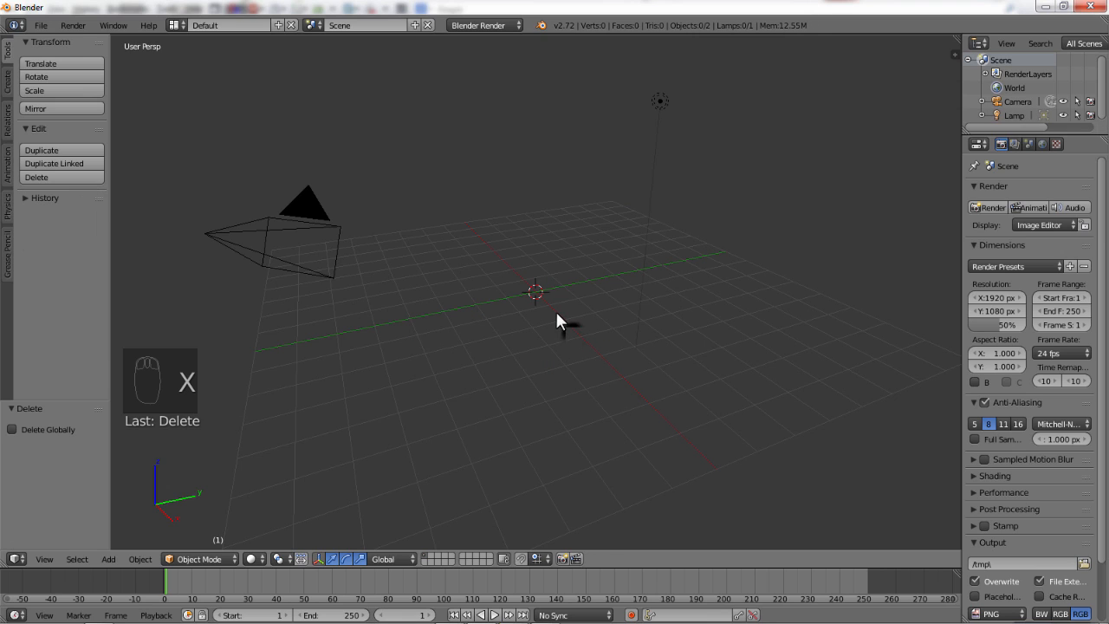
mouse_move(544, 298)
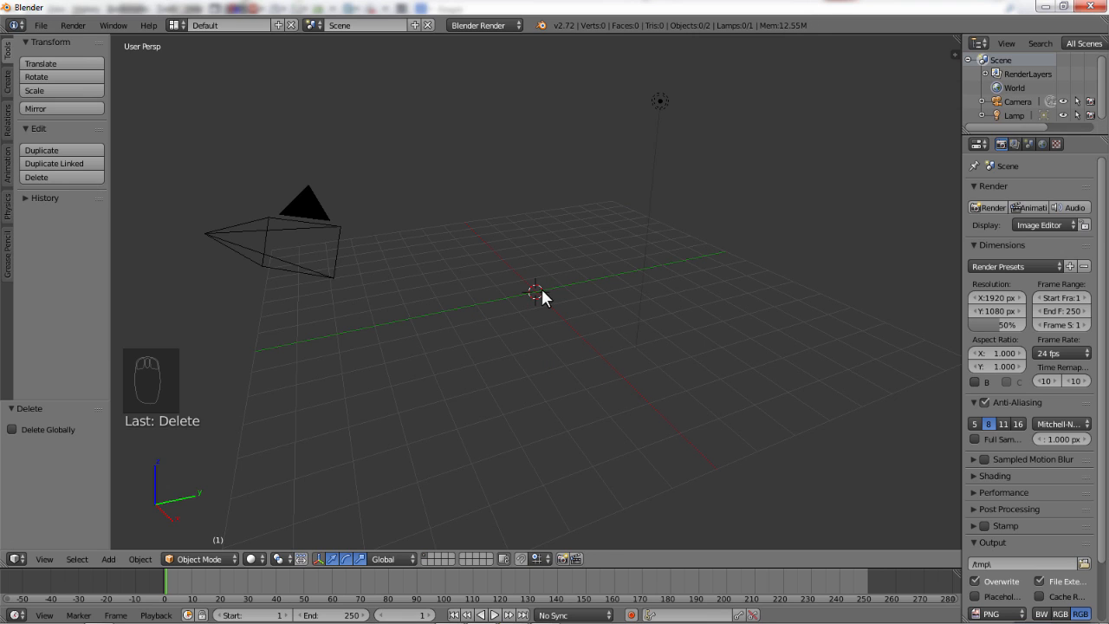
mouse_move(548, 308)
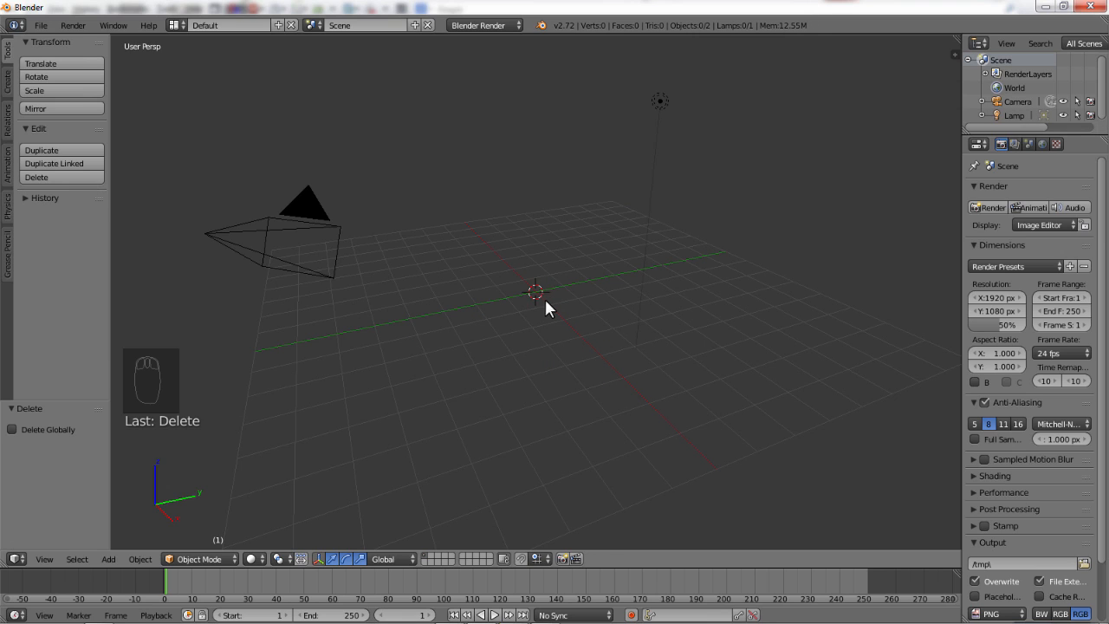
mouse_move(535, 309)
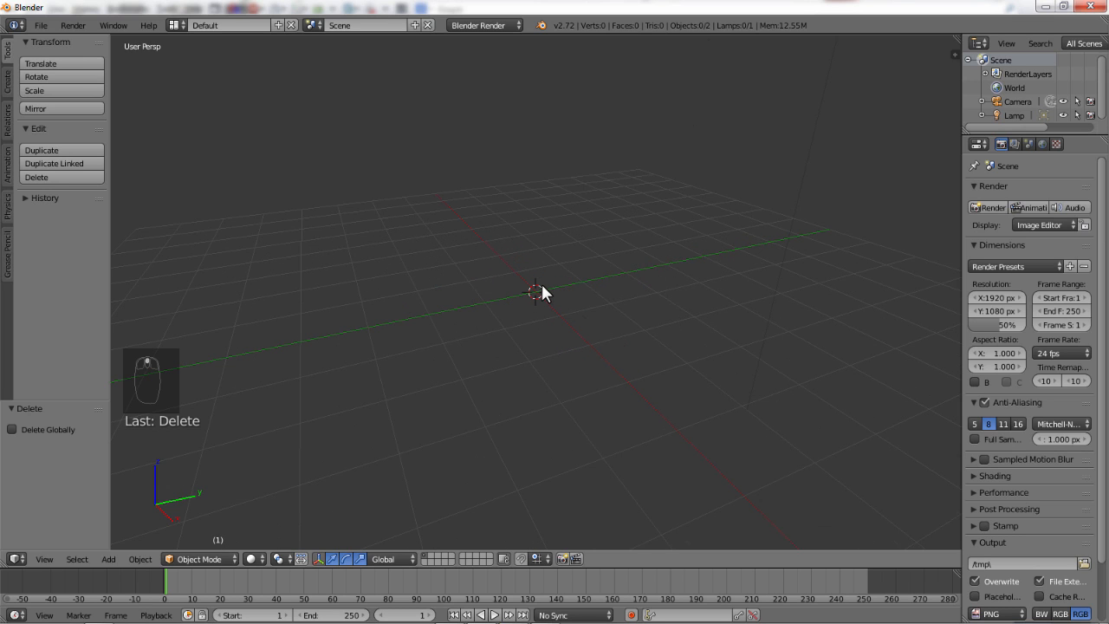
key(shift)
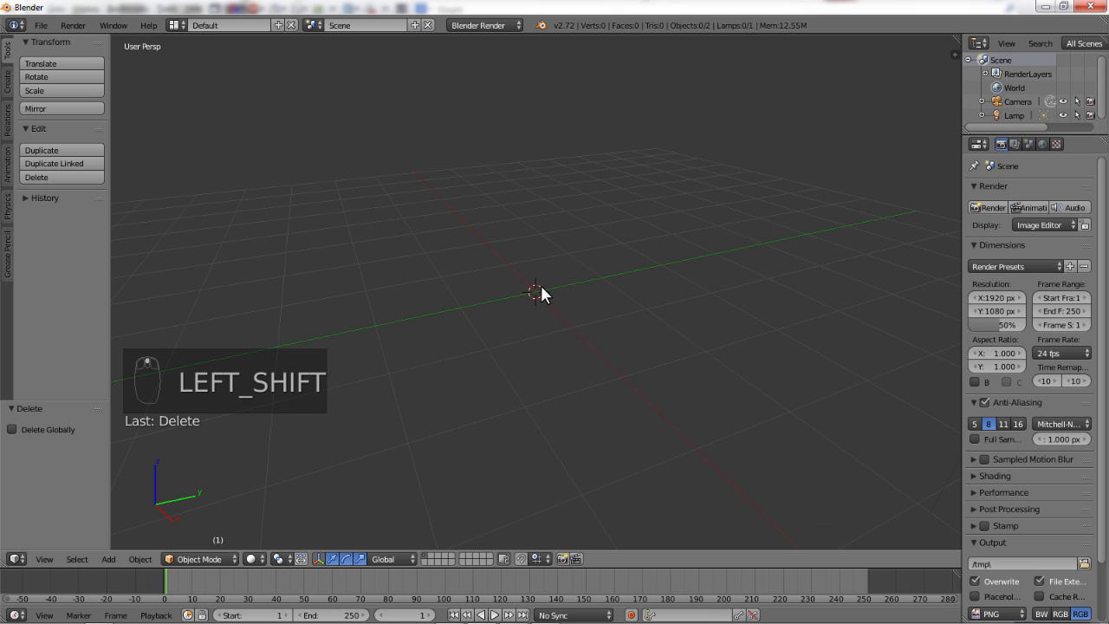
key(shift+a)
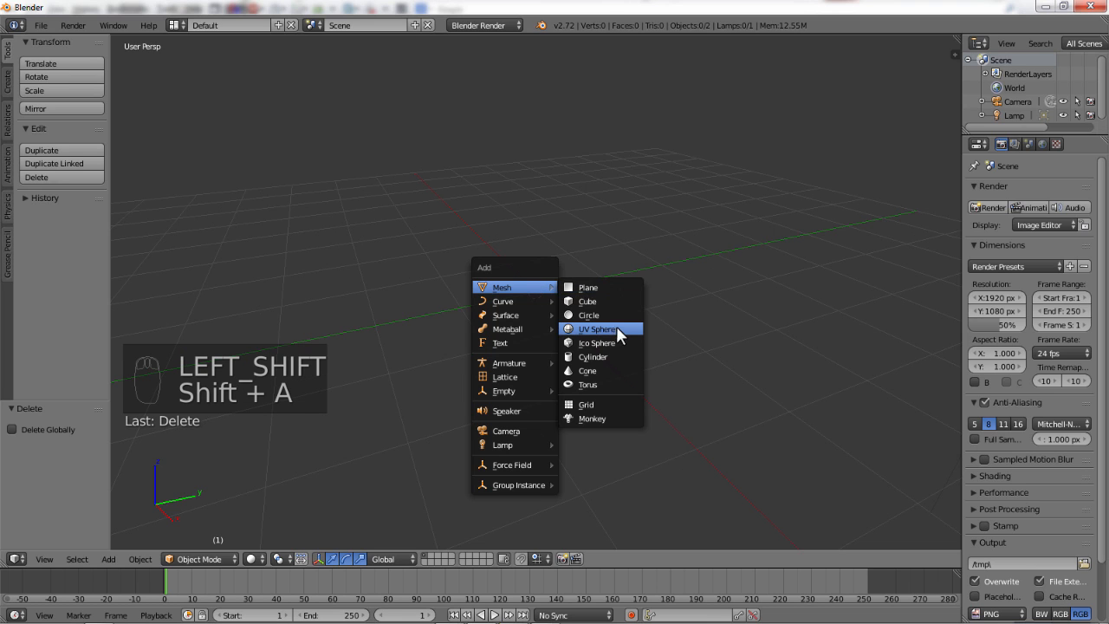
mouse_move(589, 316)
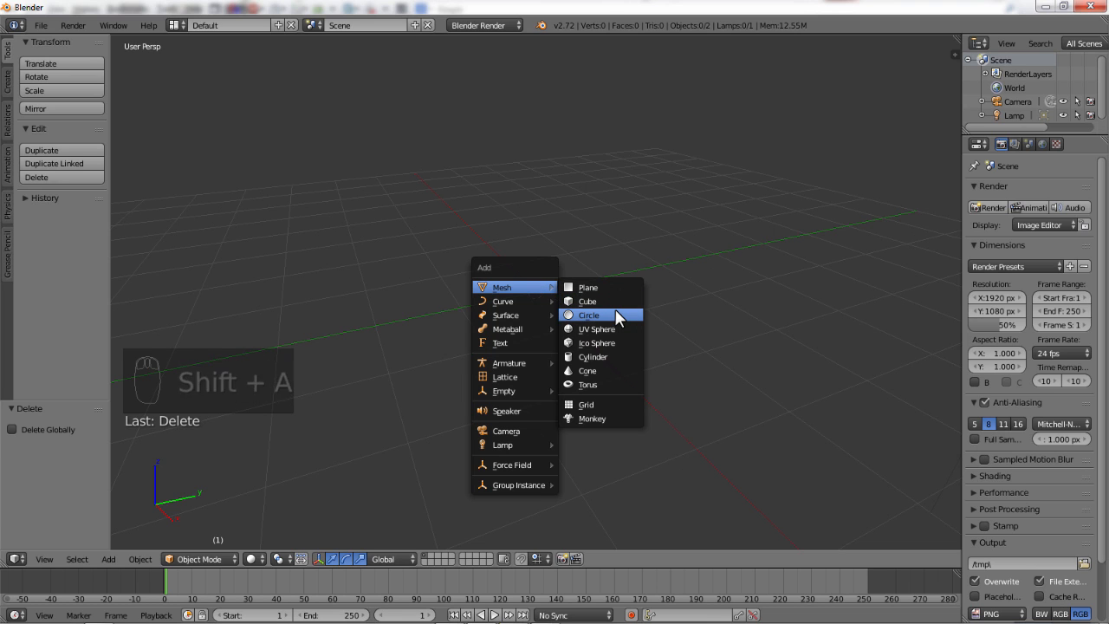
click(589, 315)
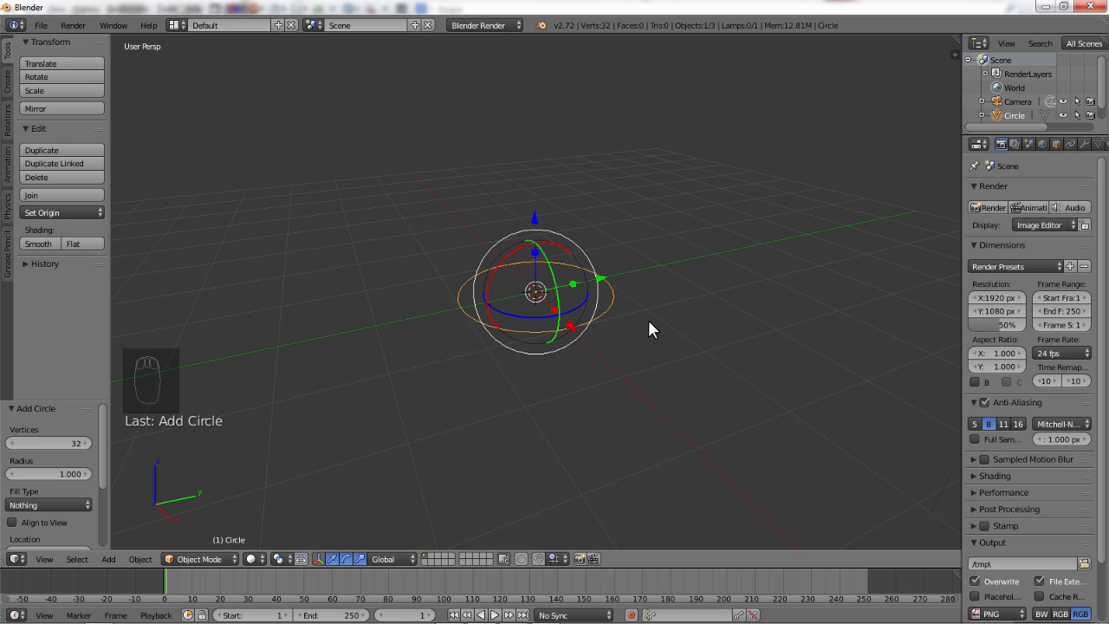
mouse_move(499, 298)
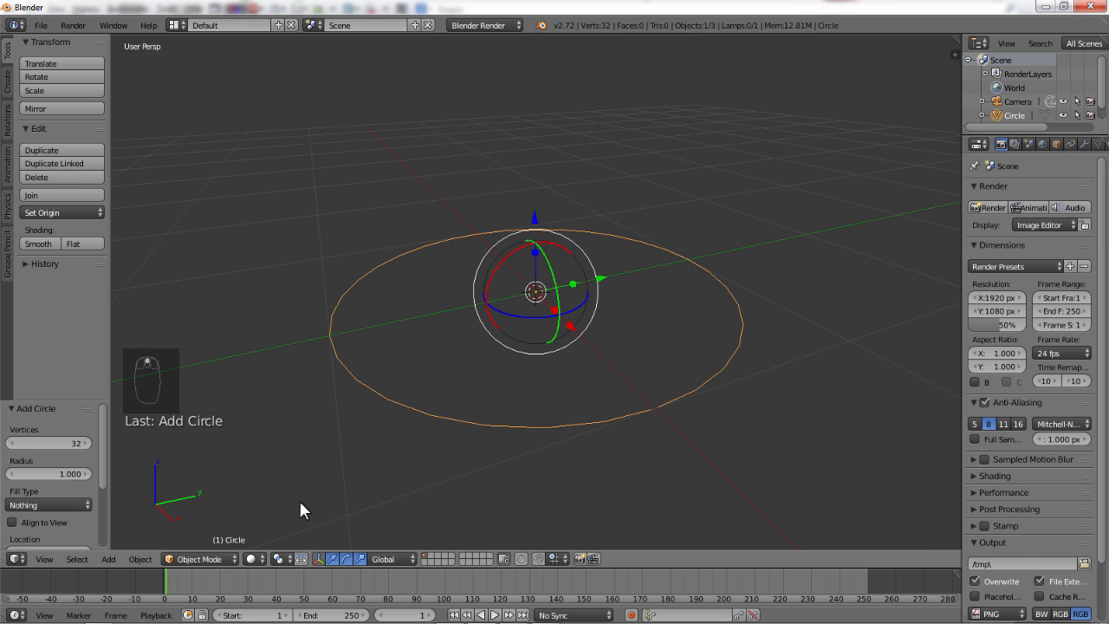
mouse_move(199, 558)
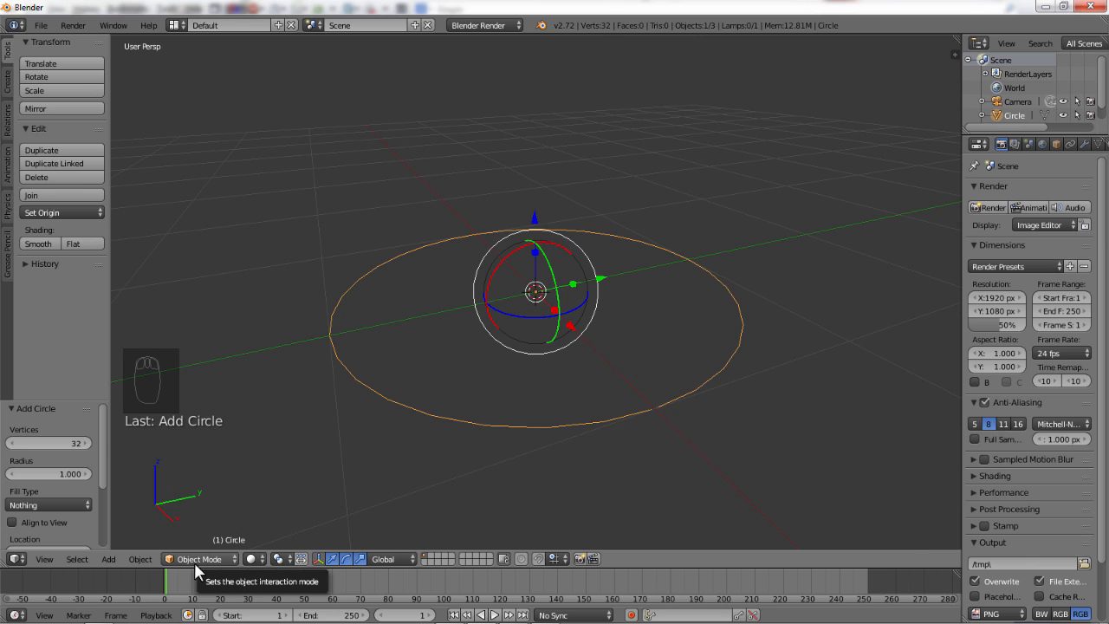
mouse_move(194, 568)
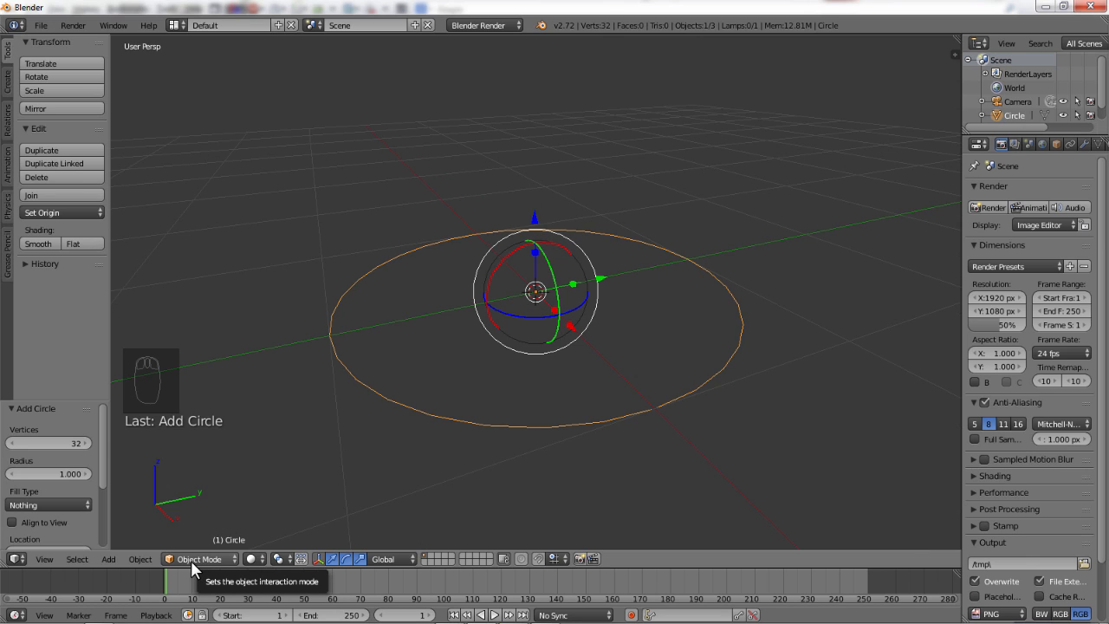
Step: Enter Edit Mode on the circle and fill its outline into a solid flat disc
click(199, 558)
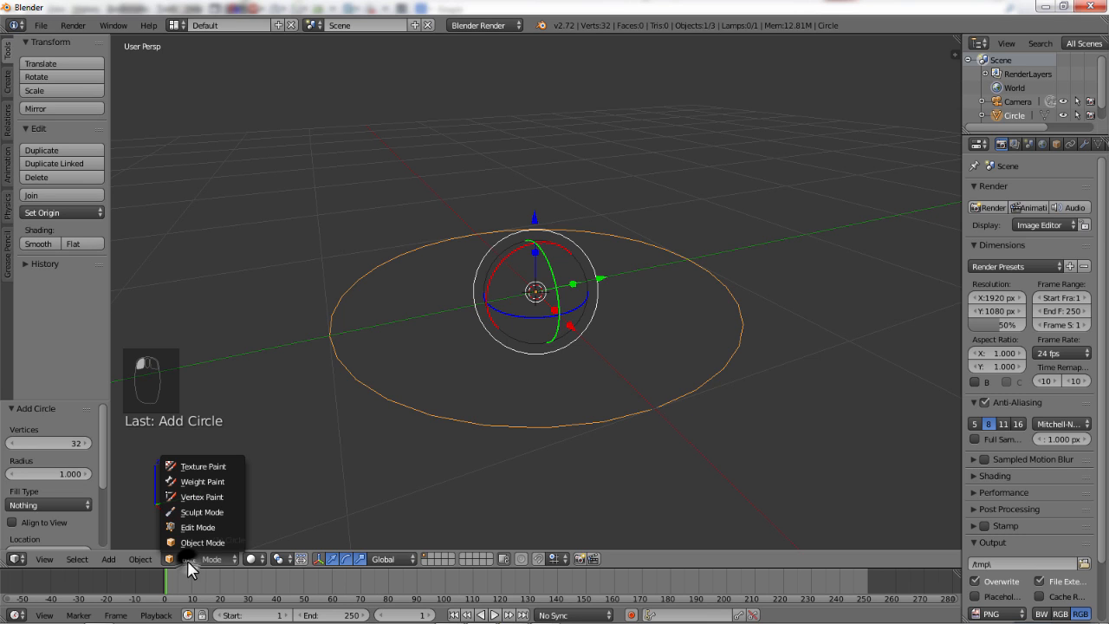
mouse_move(197, 526)
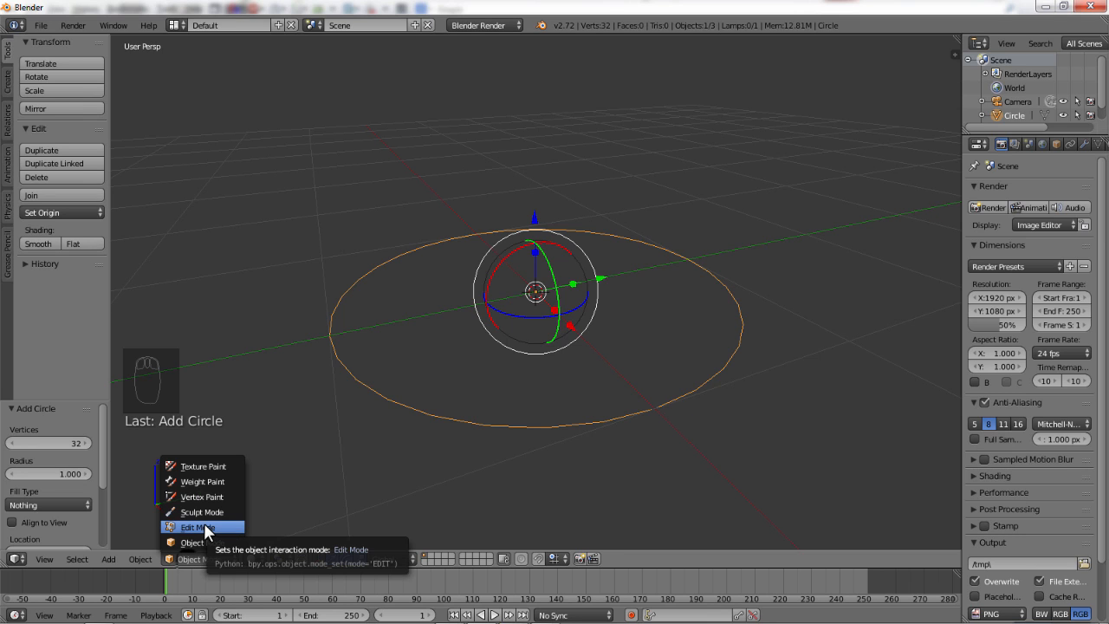
click(197, 526)
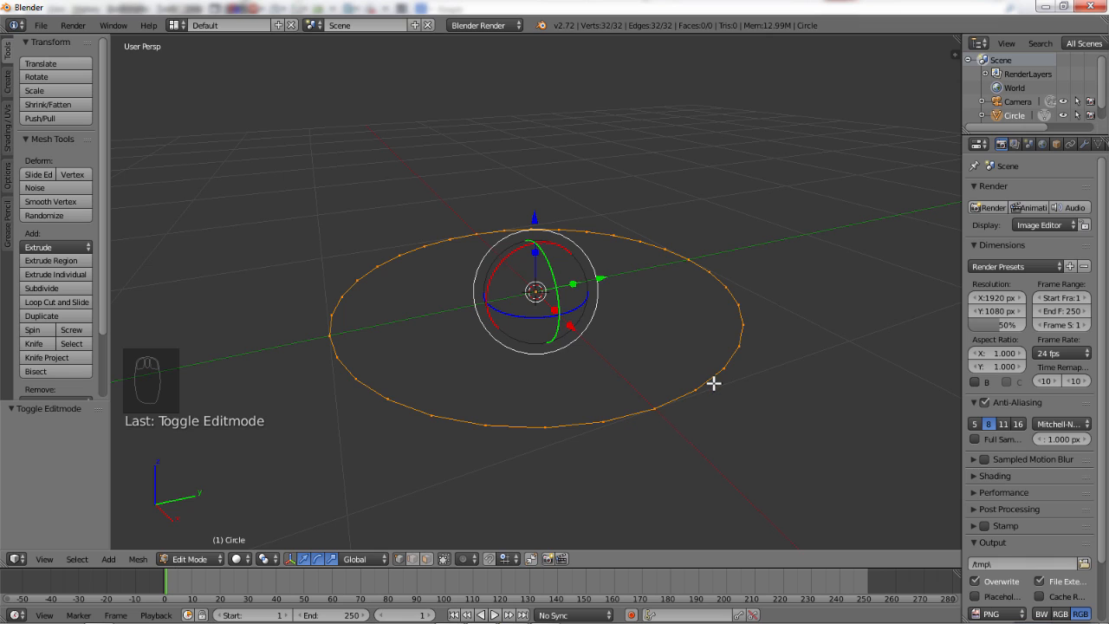
mouse_move(360, 385)
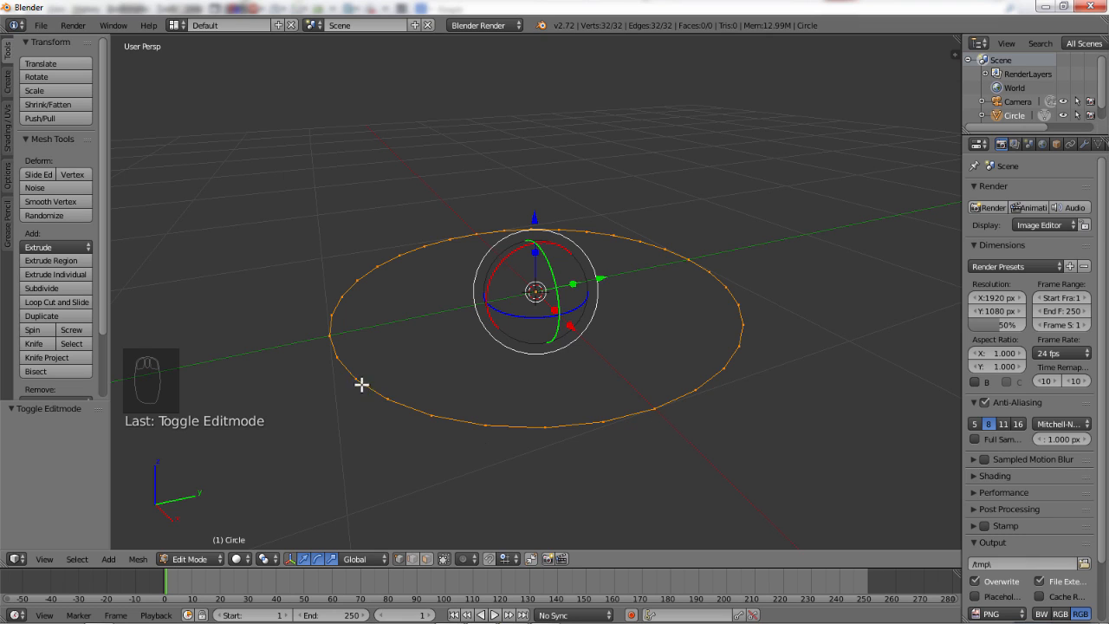
mouse_move(288, 371)
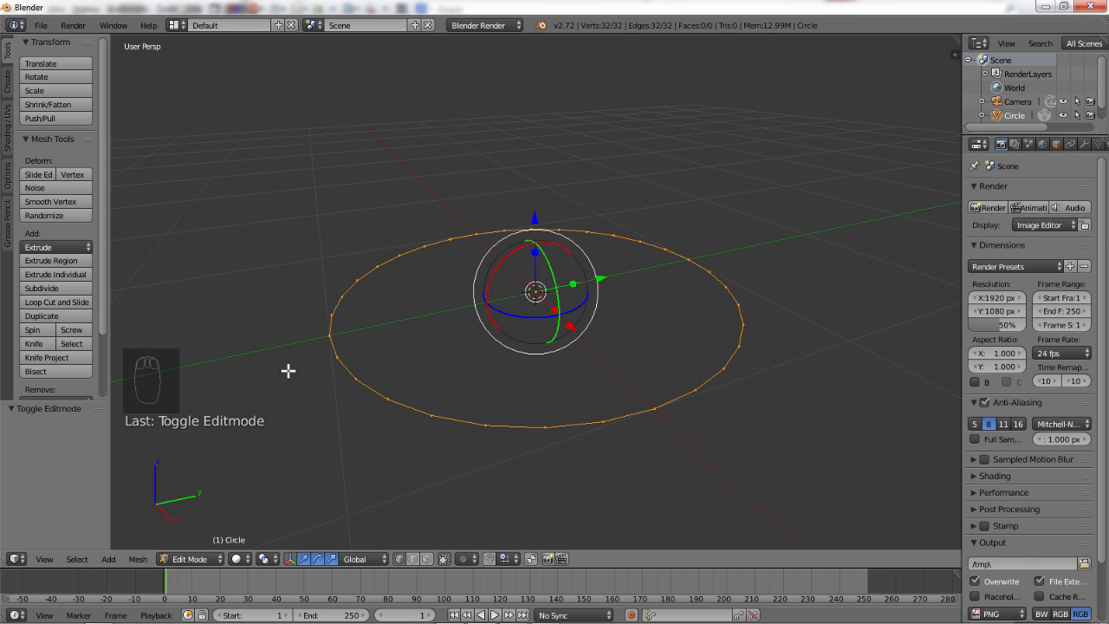
mouse_move(355, 350)
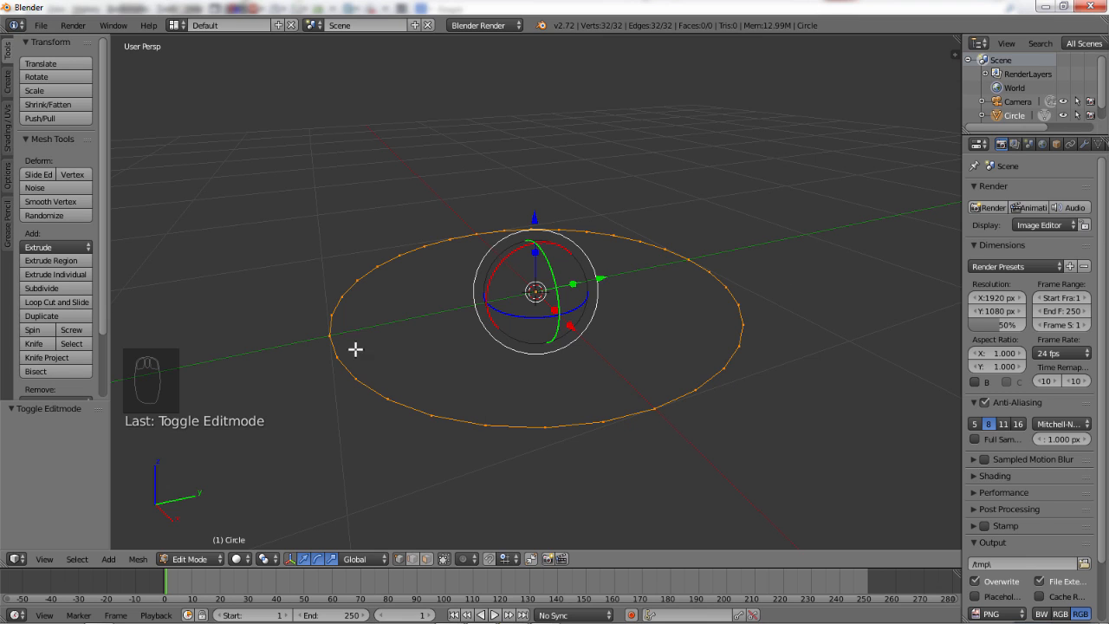
key(f)
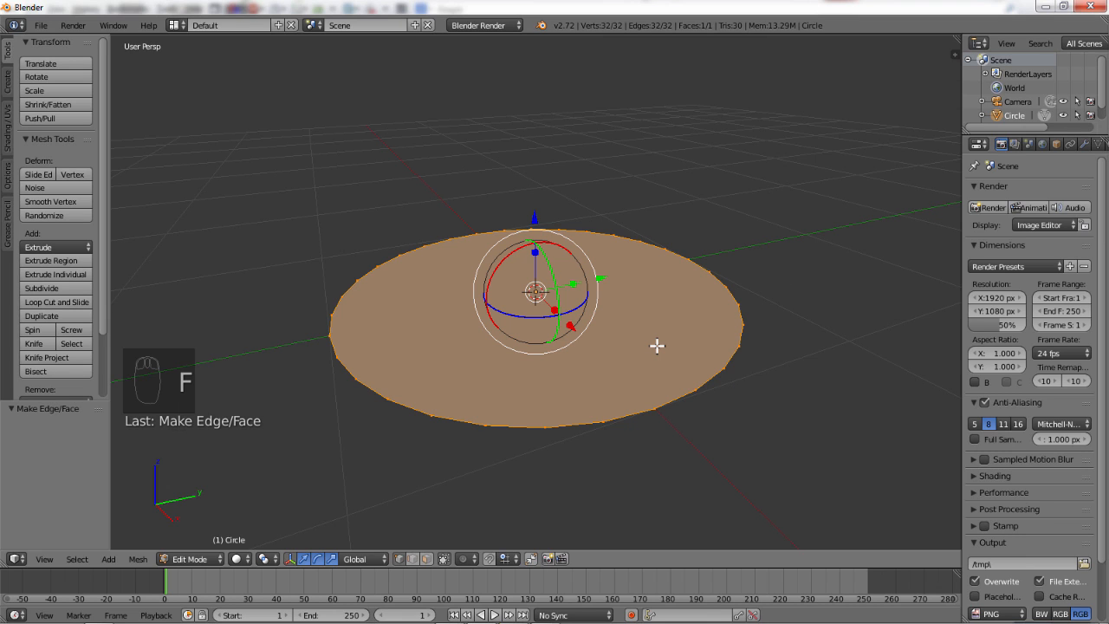
mouse_move(685, 315)
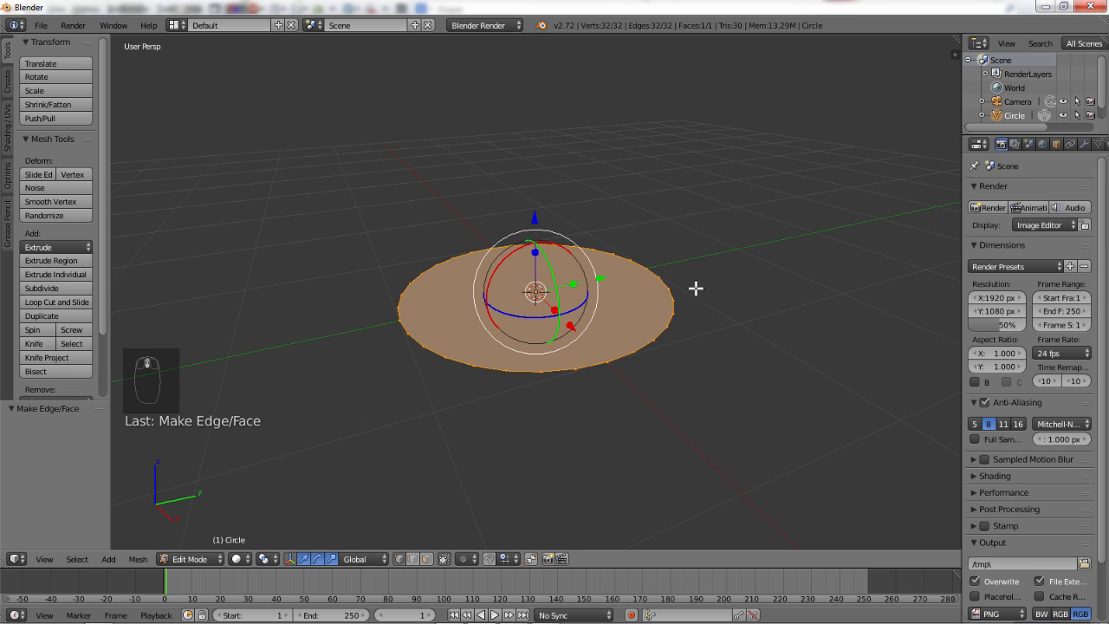
scroll(up, 3)
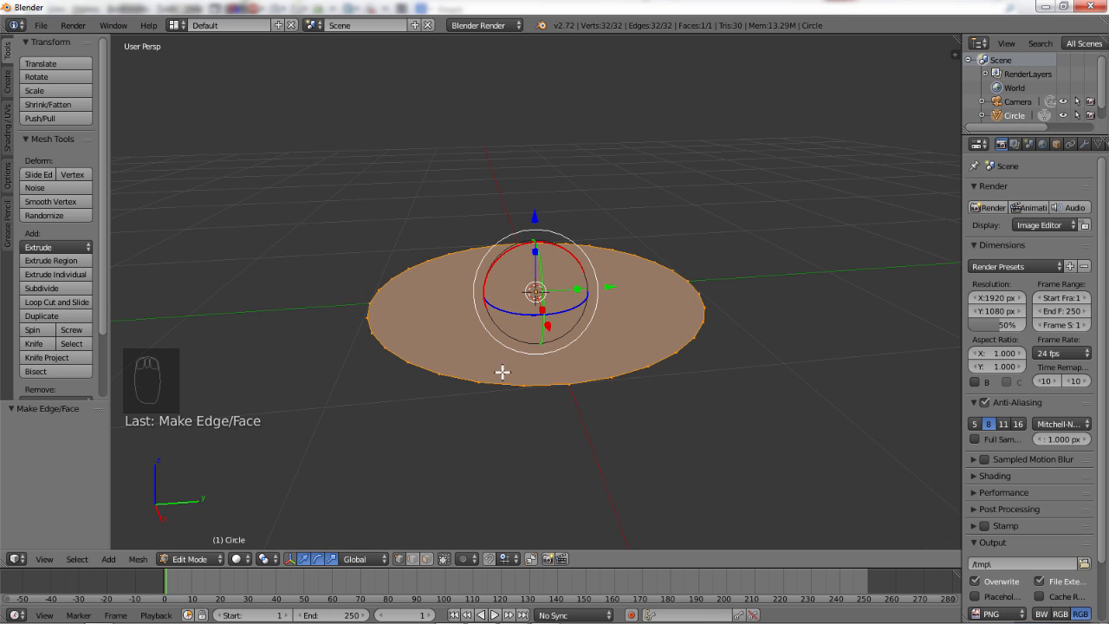
mouse_move(419, 350)
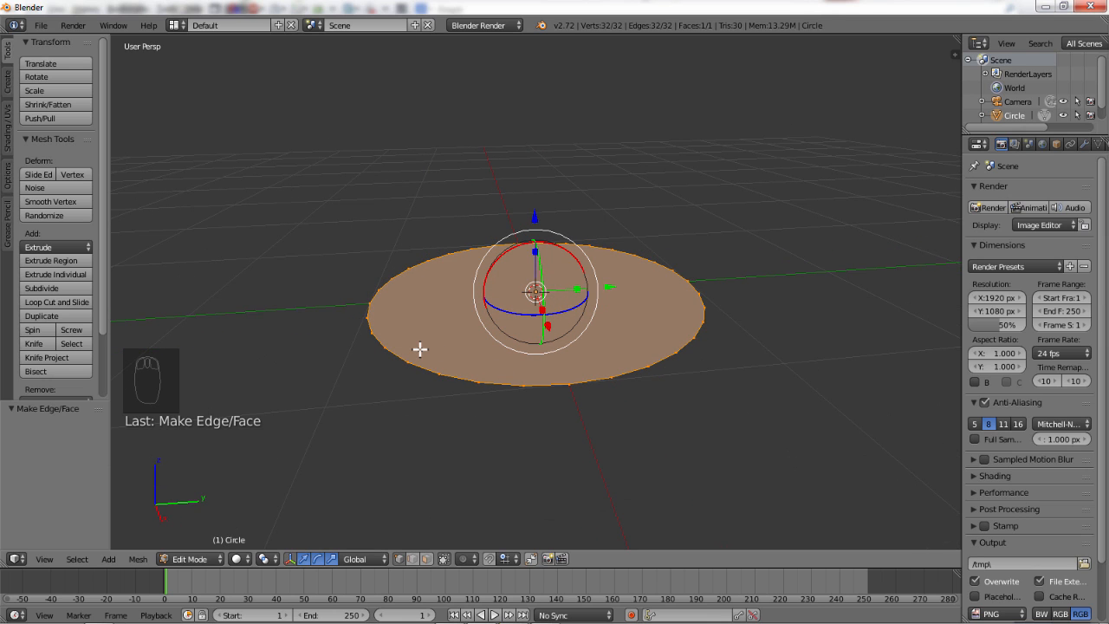
Step: Extrude the disc into a short cylinder, then undo a stray sideways extrusion of one side face
key(e)
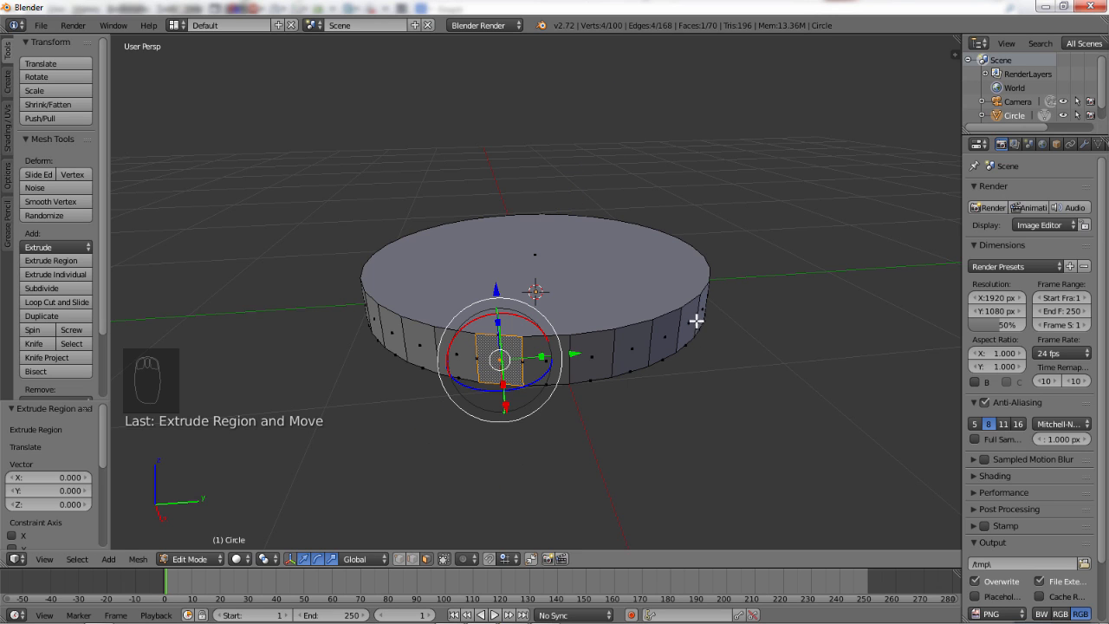
key(E)
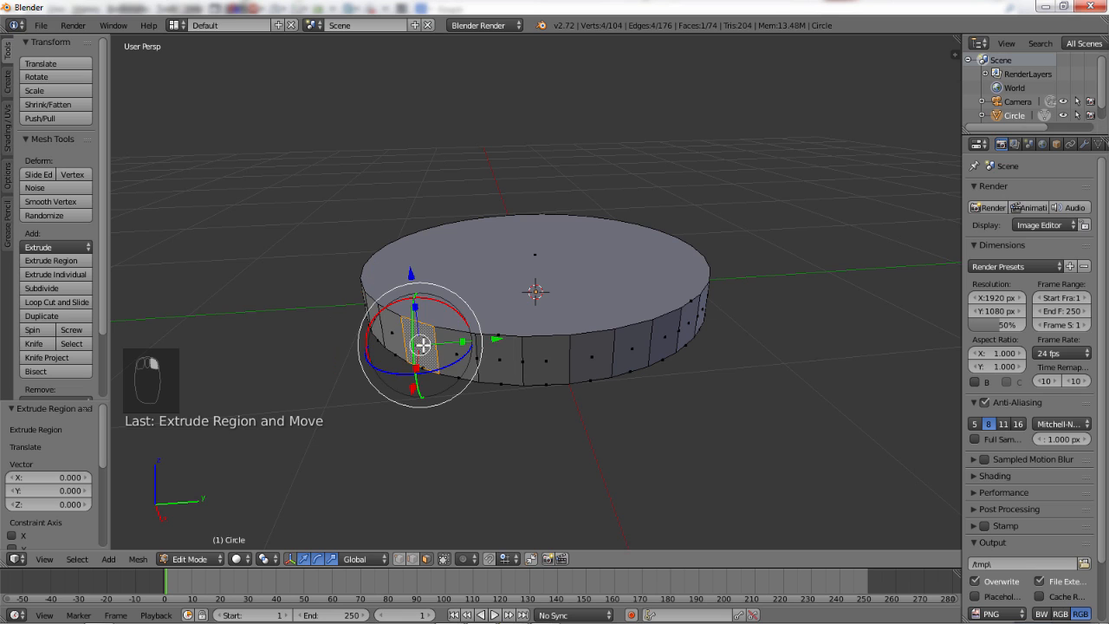
key(e)
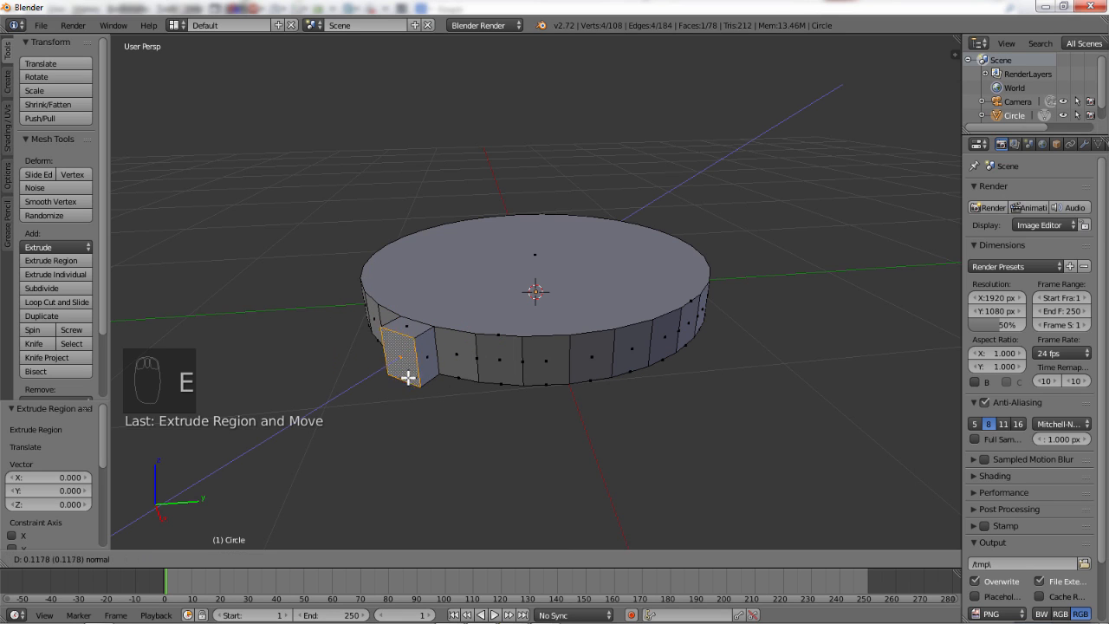
drag(407, 378, 281, 494)
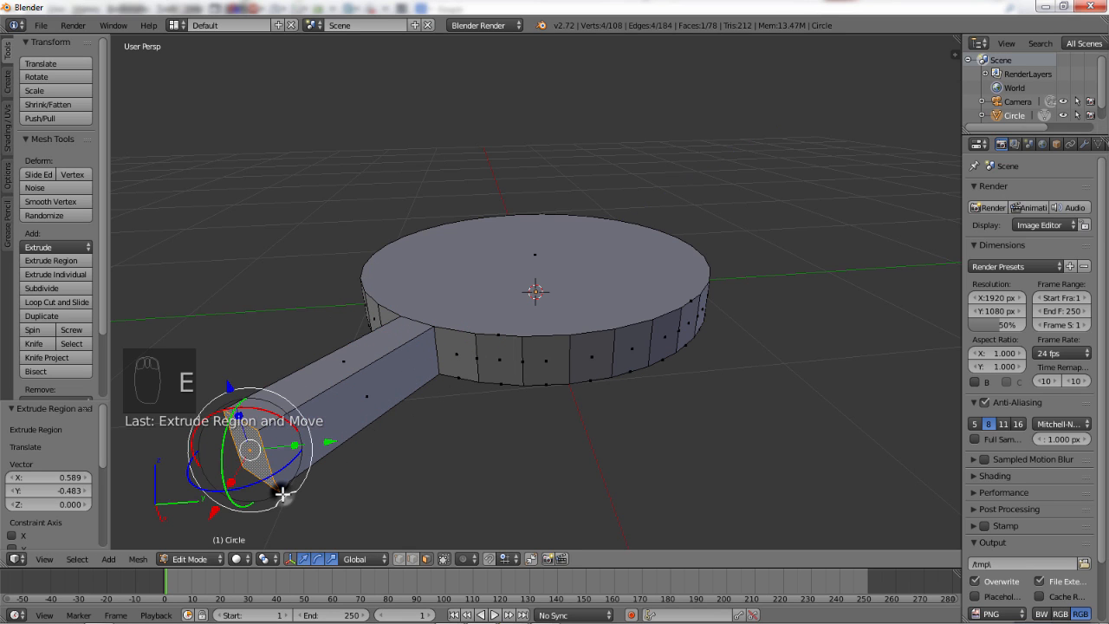
key(ctrl+z)
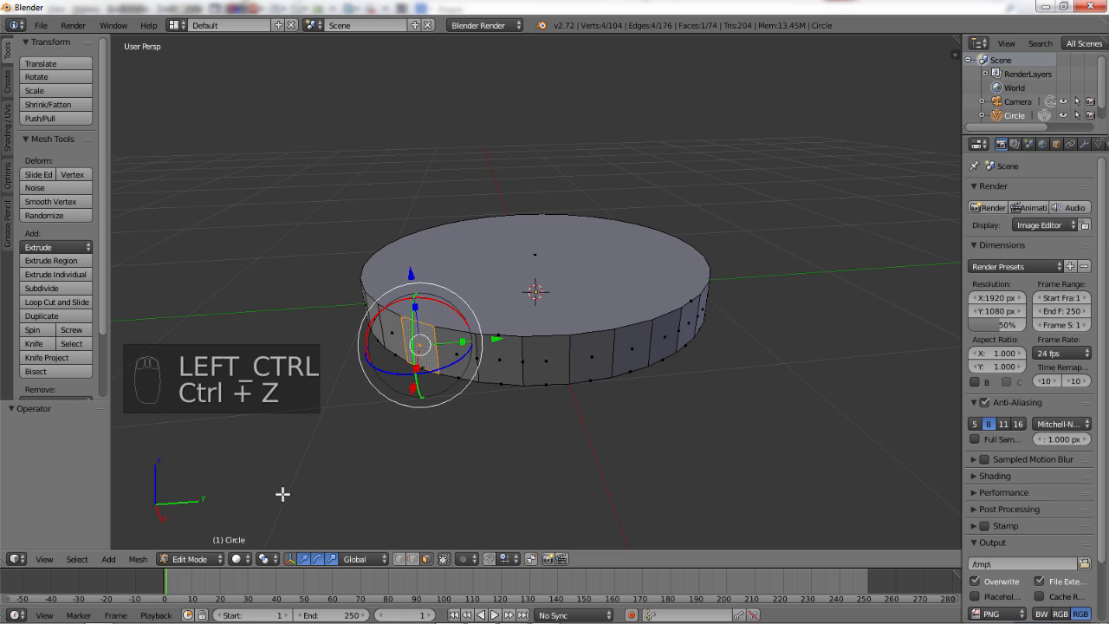
mouse_move(515, 444)
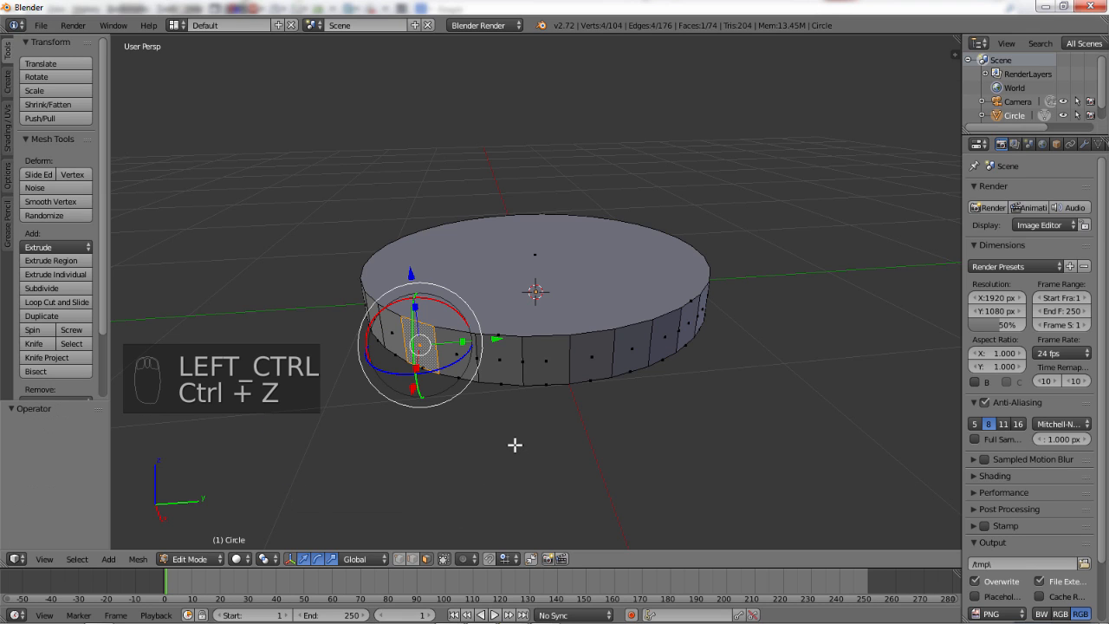
key(ctrl+z)
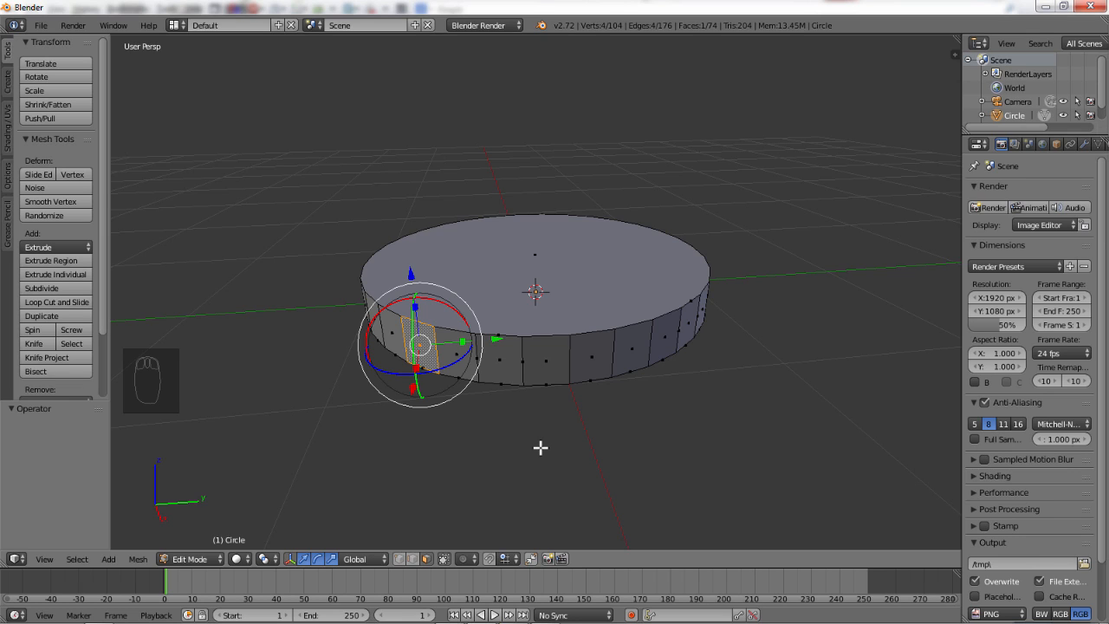
mouse_move(589, 470)
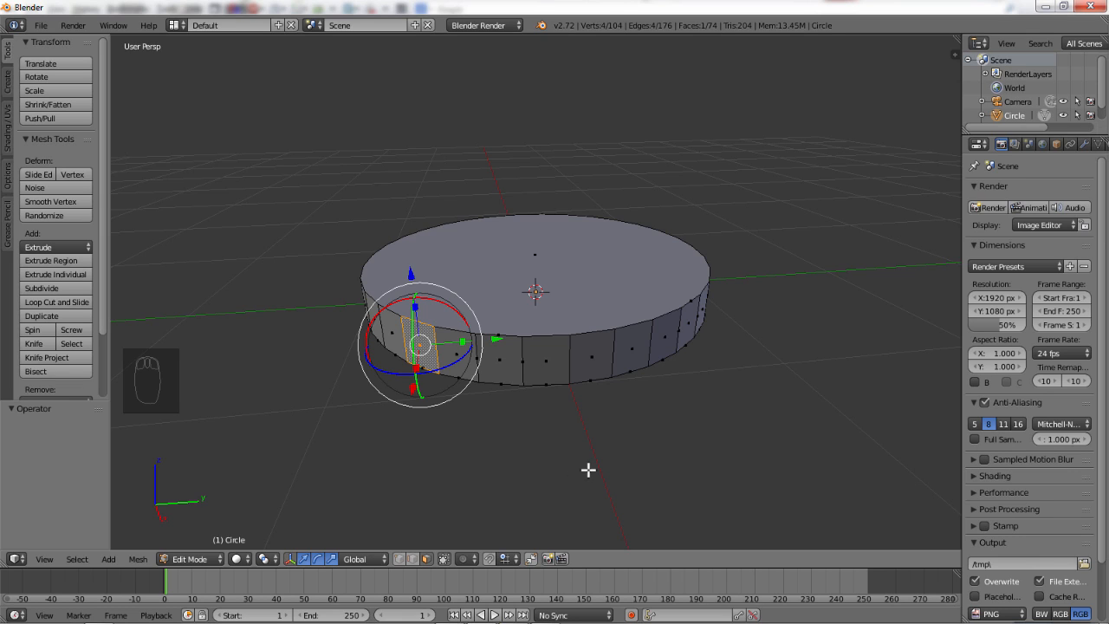
mouse_move(570, 461)
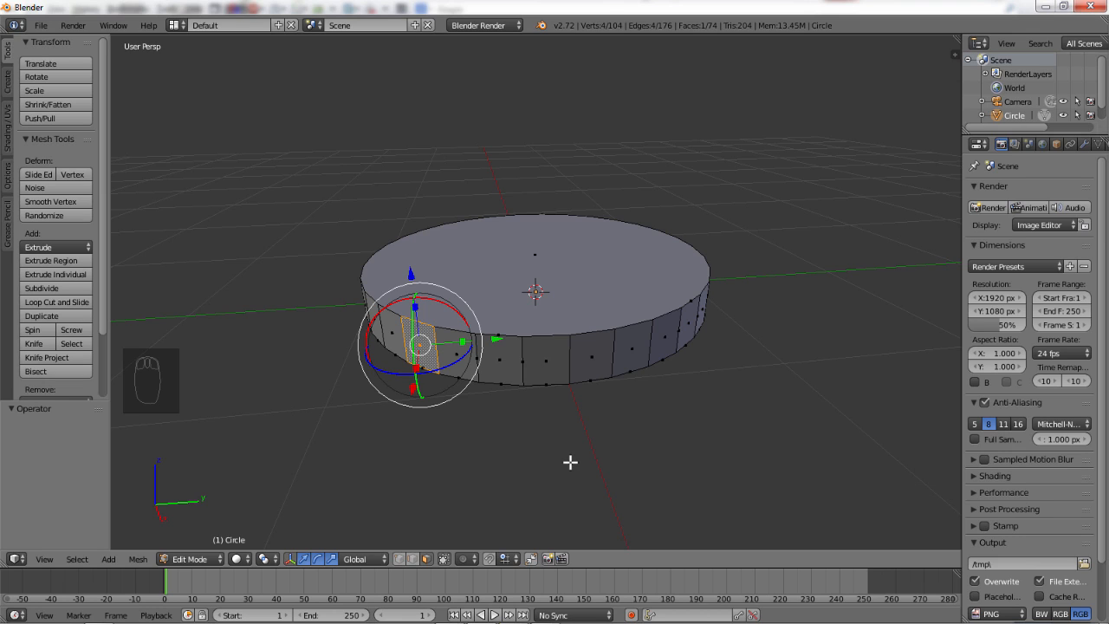
mouse_move(268, 589)
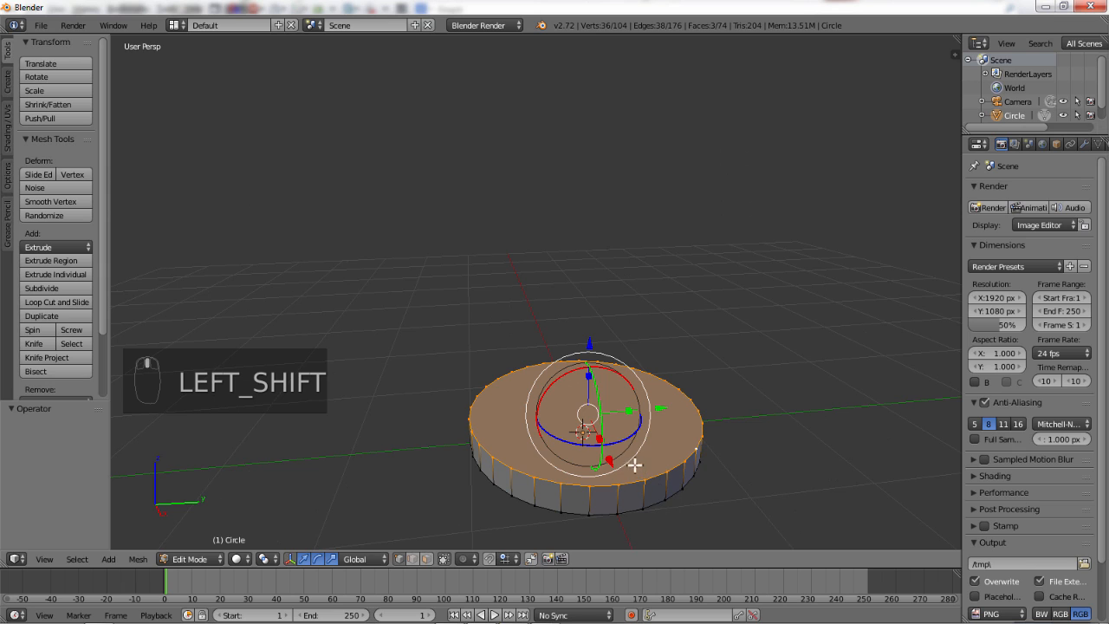
Step: Extrude the top upward and scale the new rings outward to form a flared cup body
key(e)
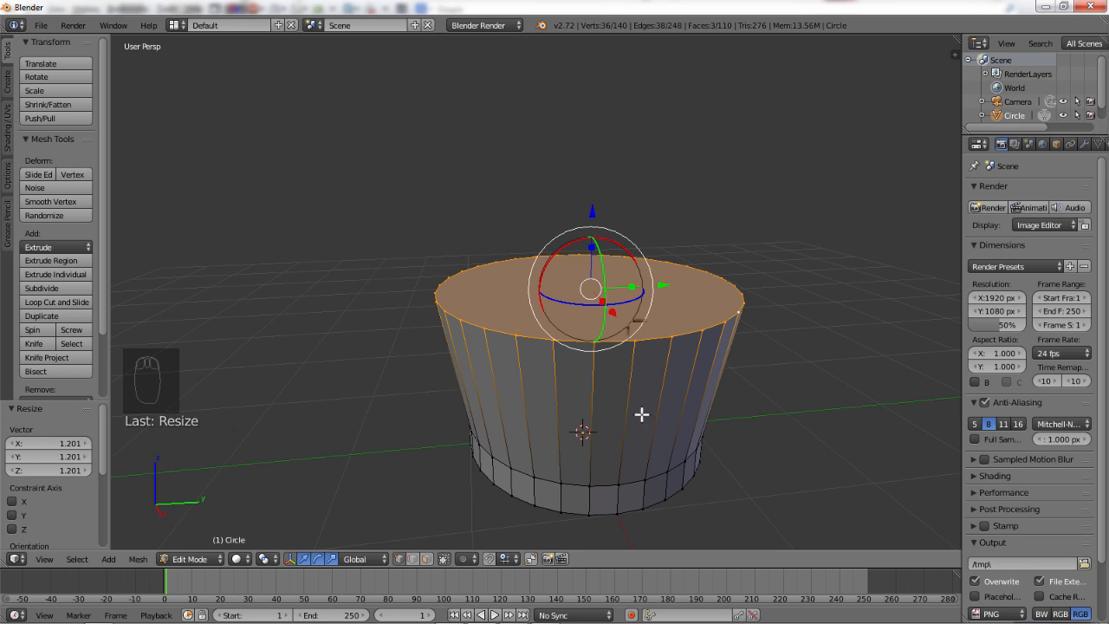
mouse_move(578, 399)
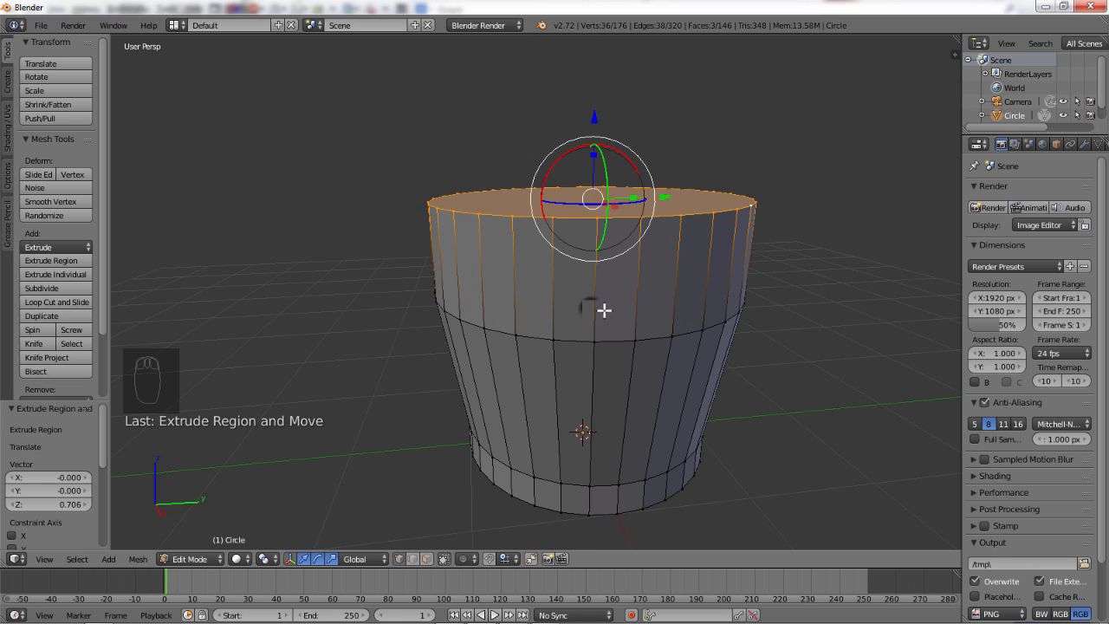
mouse_move(615, 304)
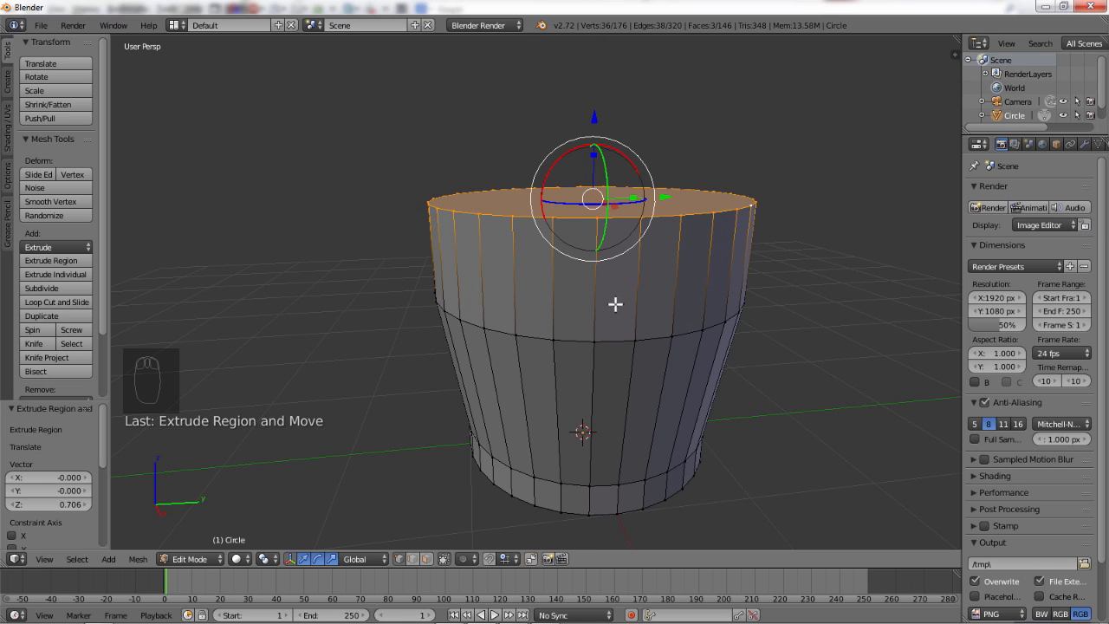
key(s)
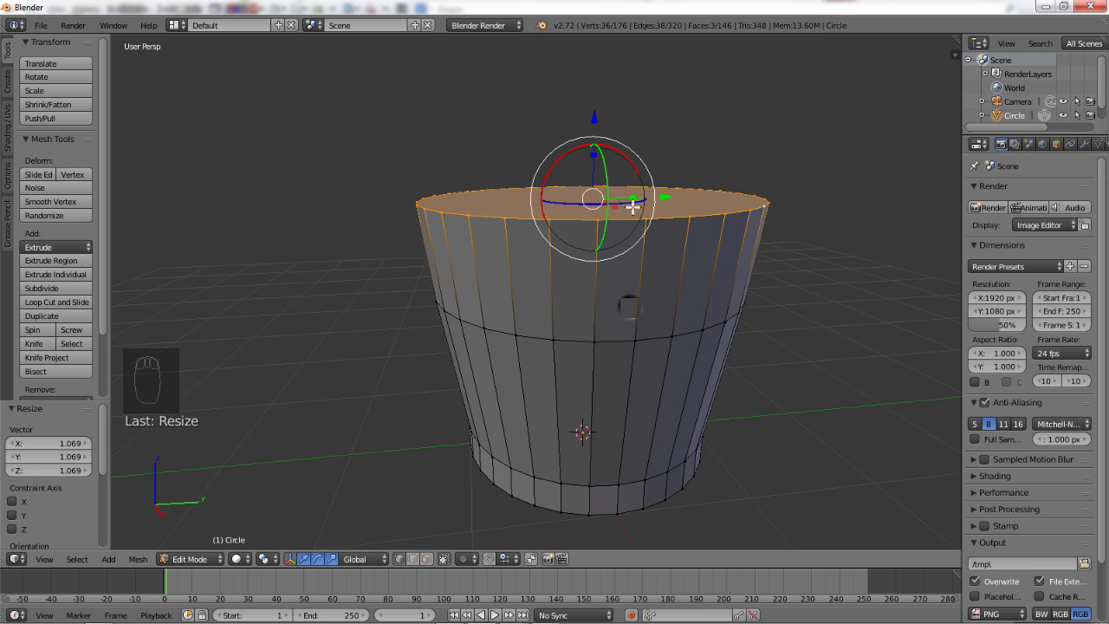
mouse_move(638, 258)
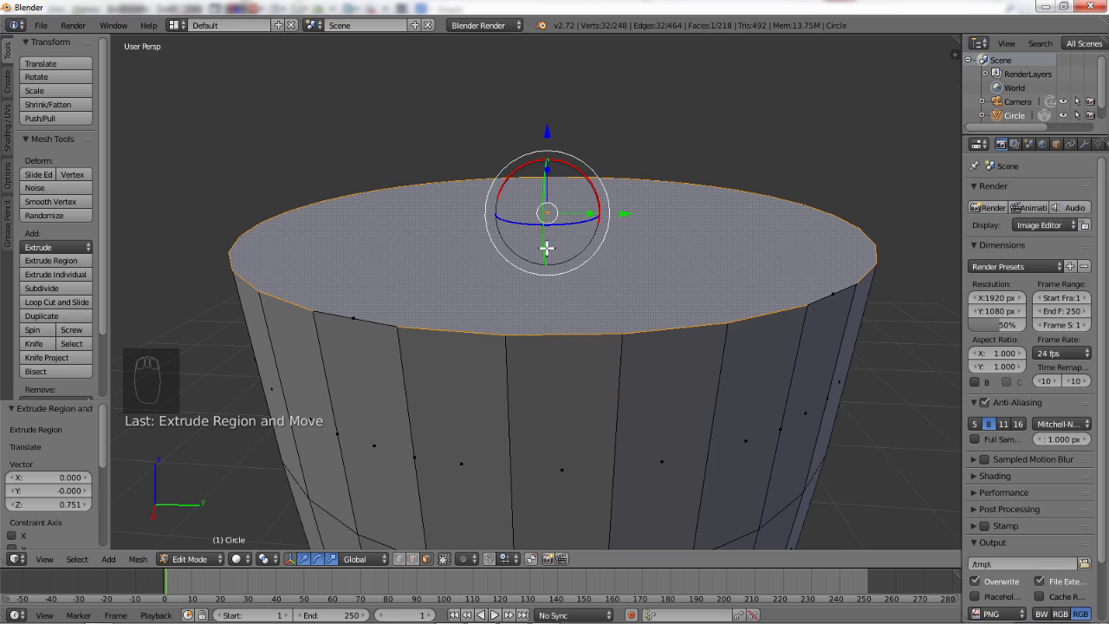
Step: Delete only the top cap faces so the flared body becomes an open hollow cup
key(x)
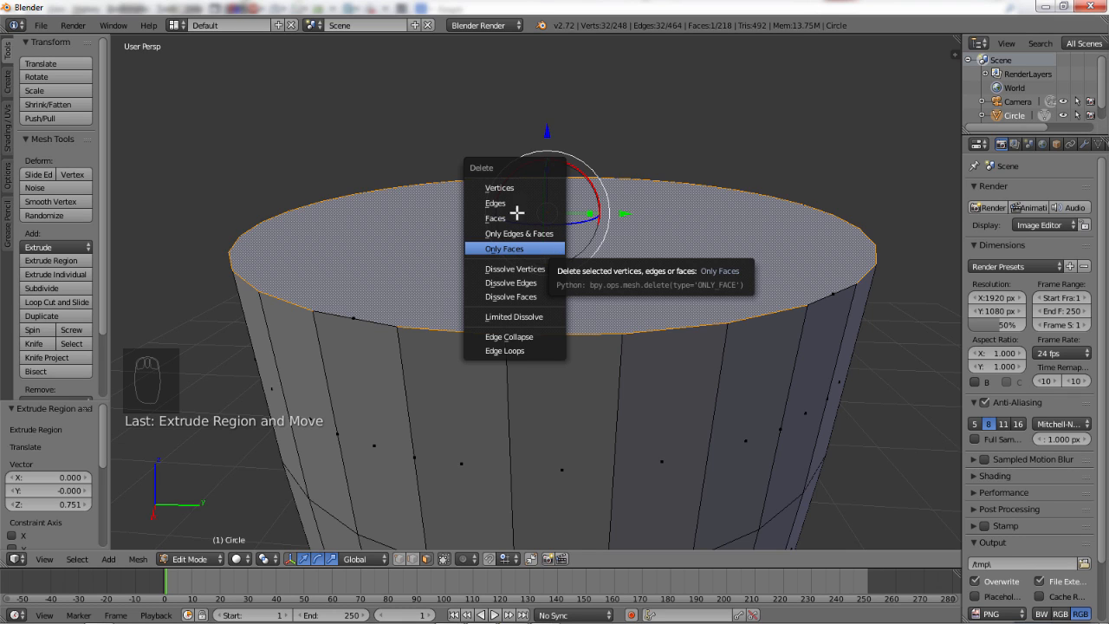
mouse_move(499, 187)
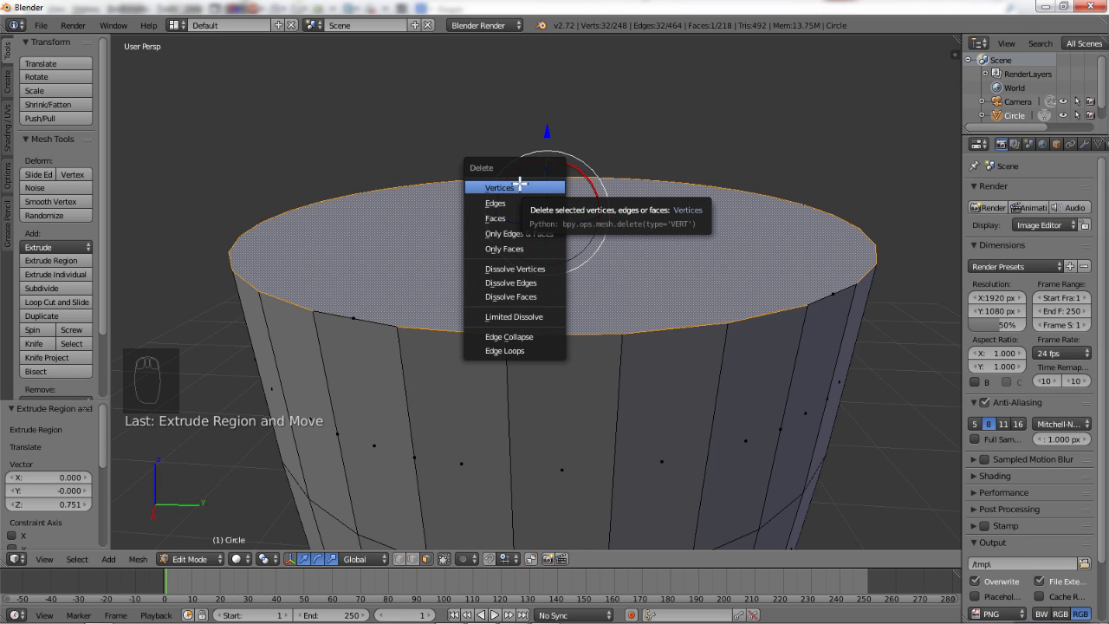
mouse_move(516, 203)
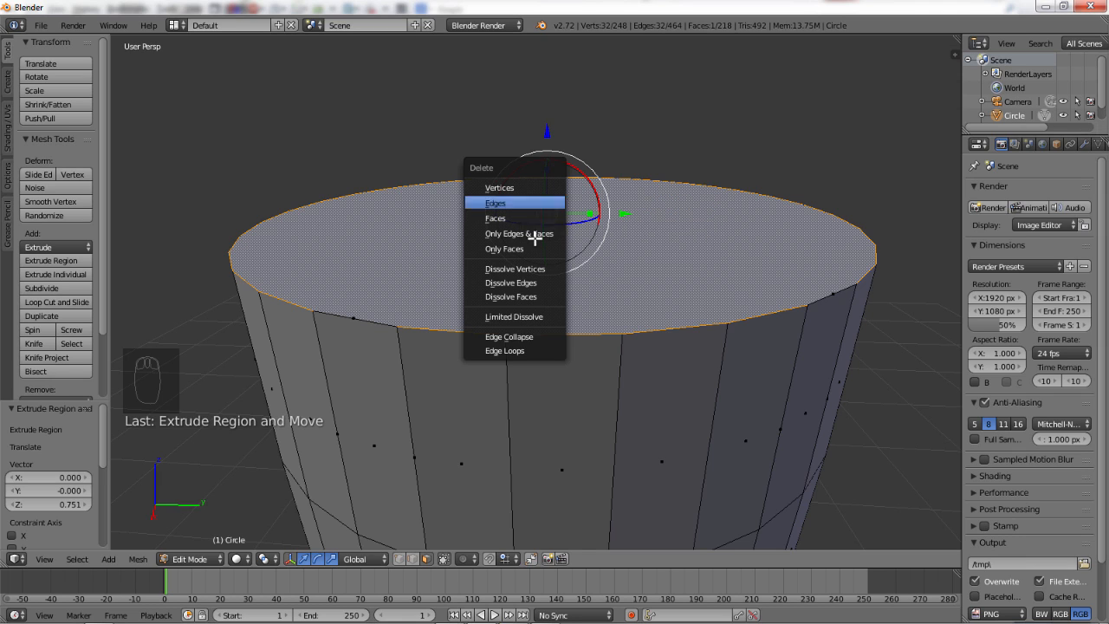
mouse_move(502, 250)
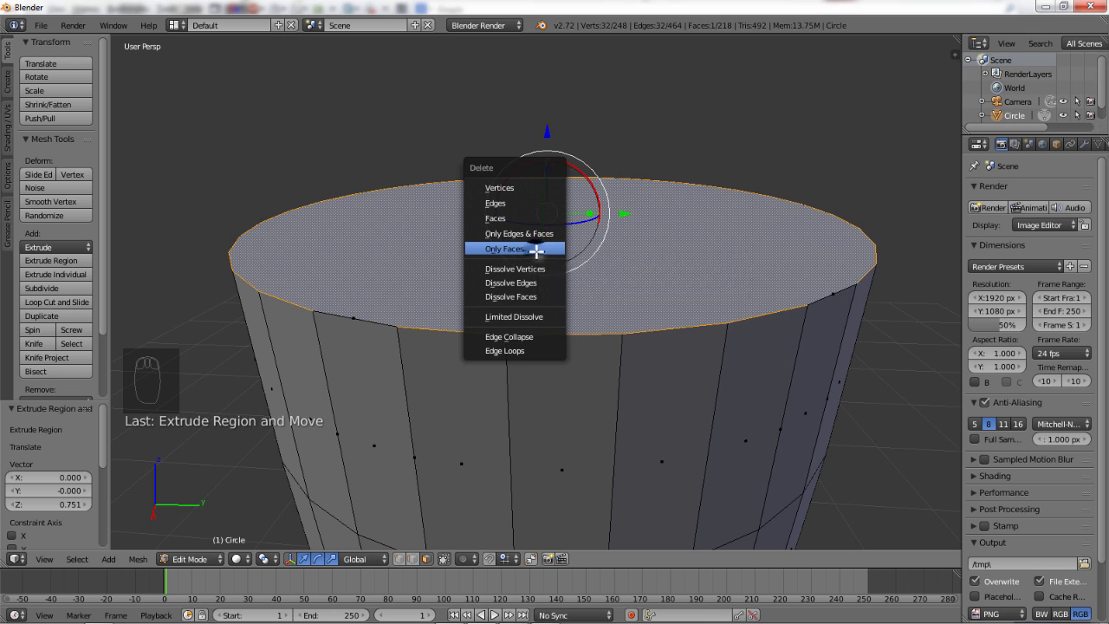
click(503, 249)
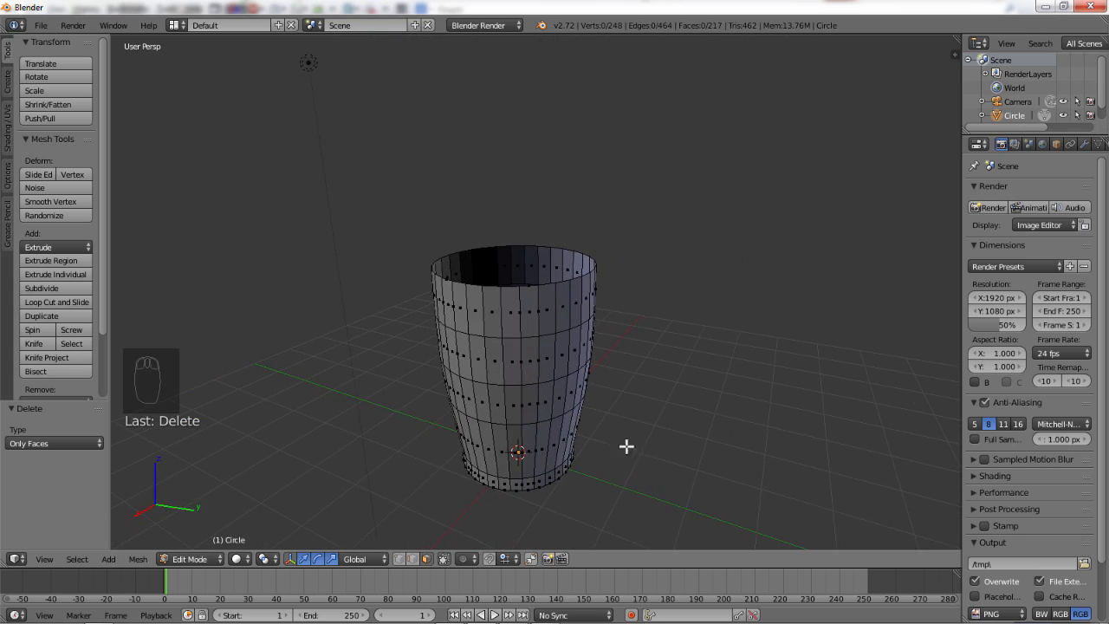
mouse_move(918, 163)
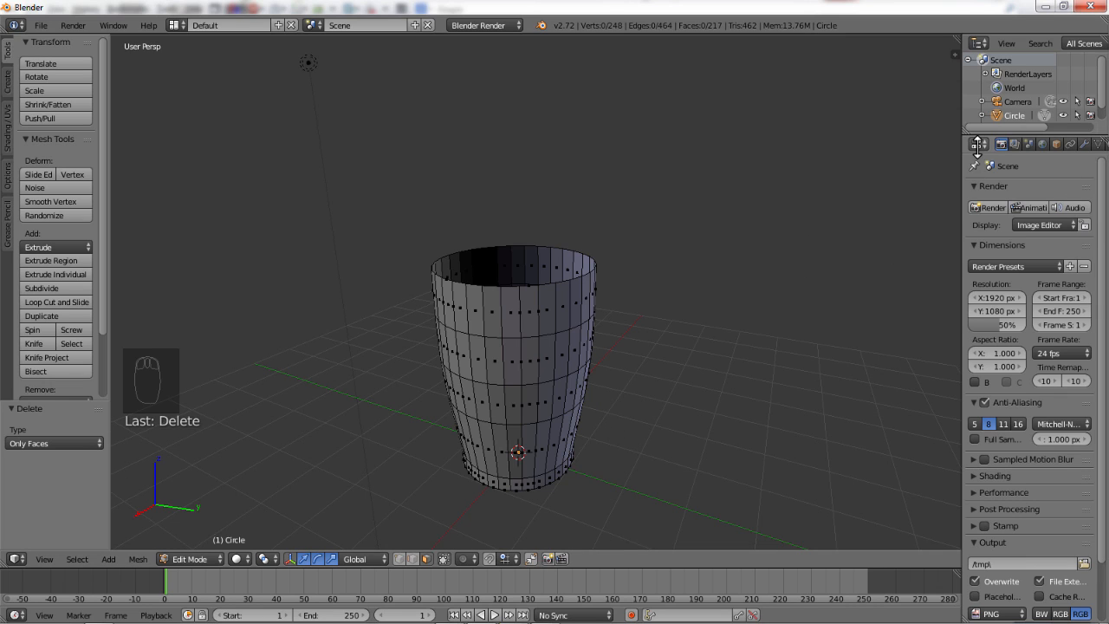
mouse_move(977, 144)
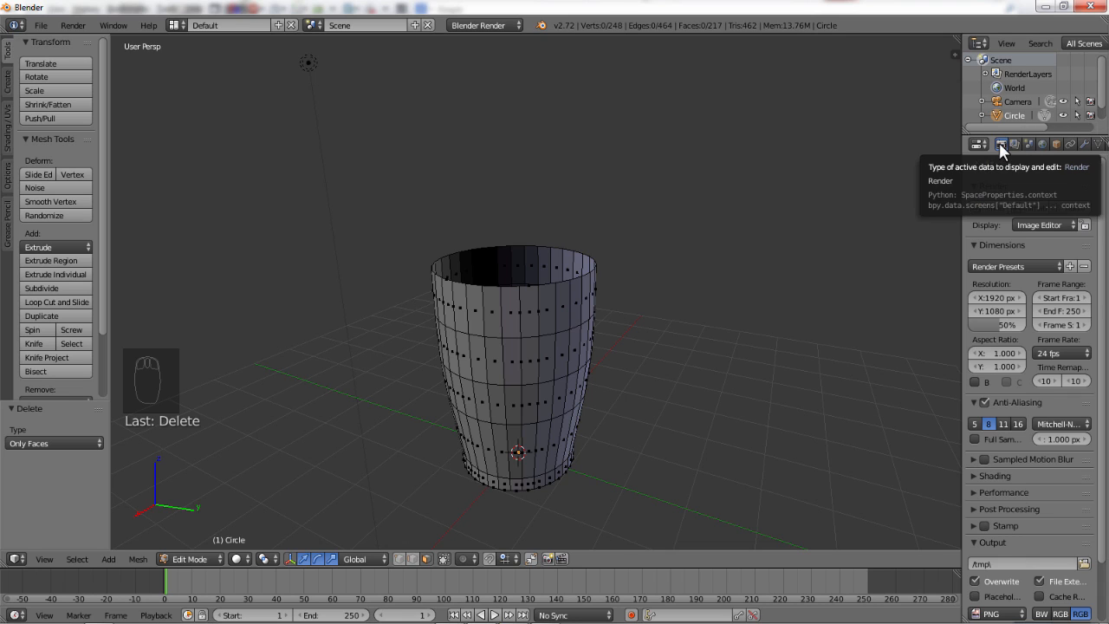
Step: Create a new material, Material.001, for the cup and bring up its diffuse colour picker
click(1043, 144)
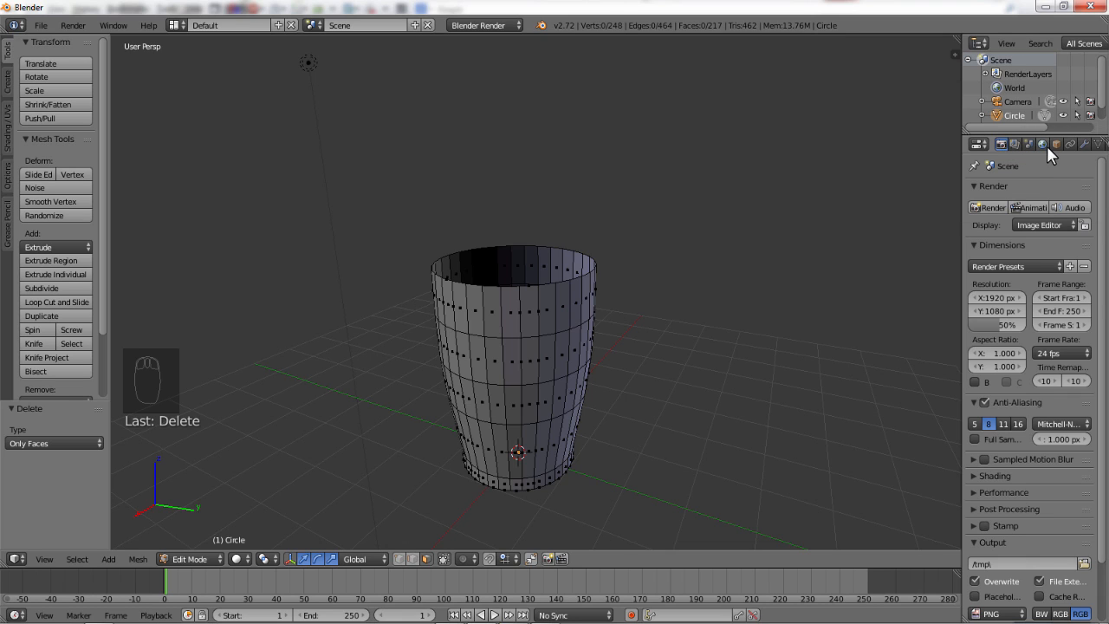
mouse_move(1074, 144)
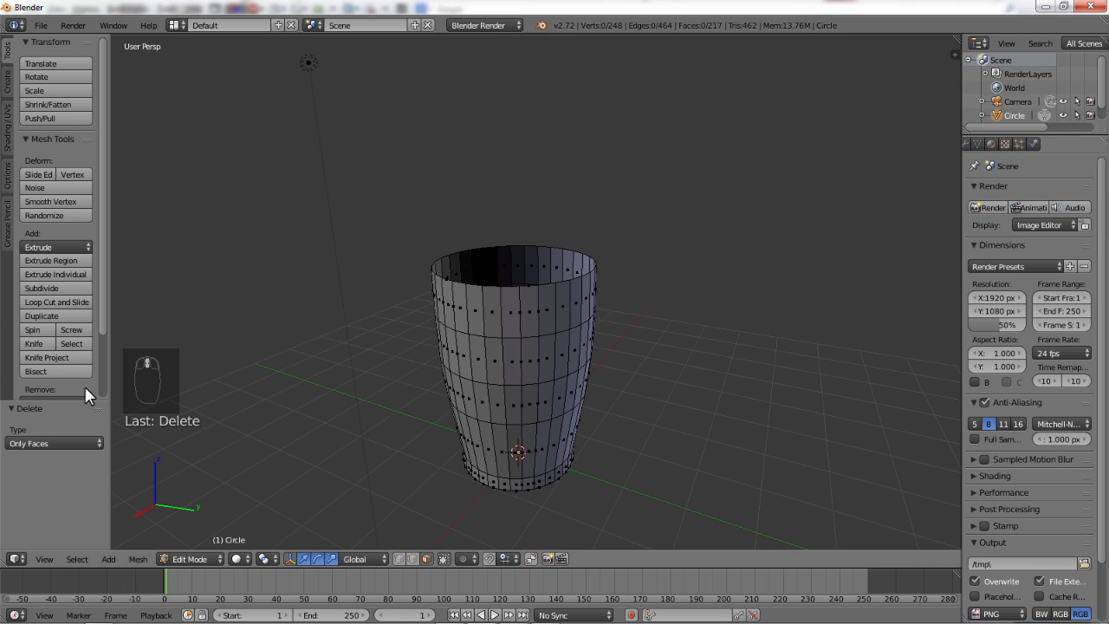
mouse_move(163, 356)
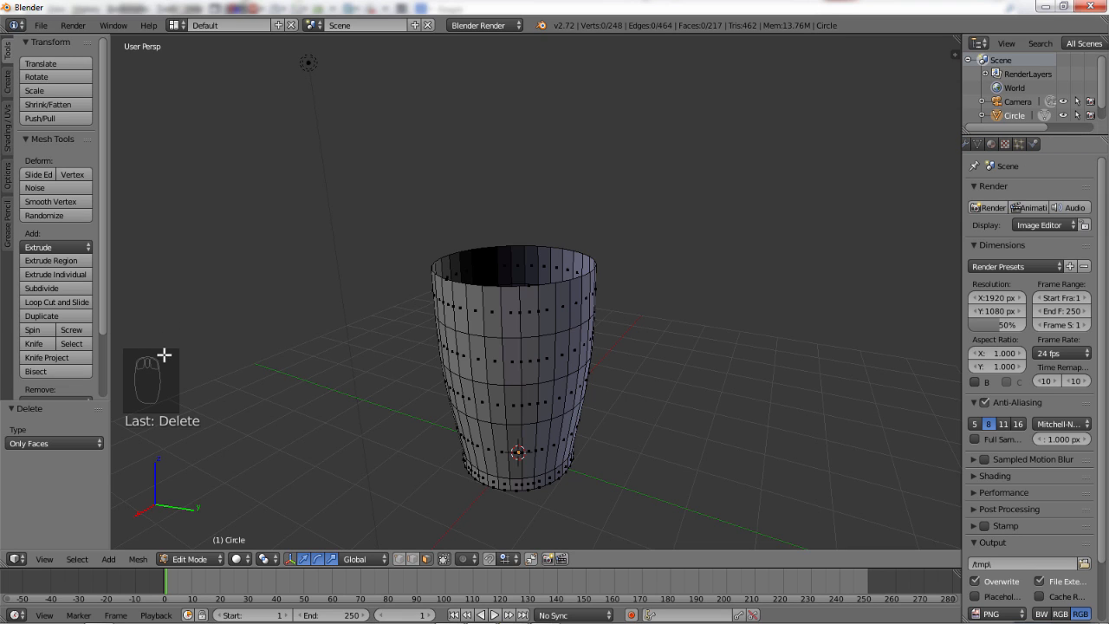
mouse_move(969, 173)
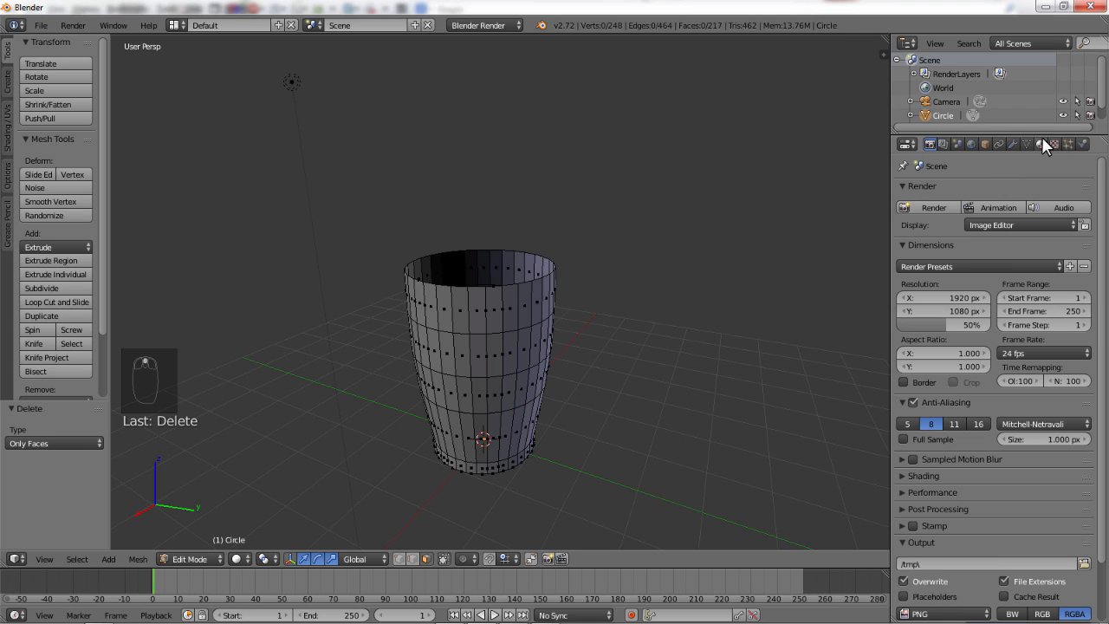
mouse_move(1053, 145)
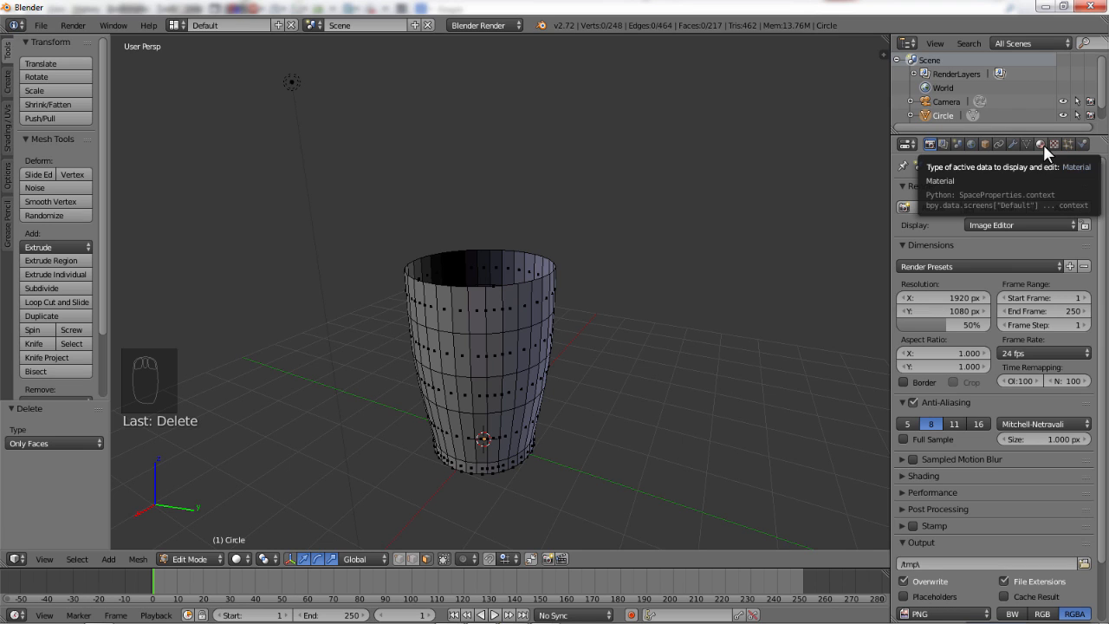
click(1039, 143)
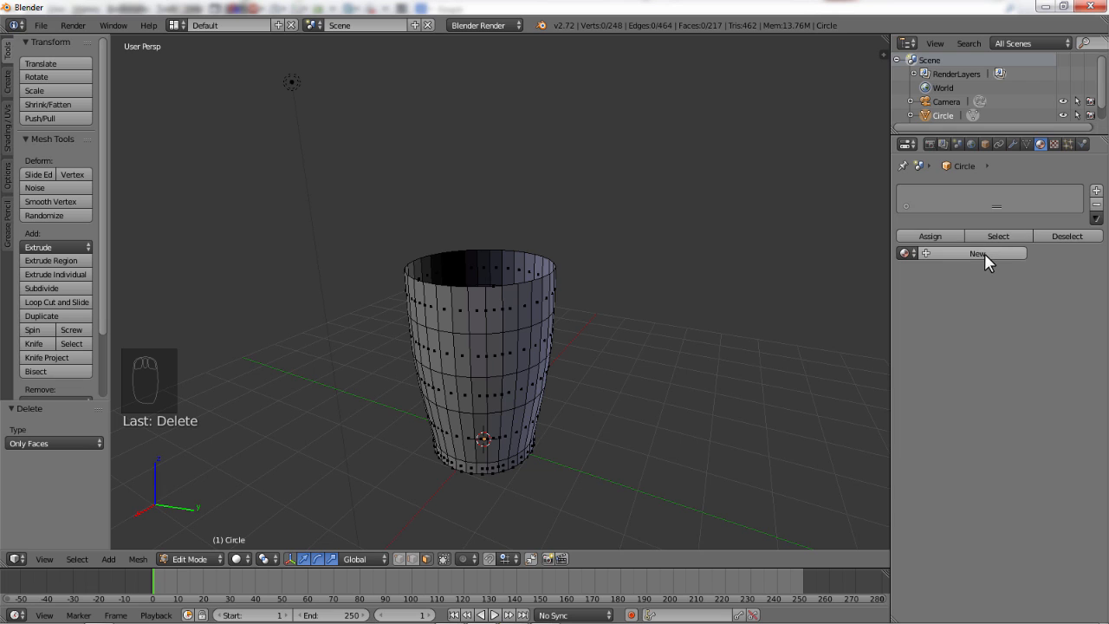
click(974, 253)
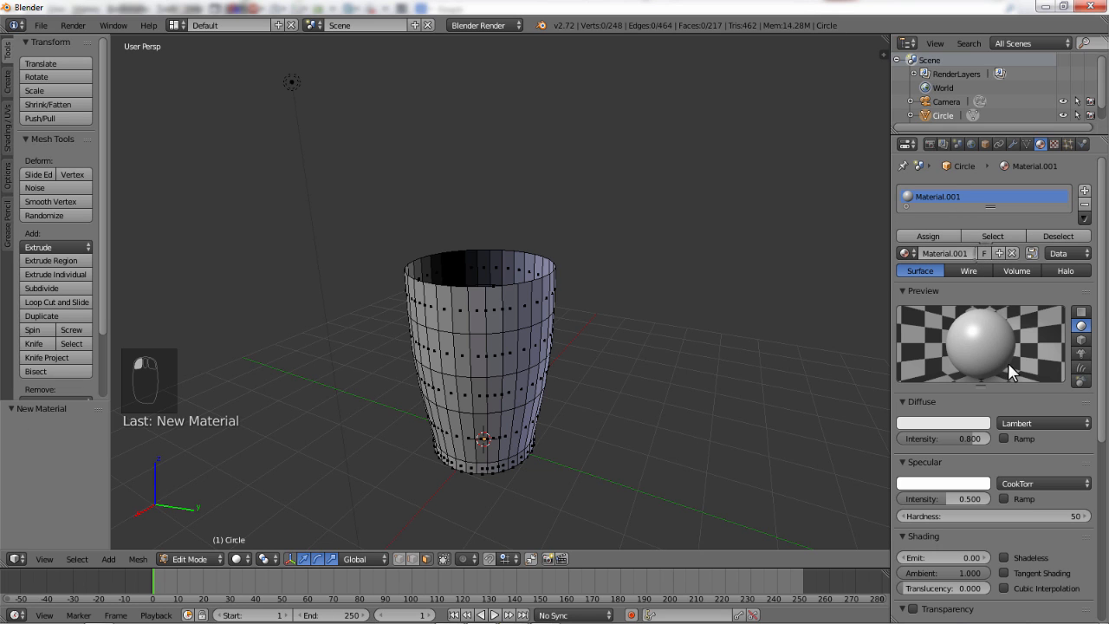
scroll(down, 3)
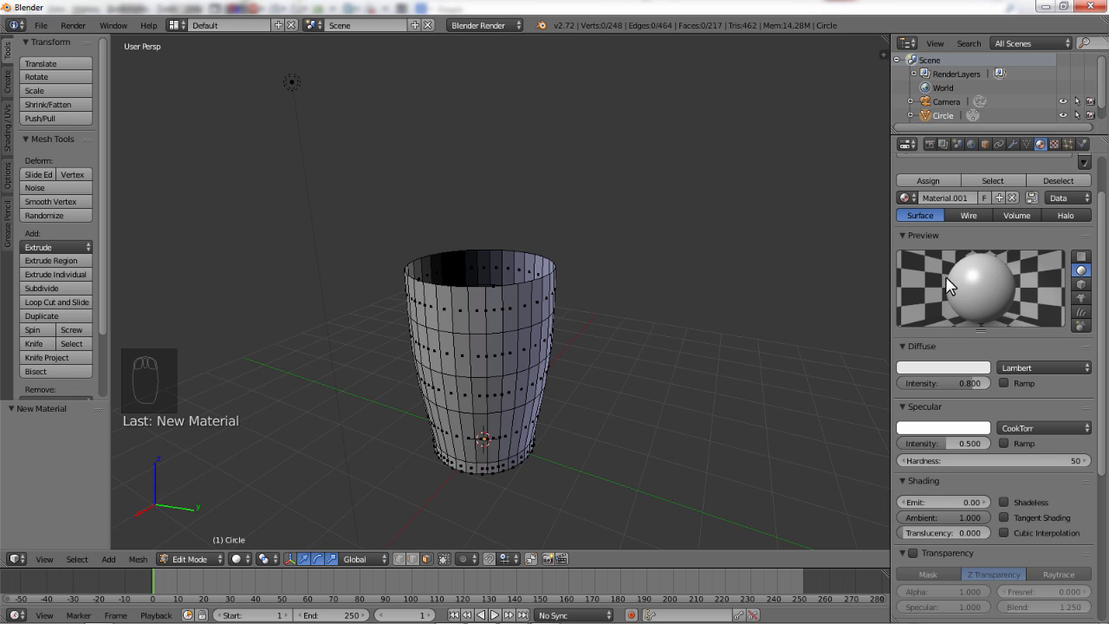
mouse_move(966, 357)
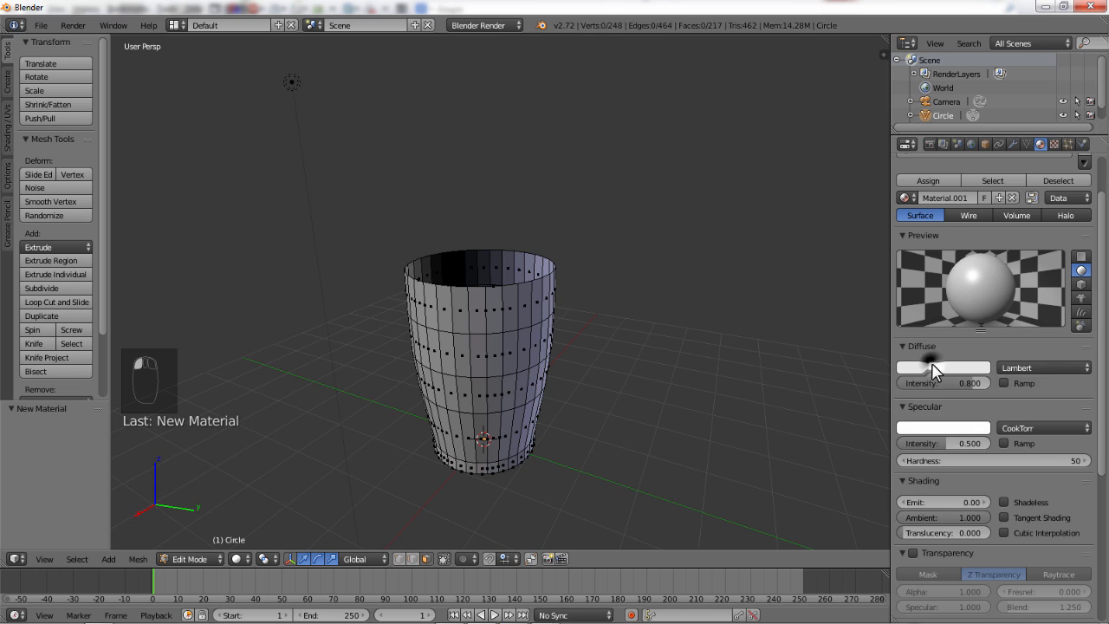
click(939, 367)
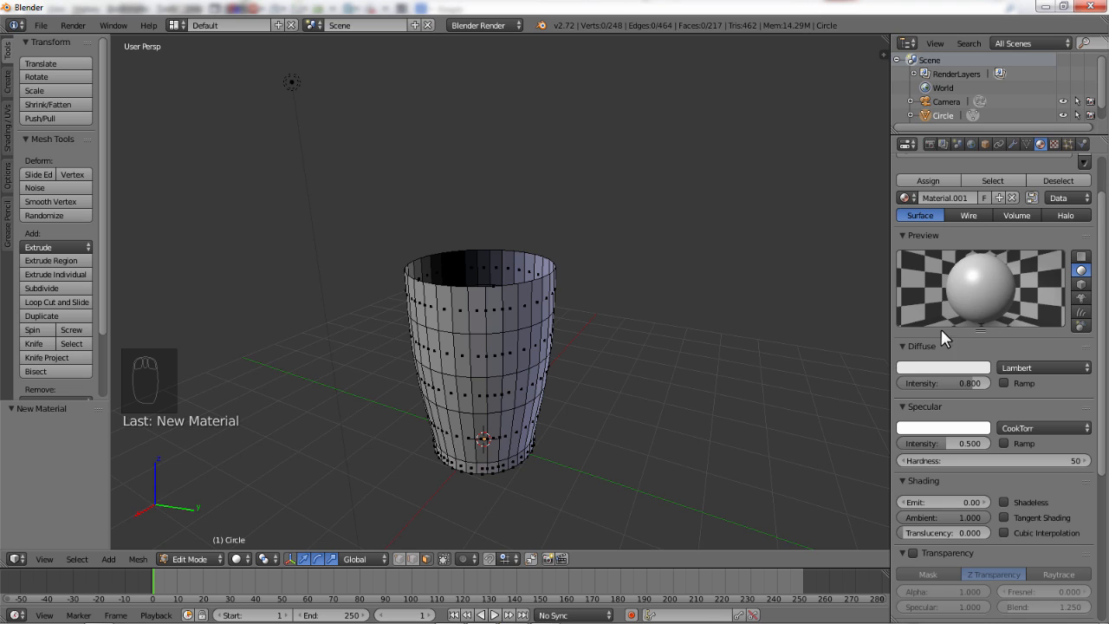
Step: Change the cup's diffuse colour from green through brown to a warm pale cream
click(942, 367)
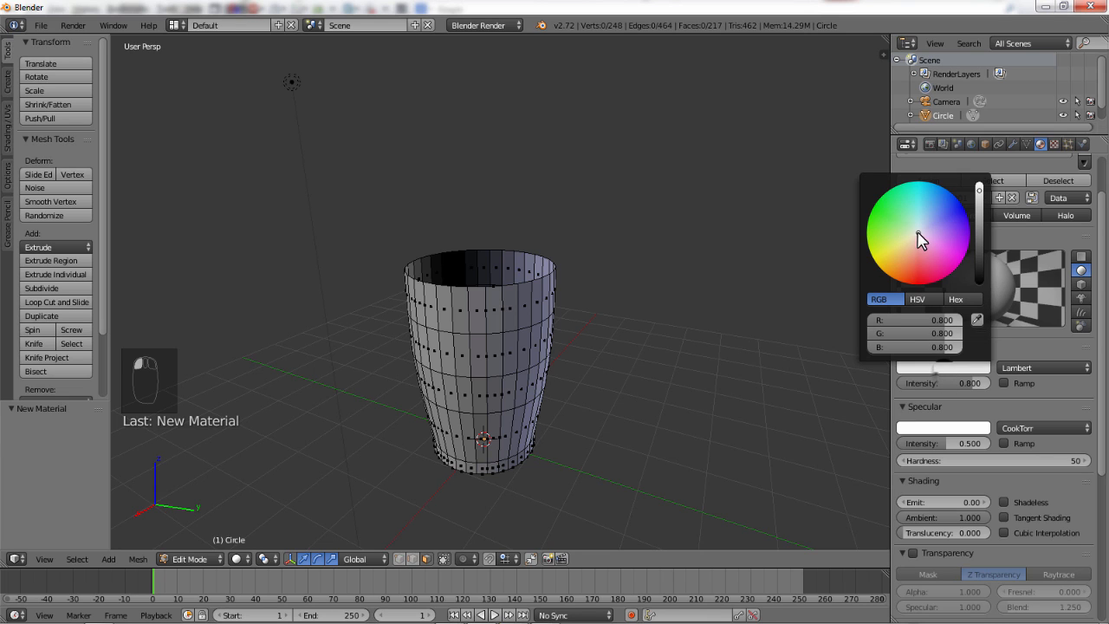
click(908, 236)
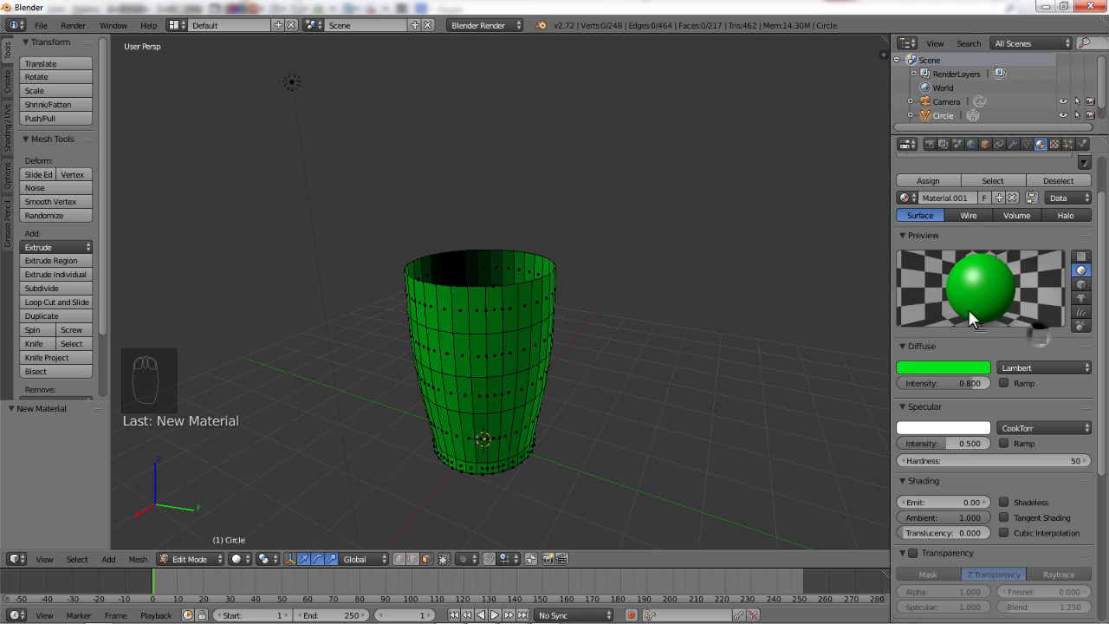
mouse_move(1030, 305)
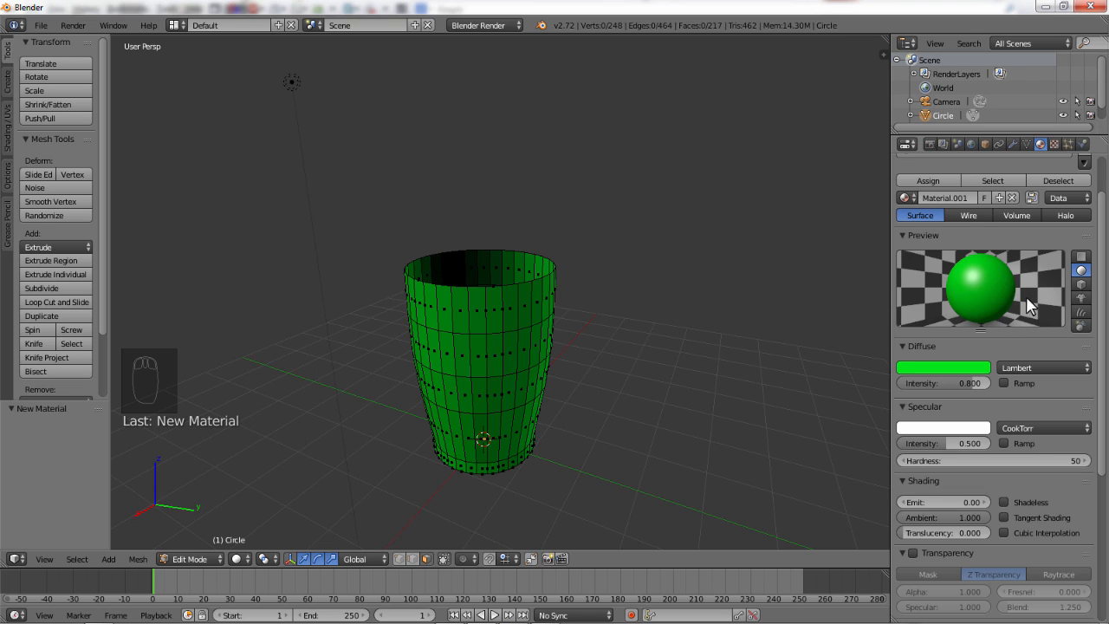
click(1081, 284)
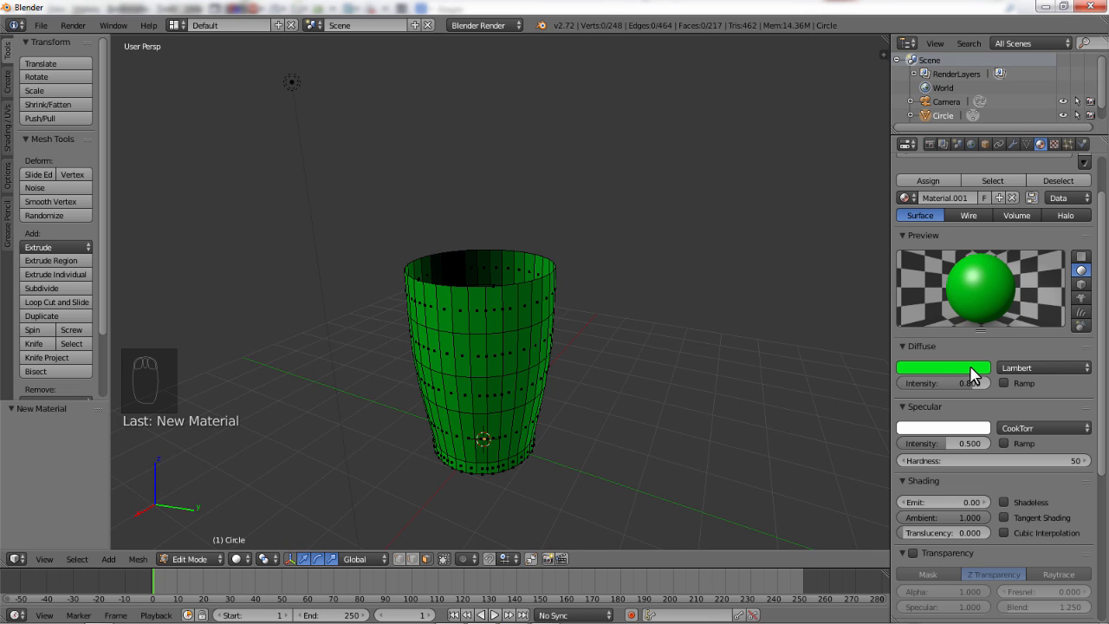
click(942, 367)
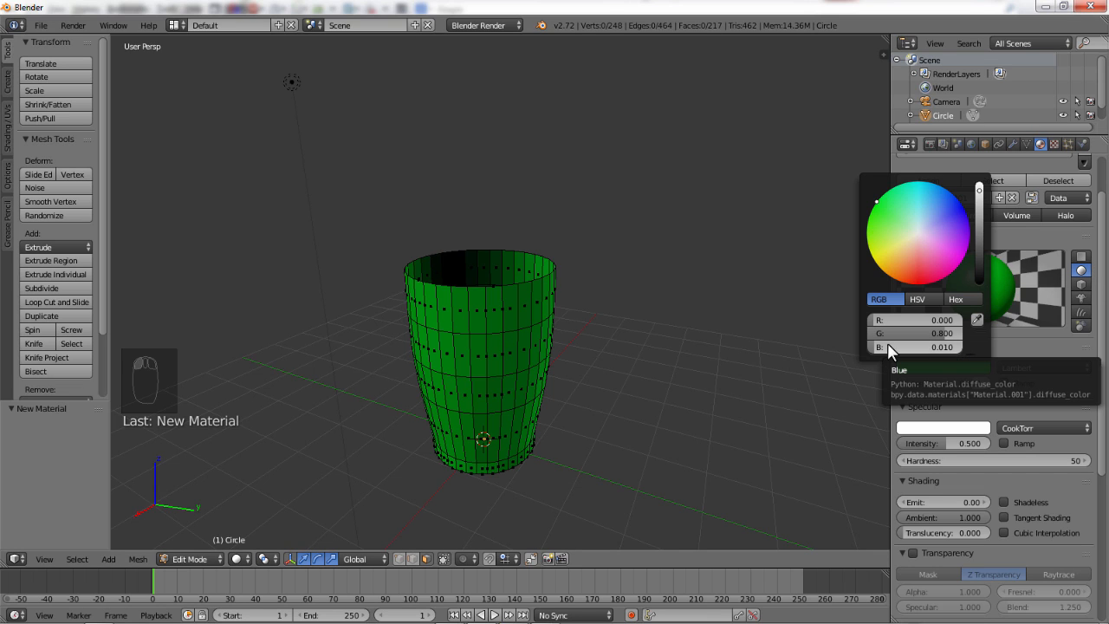
mouse_move(897, 350)
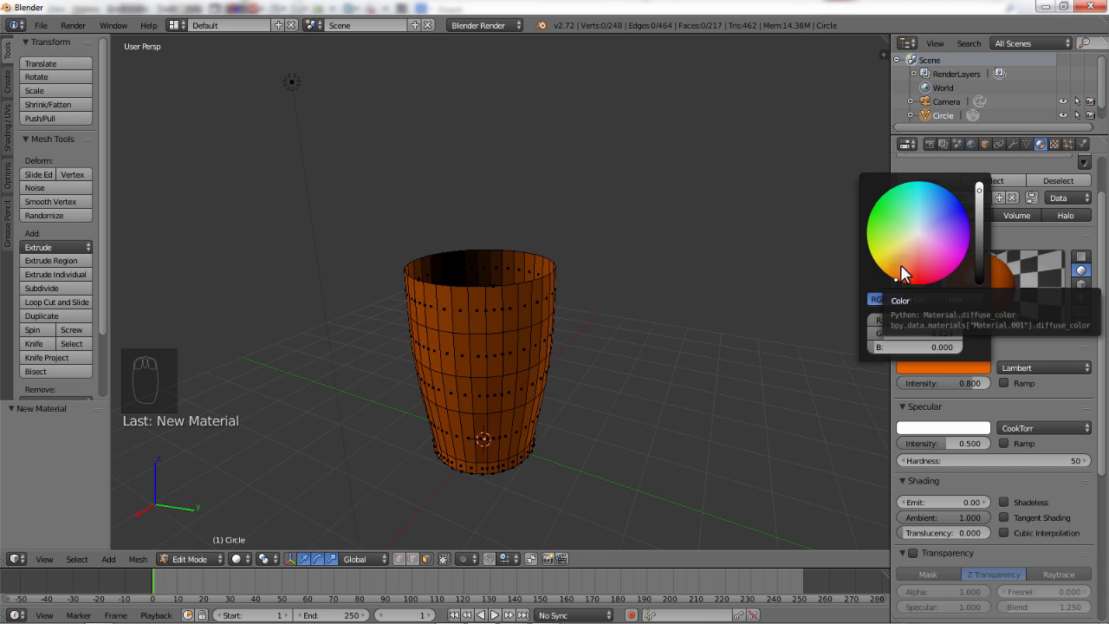
click(911, 251)
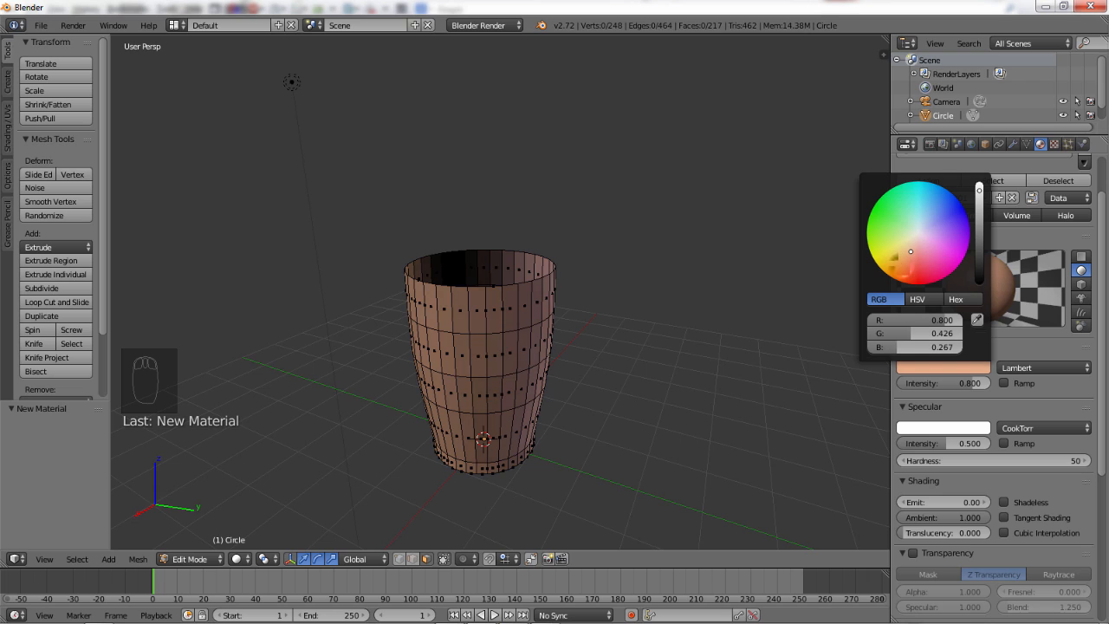
drag(912, 251, 911, 242)
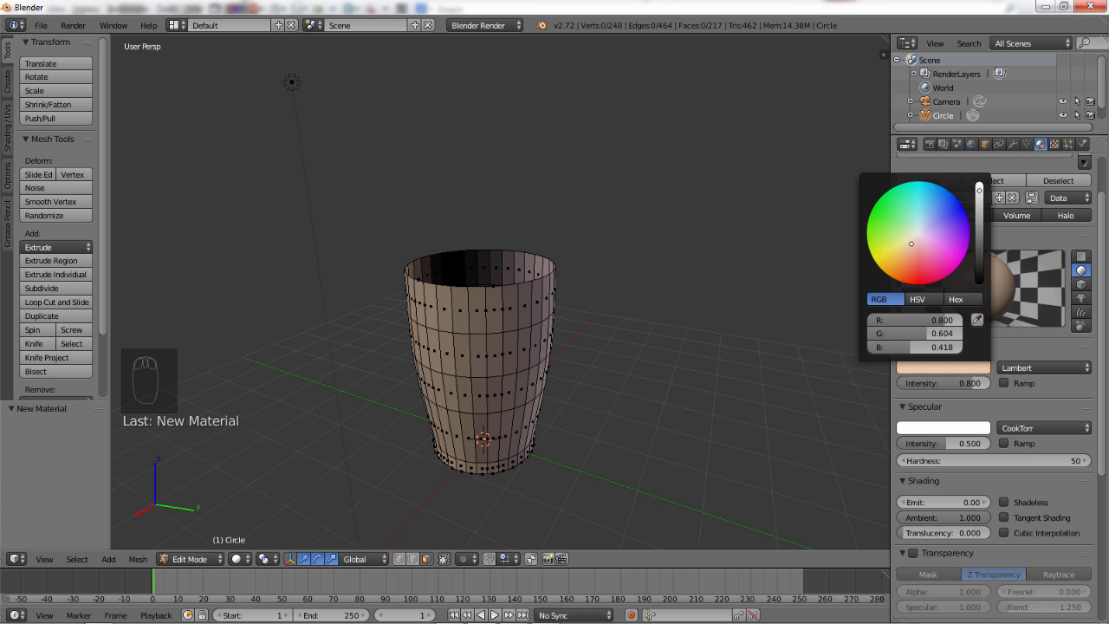
click(912, 236)
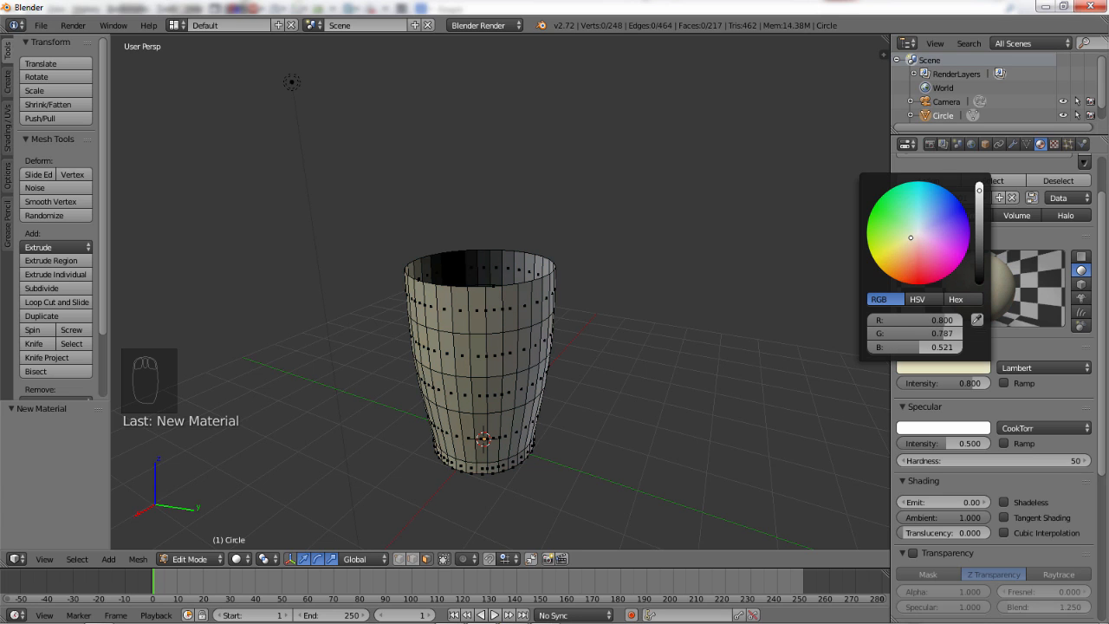
drag(911, 235, 908, 243)
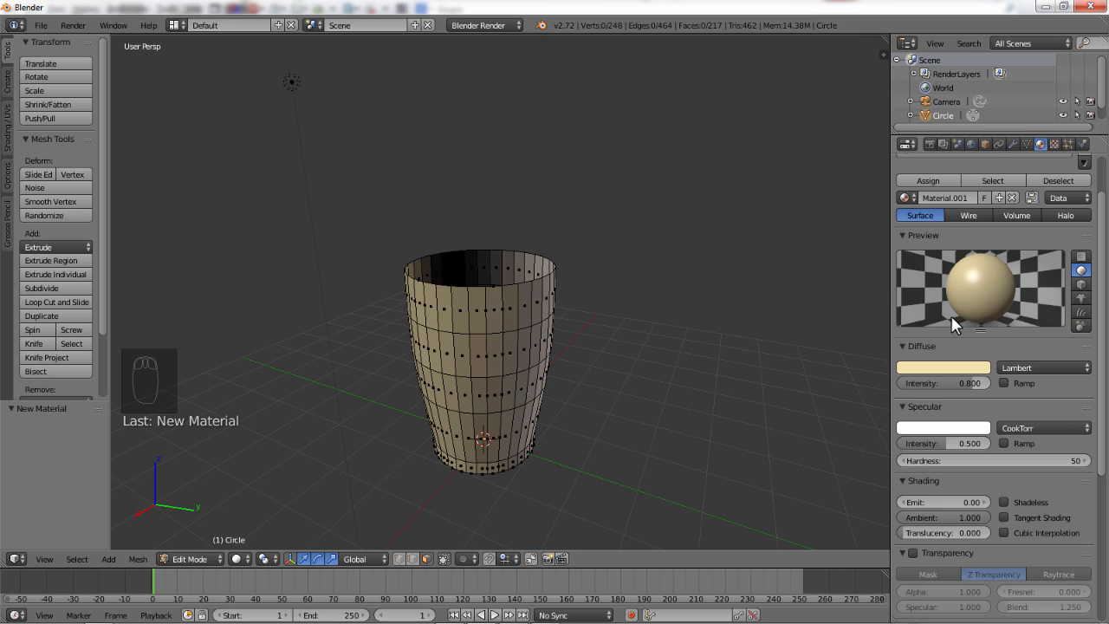
mouse_move(978, 313)
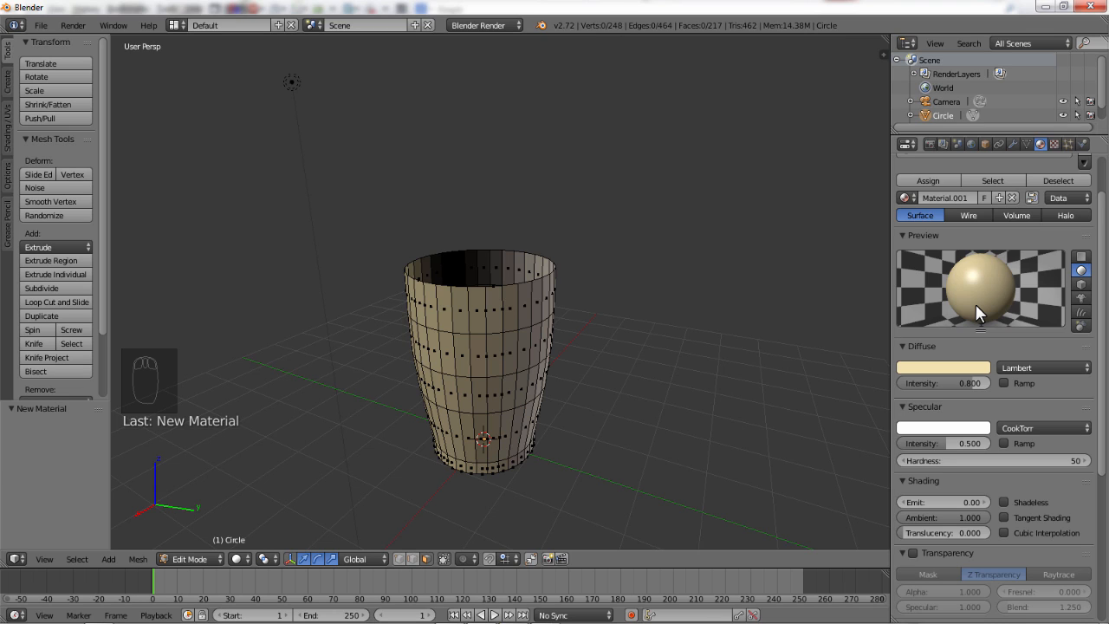
mouse_move(986, 358)
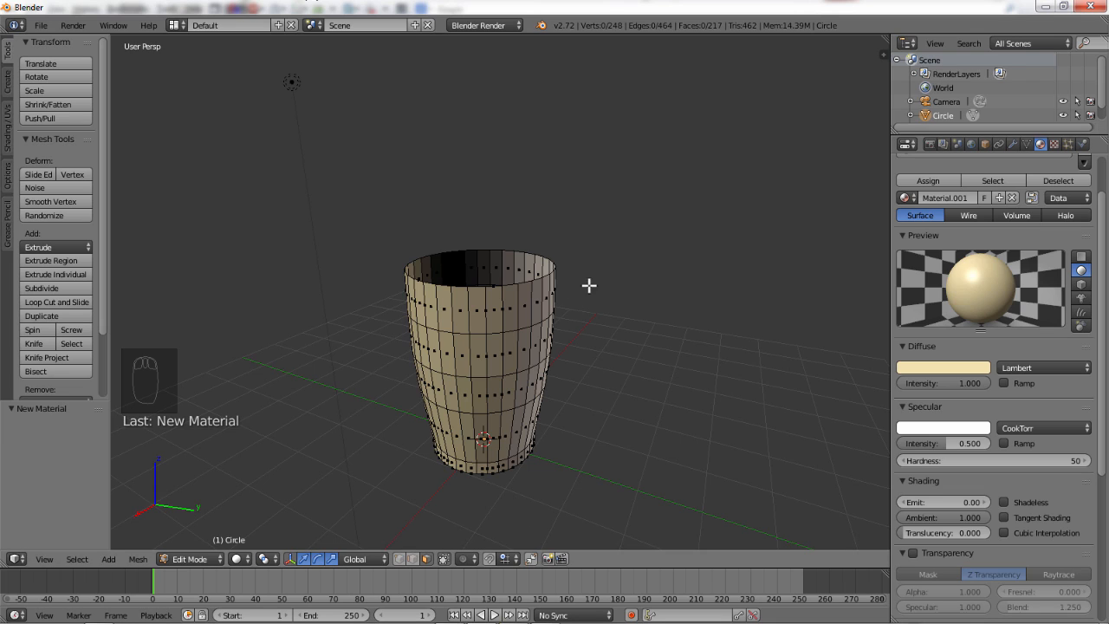
Step: Return to Object Mode and add a second circle mesh to start the handle
drag(589, 286, 679, 307)
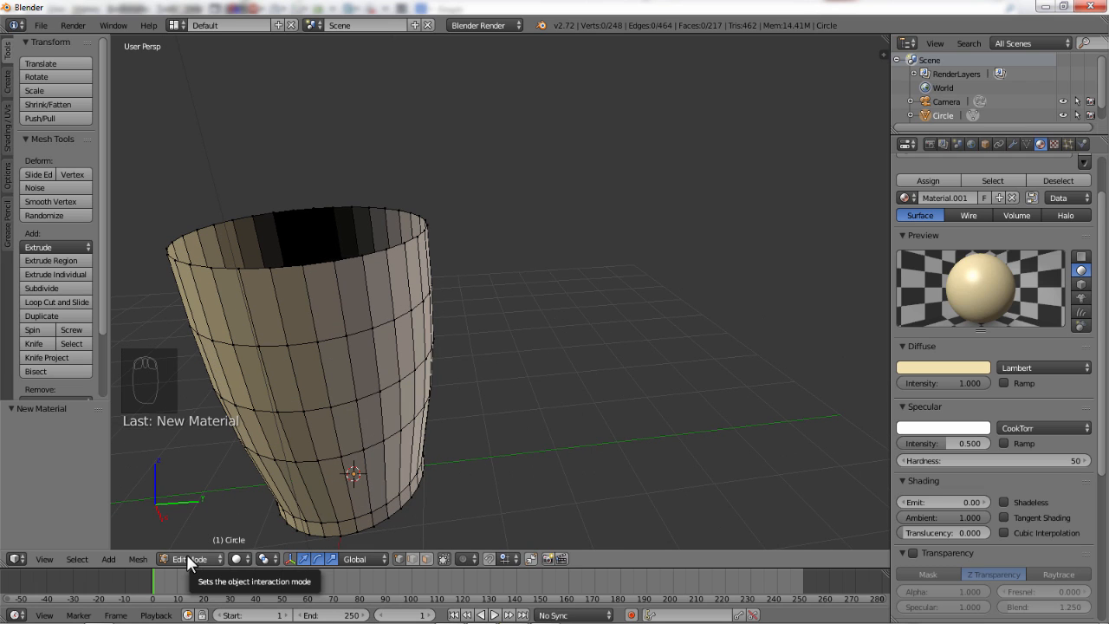
click(189, 557)
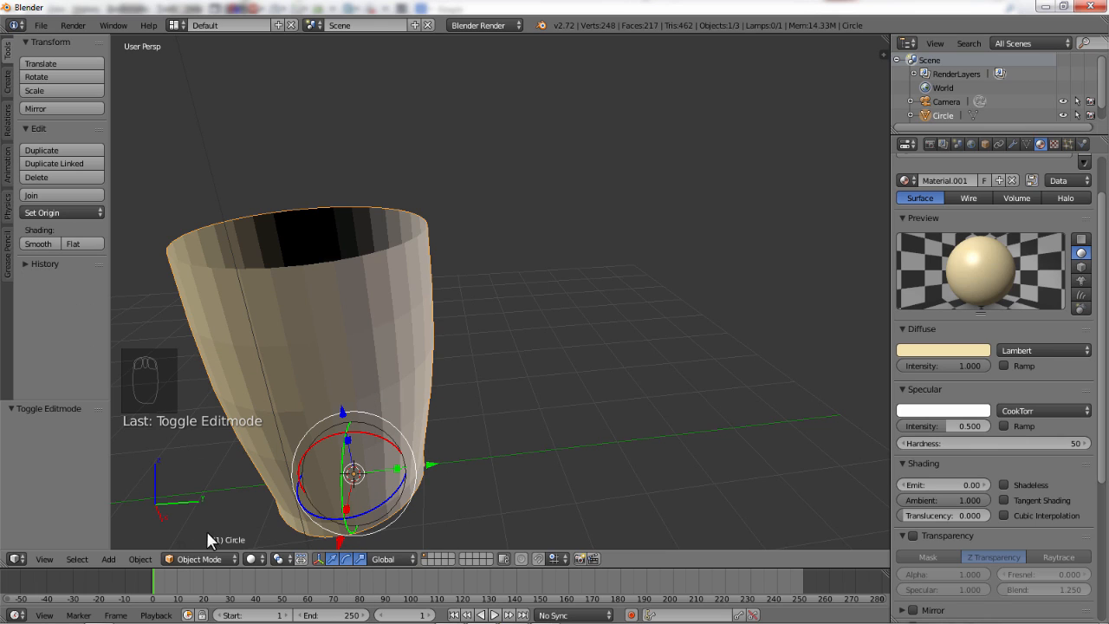
mouse_move(108, 558)
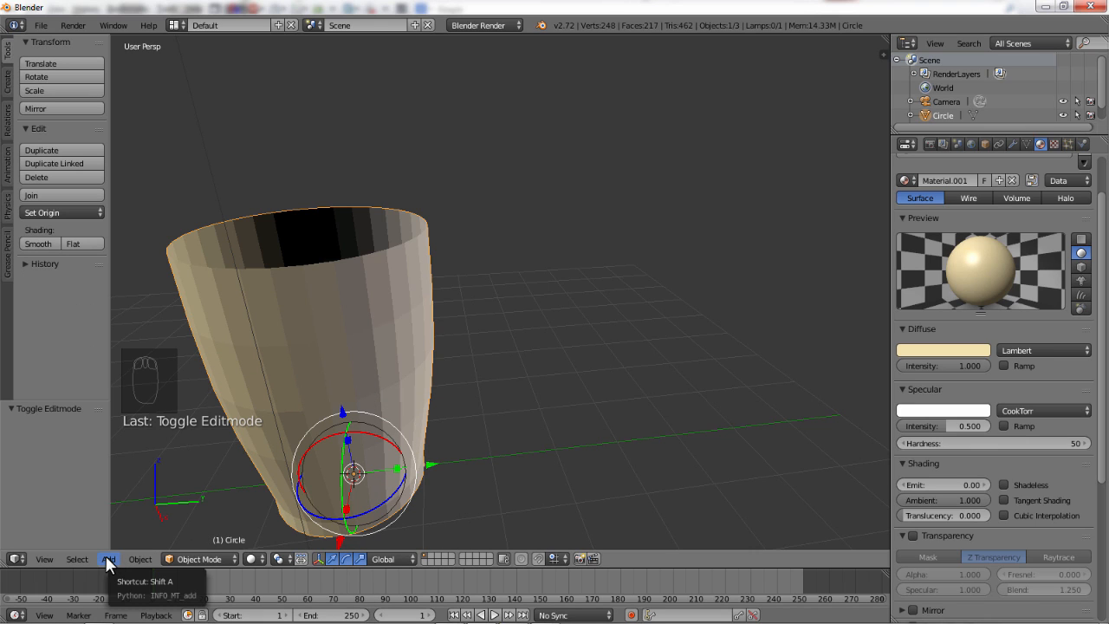
mouse_move(199, 558)
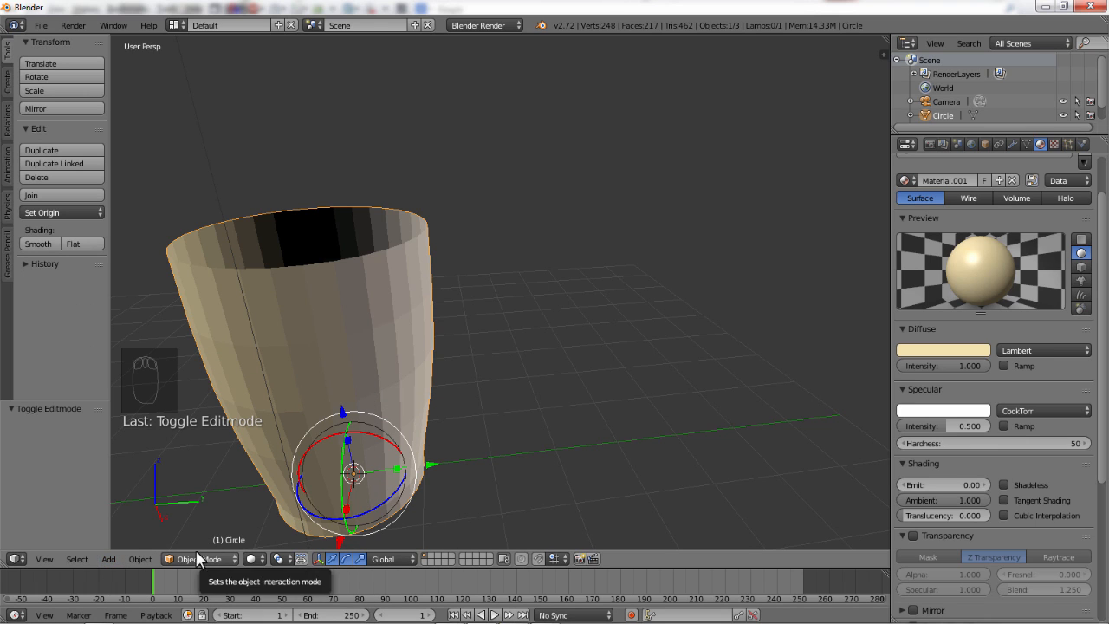
click(107, 557)
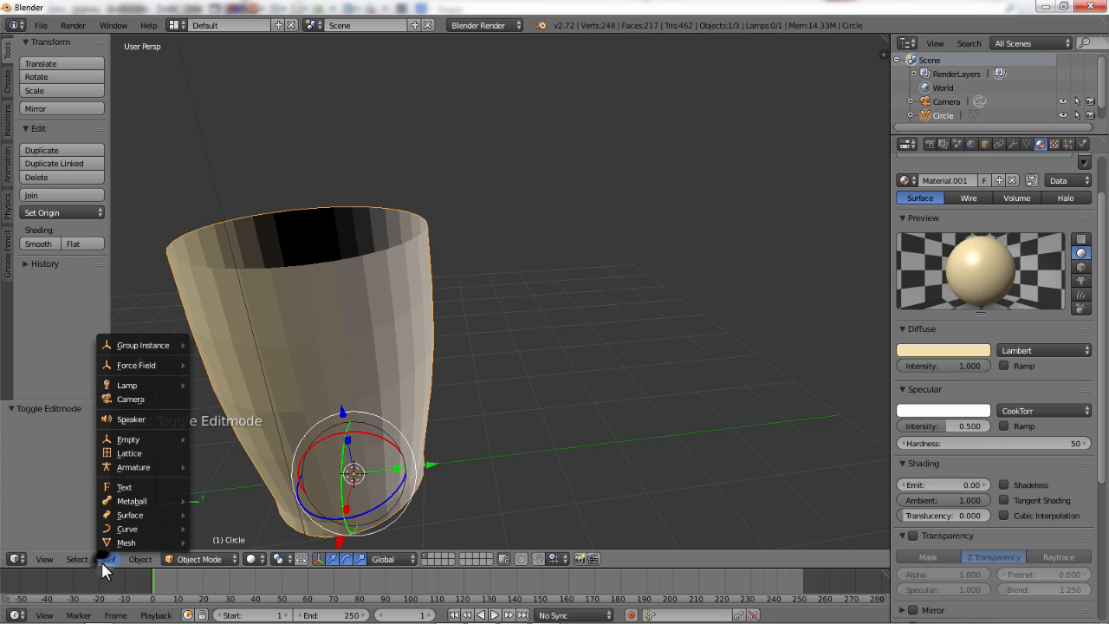
mouse_move(129, 438)
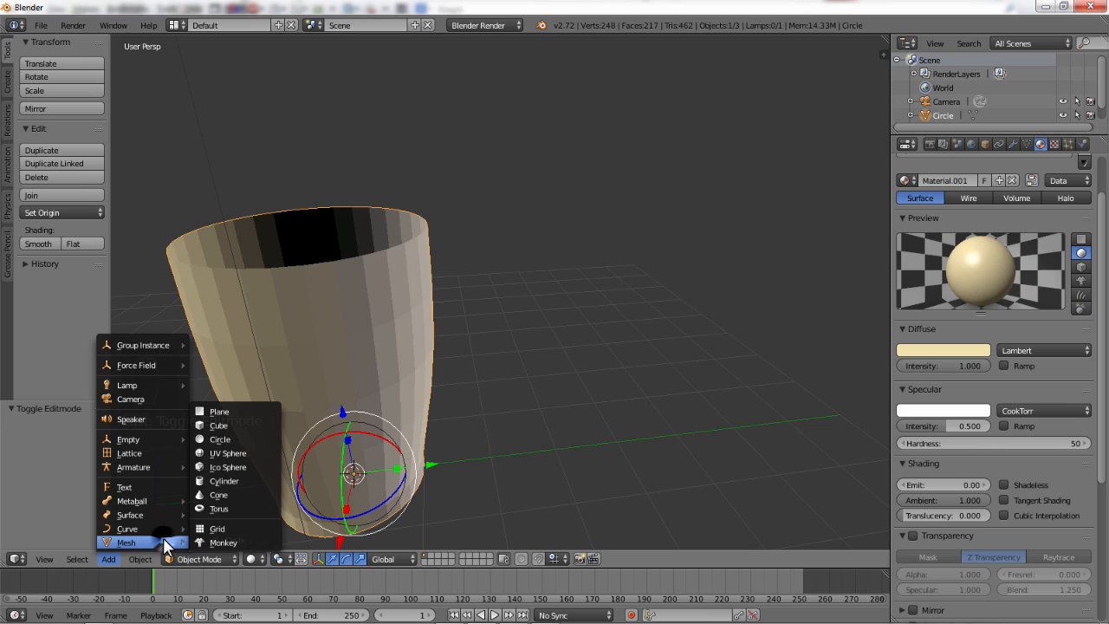
mouse_move(219, 440)
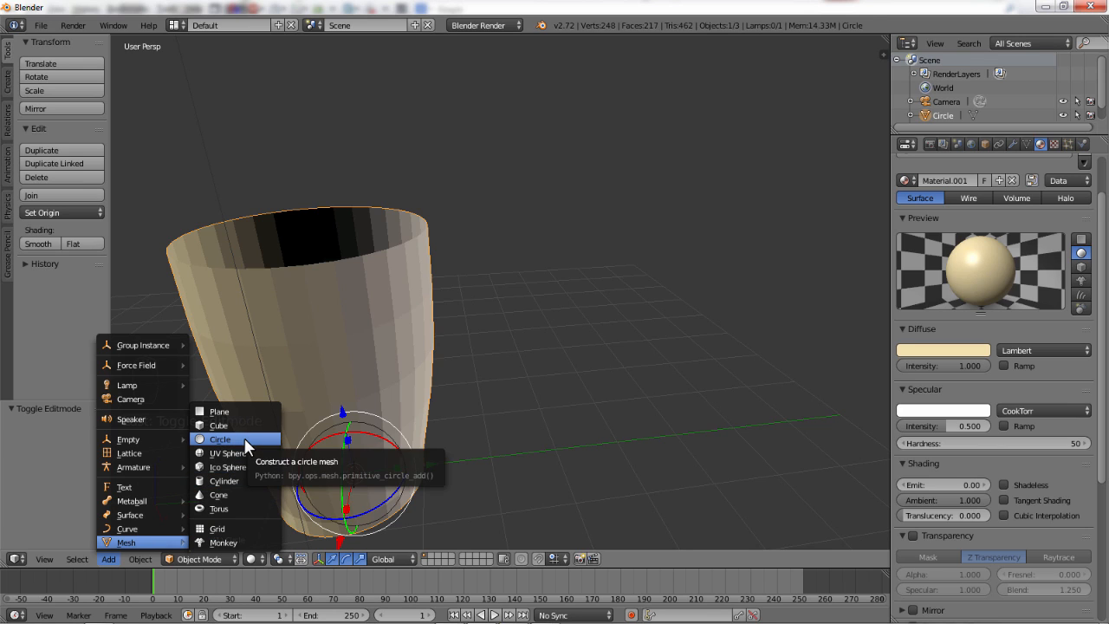
click(220, 440)
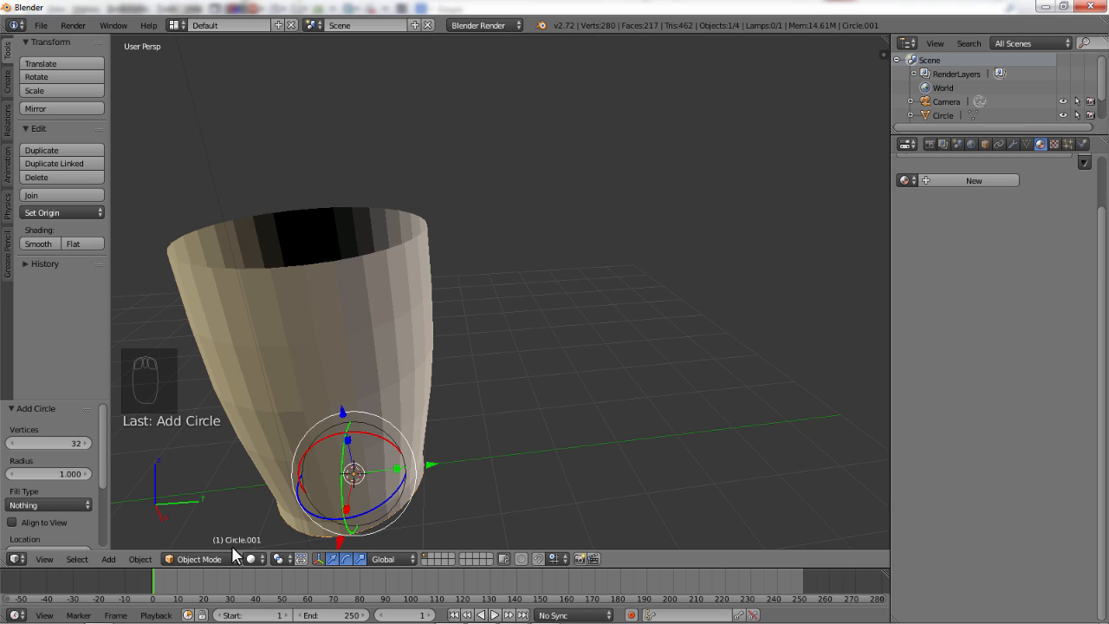
mouse_move(256, 553)
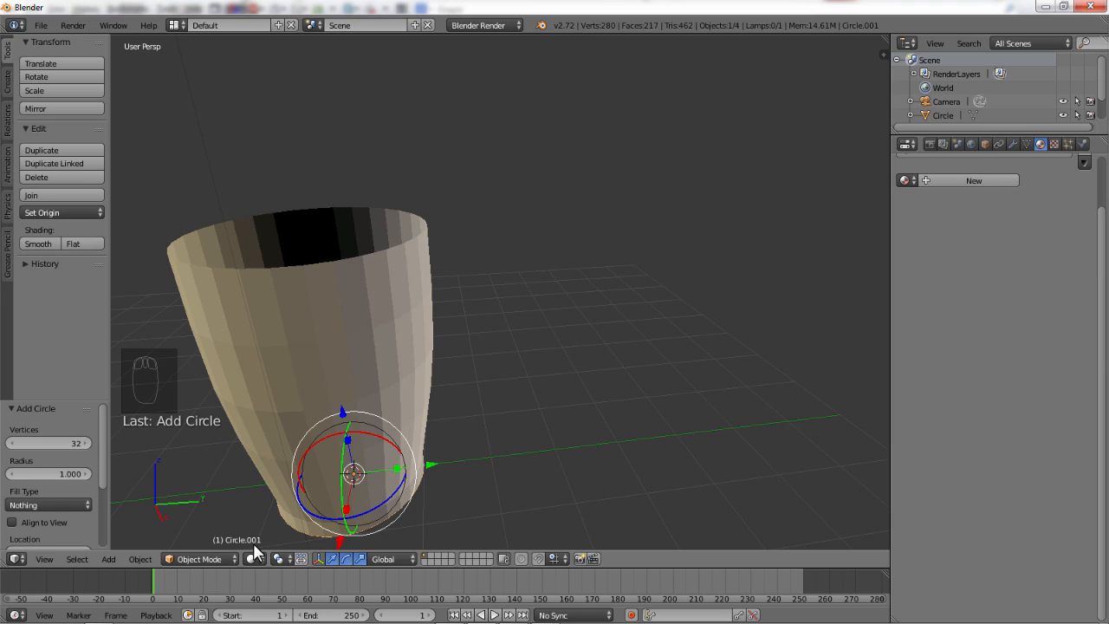
mouse_move(425, 471)
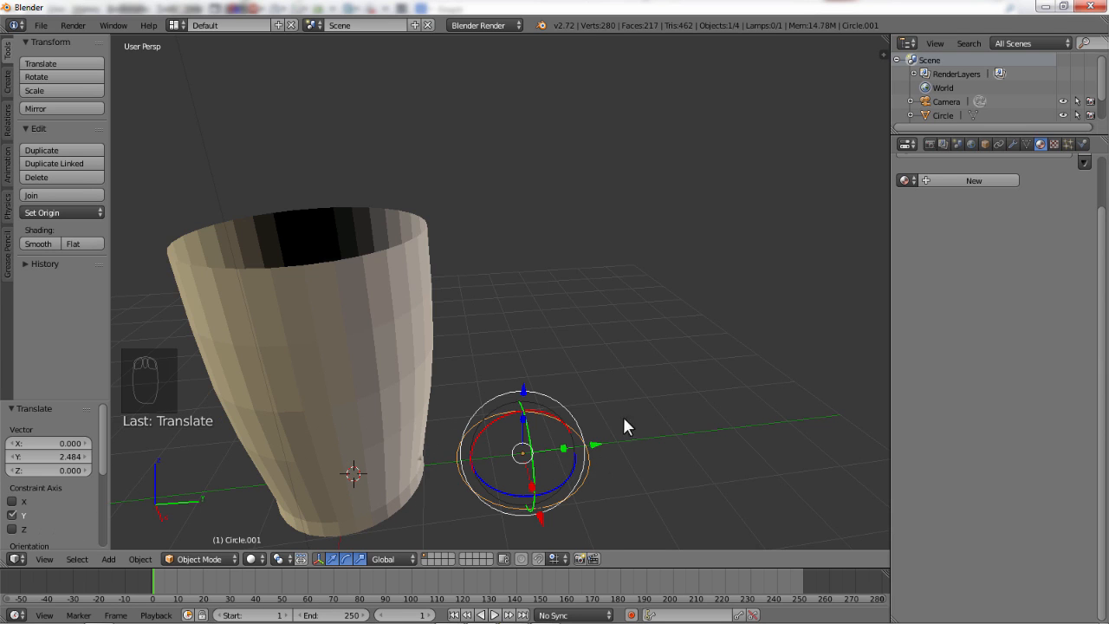
mouse_move(1001, 60)
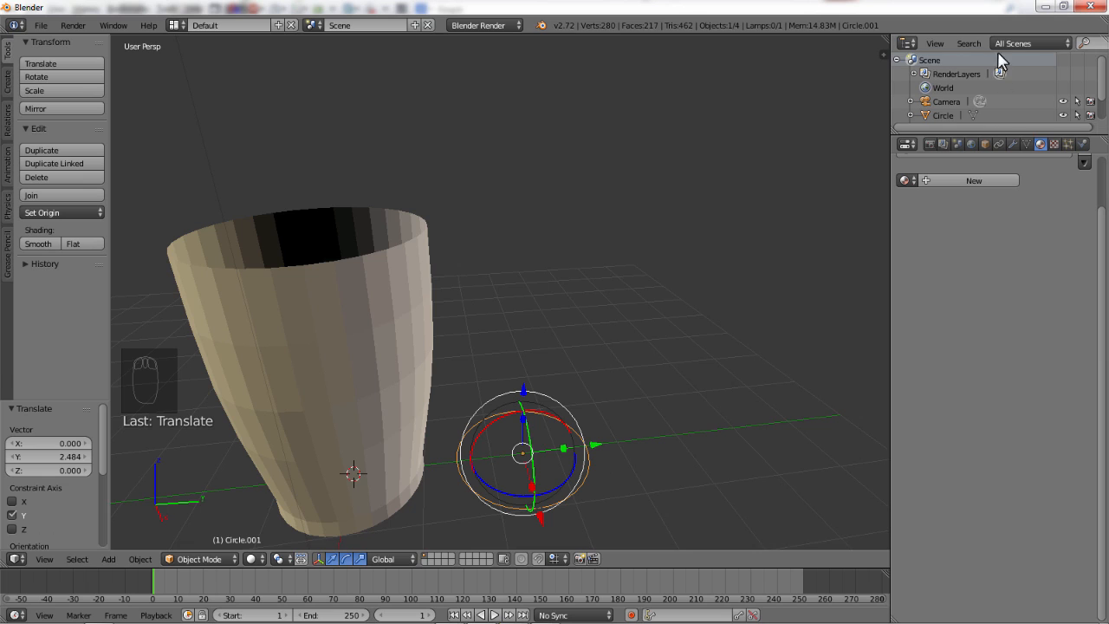
Step: Rename the tapered body object to Cup and the new circle to Handle in the scene list
click(998, 144)
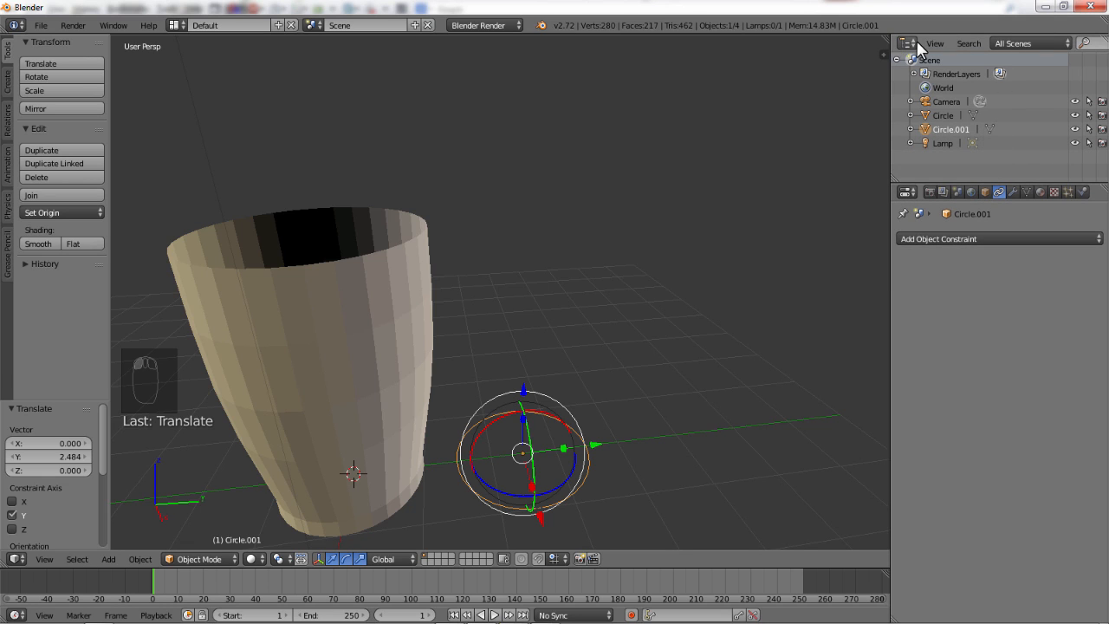
mouse_move(953, 158)
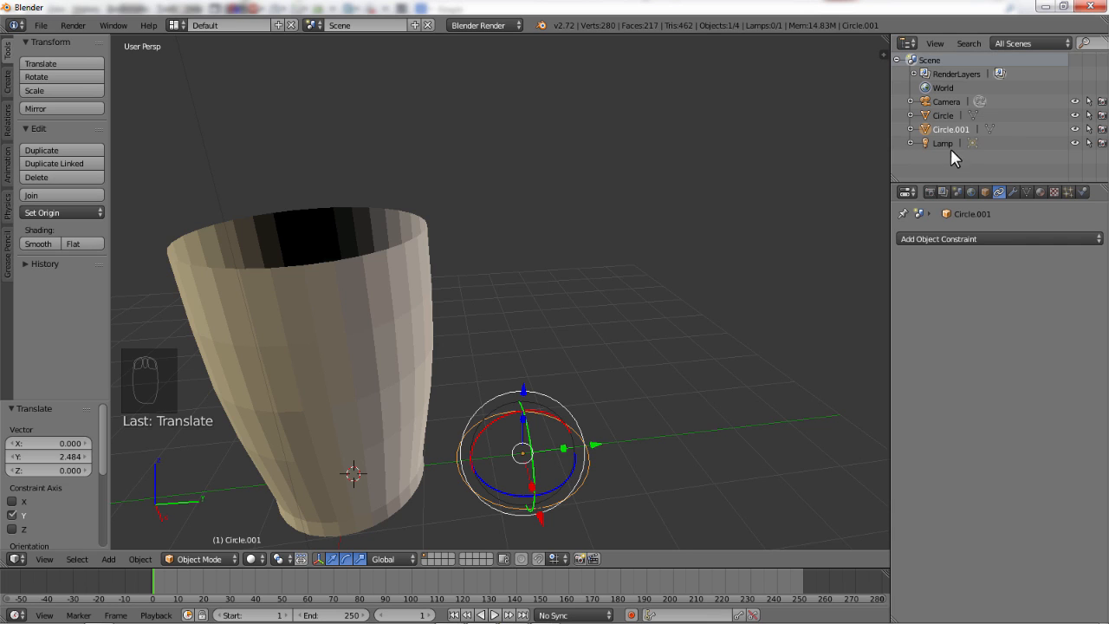
click(943, 115)
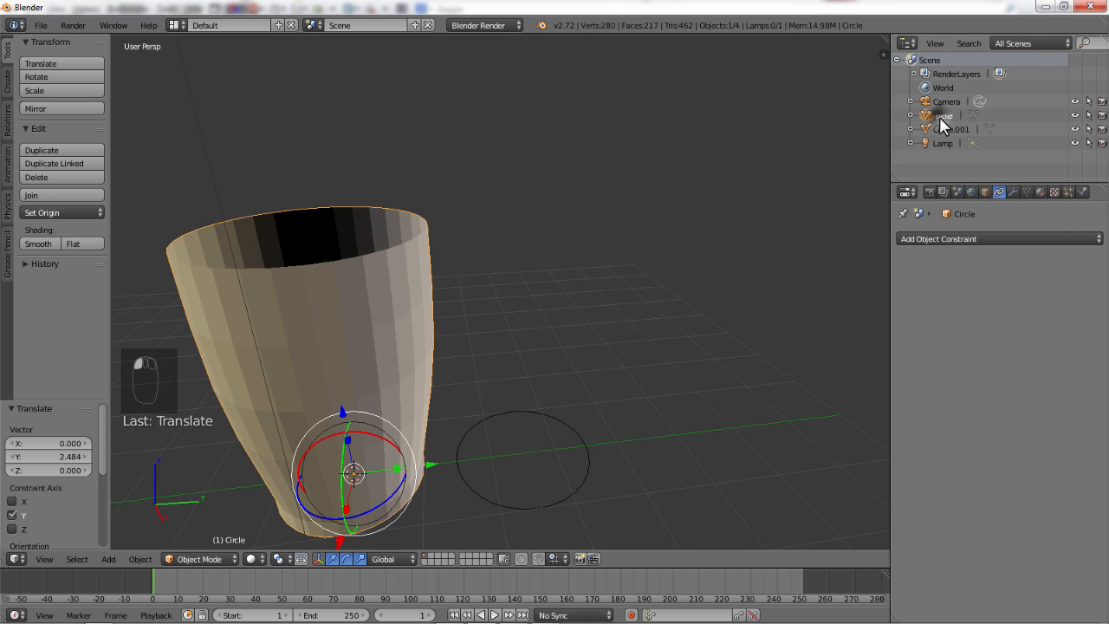
double_click(943, 114)
text(Cup)
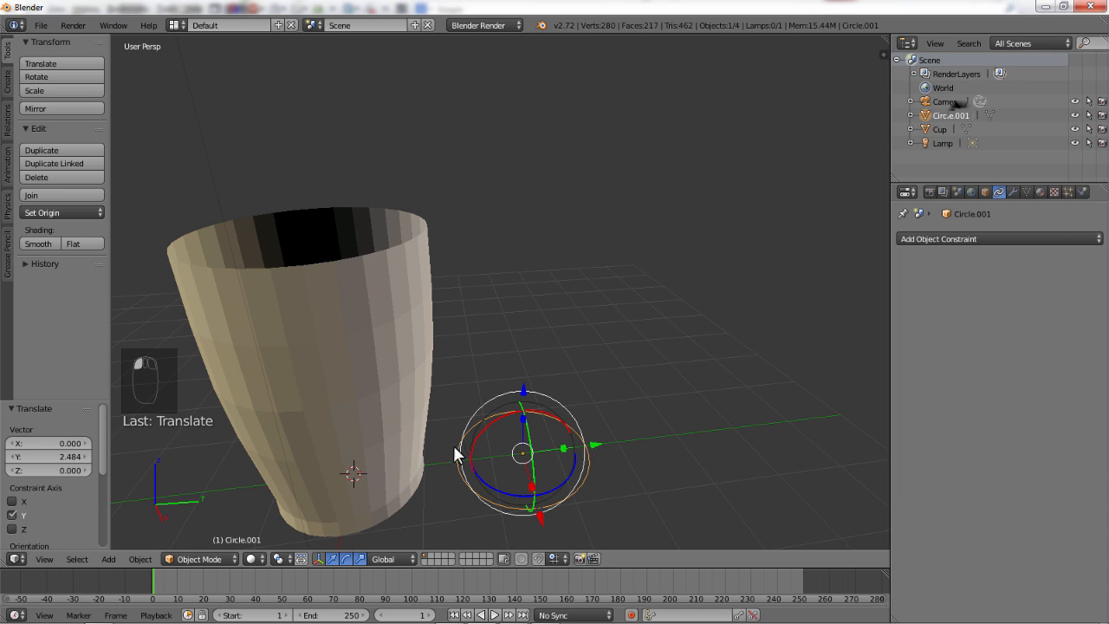
mouse_move(953, 120)
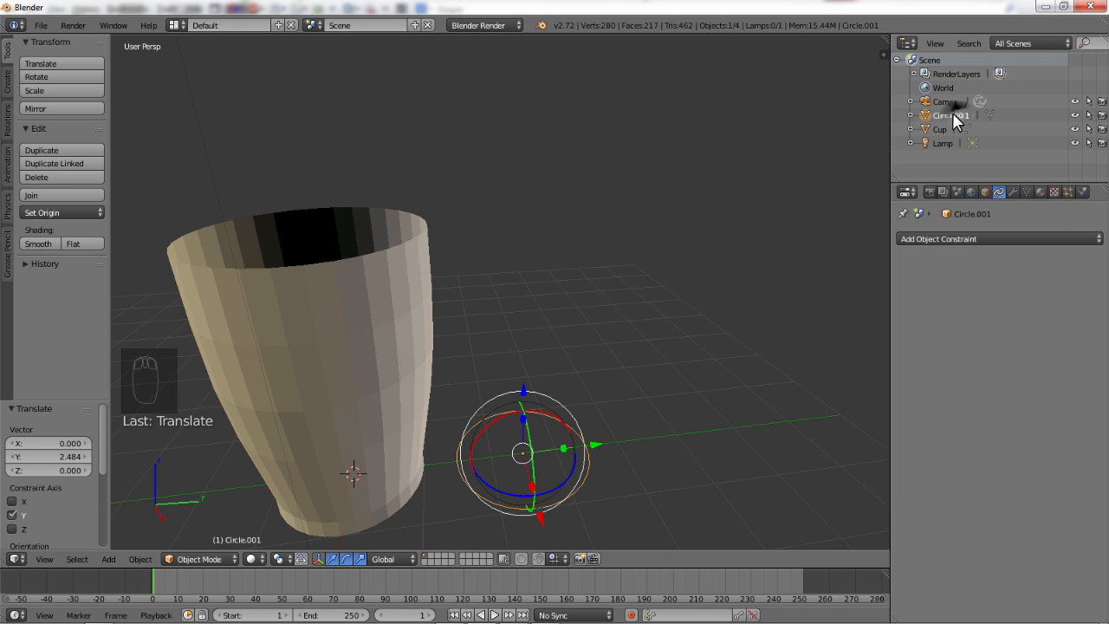
double_click(949, 114)
text(Handle)
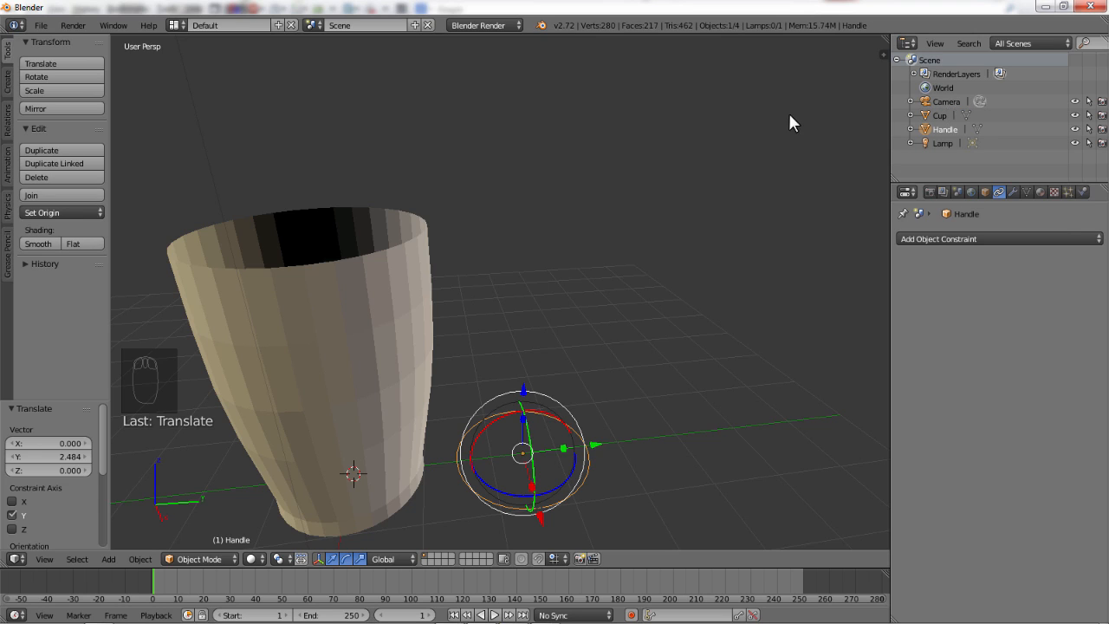
mouse_move(563, 499)
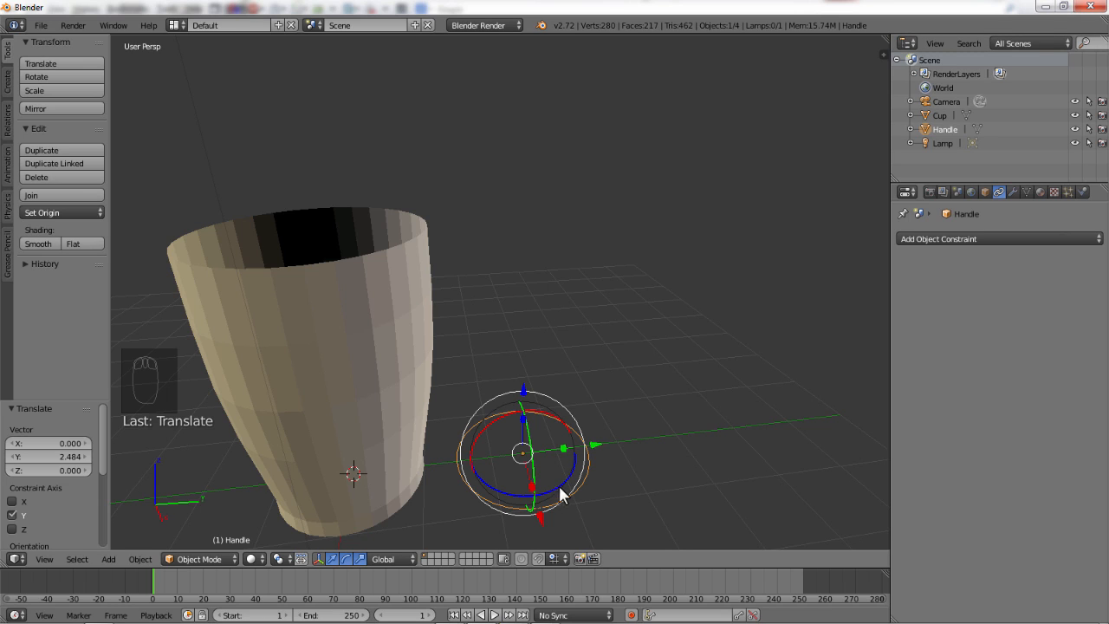
mouse_move(436, 558)
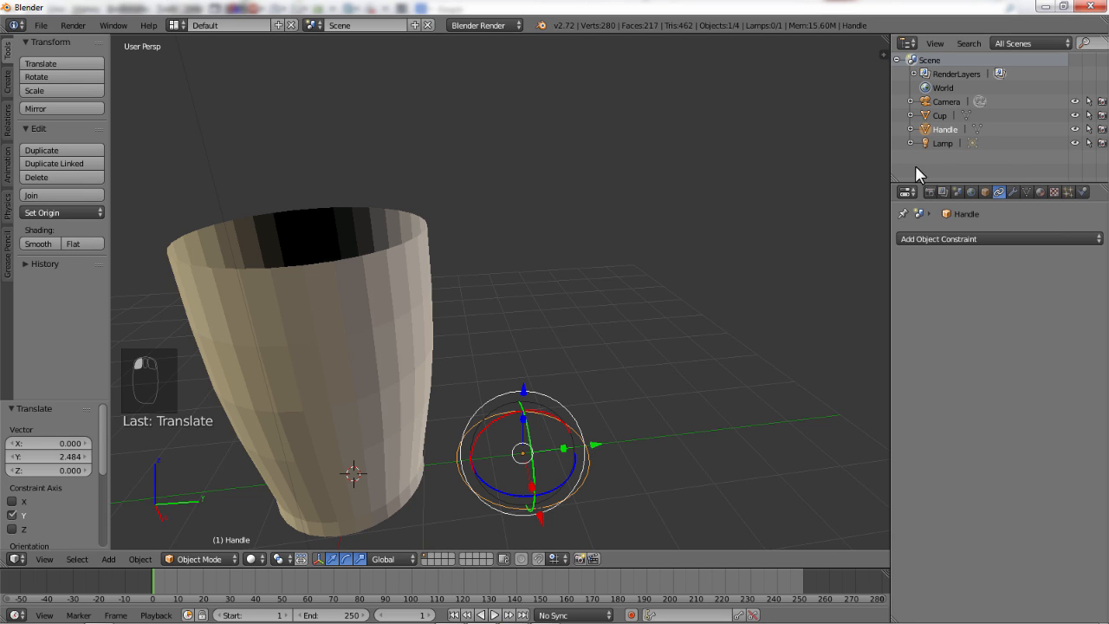
mouse_move(927, 130)
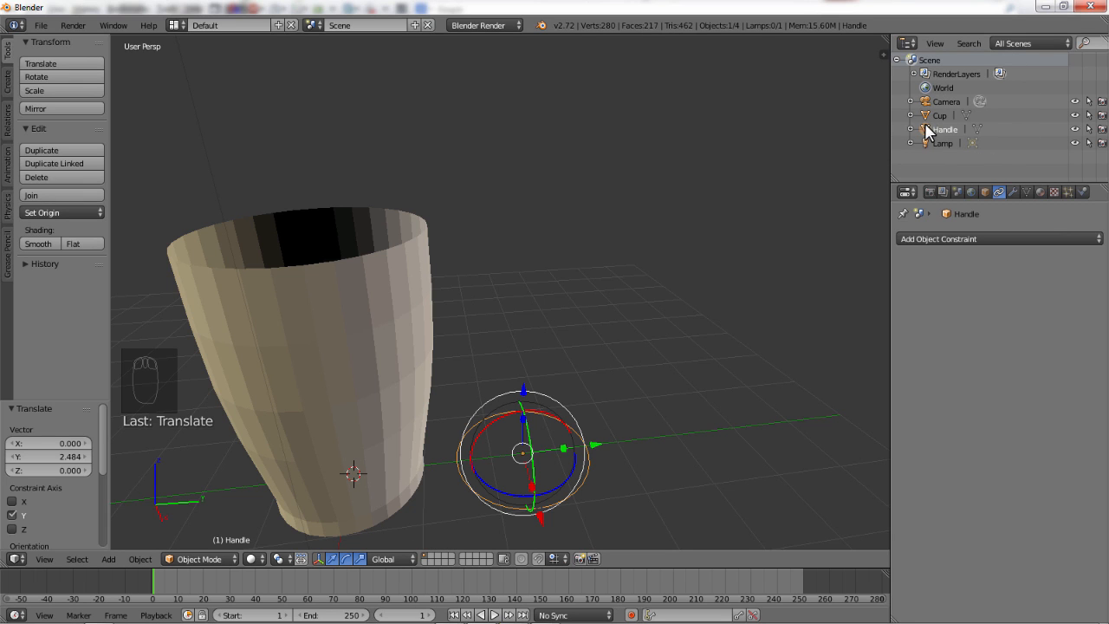
mouse_move(1002, 124)
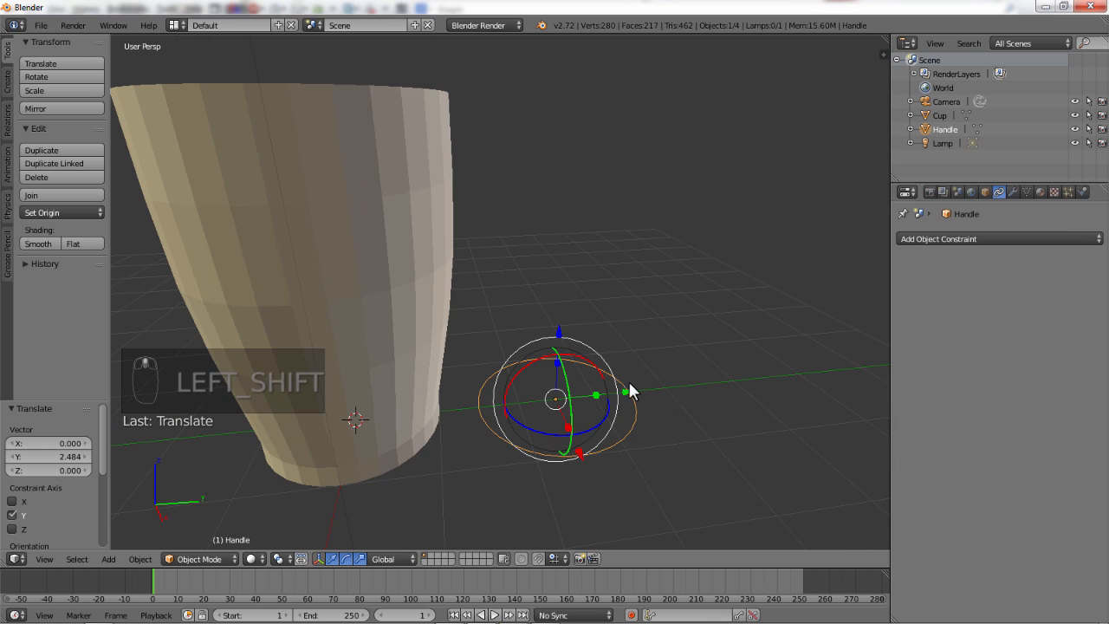
mouse_move(585, 372)
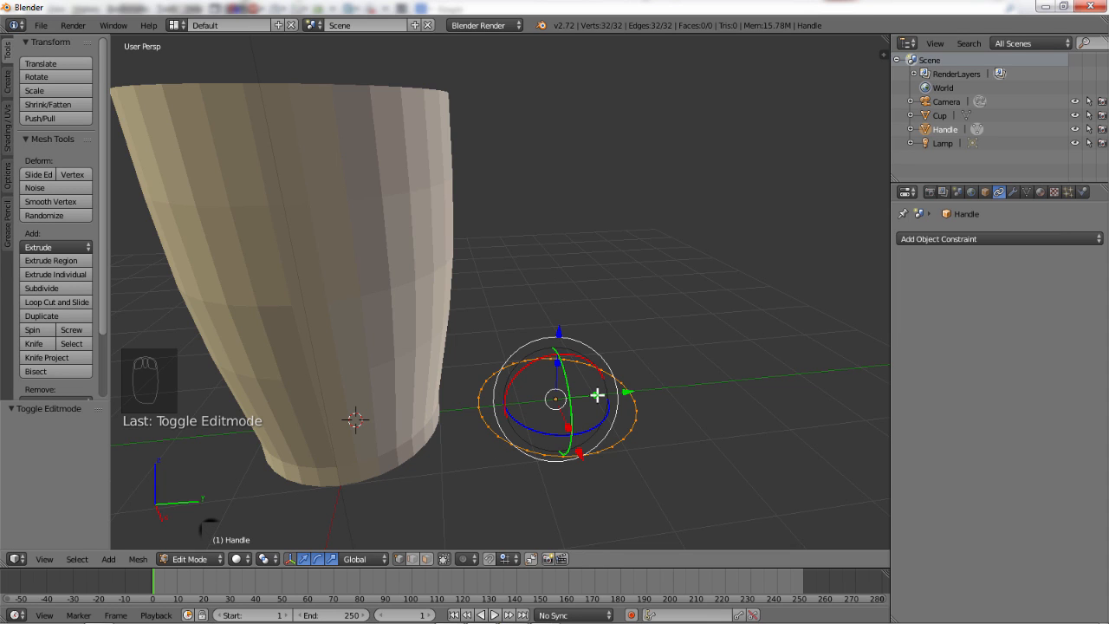
Step: Fill the circle with a face and scale the disc down to about 0.3
key(f)
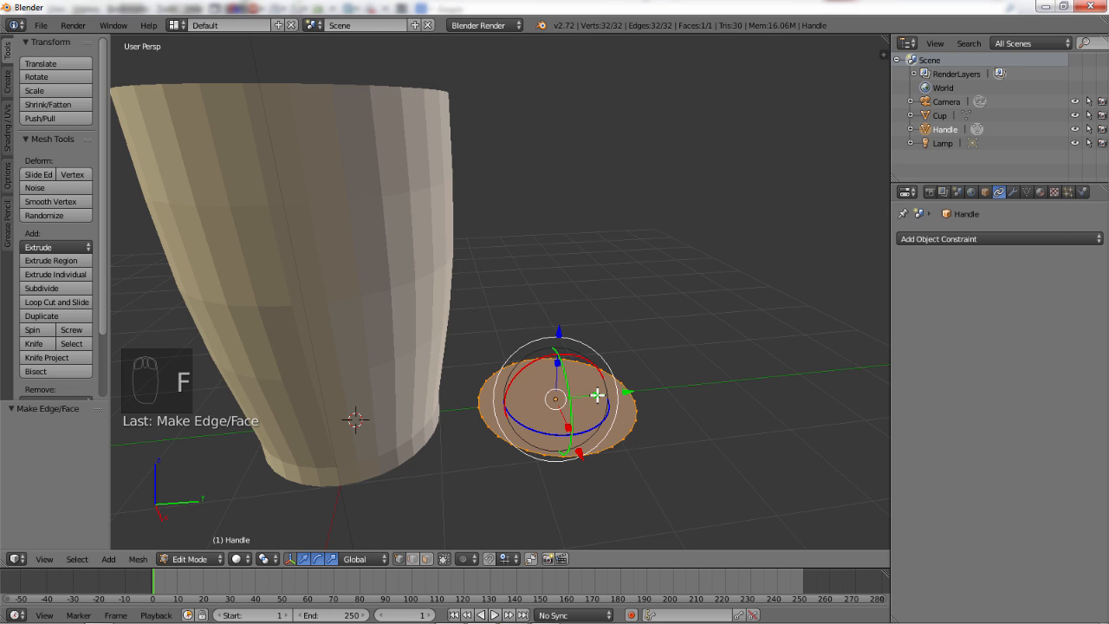
mouse_move(636, 383)
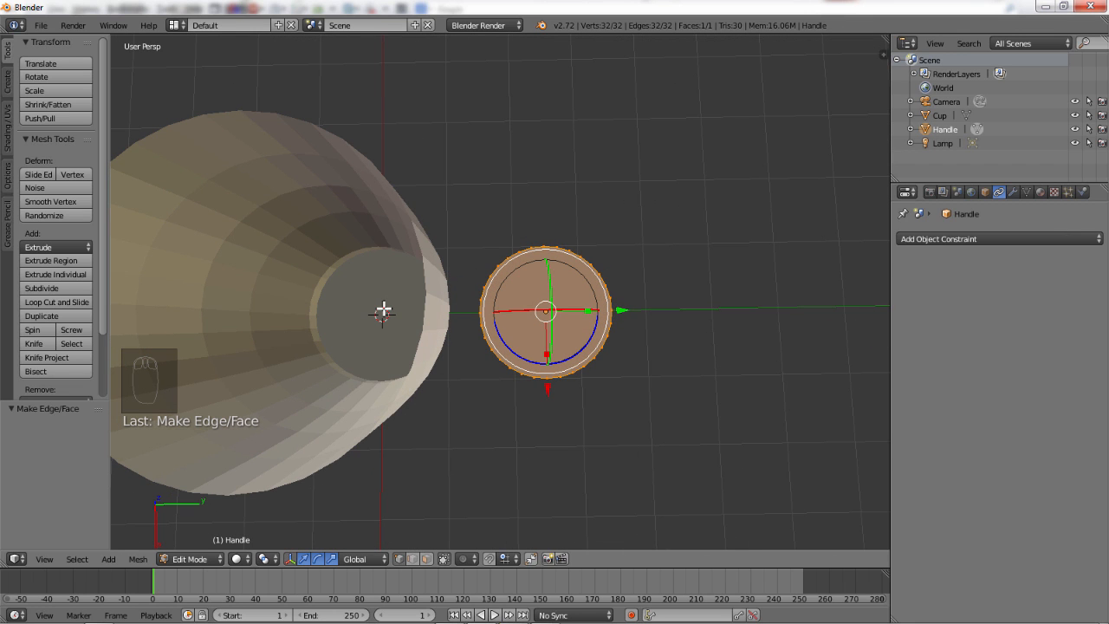
mouse_move(551, 464)
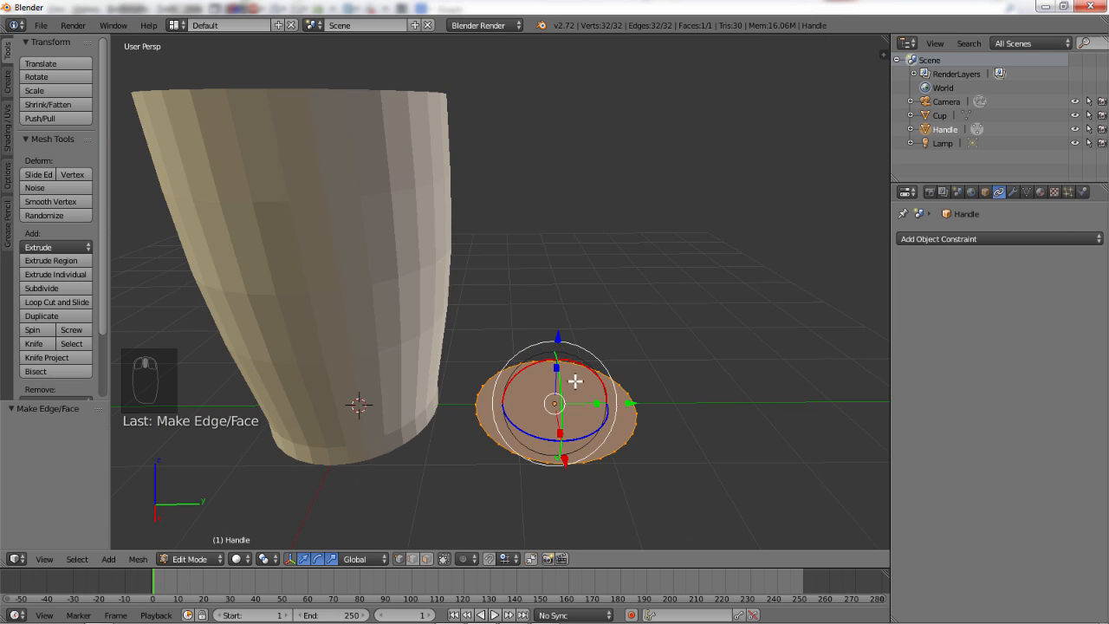
key(s)
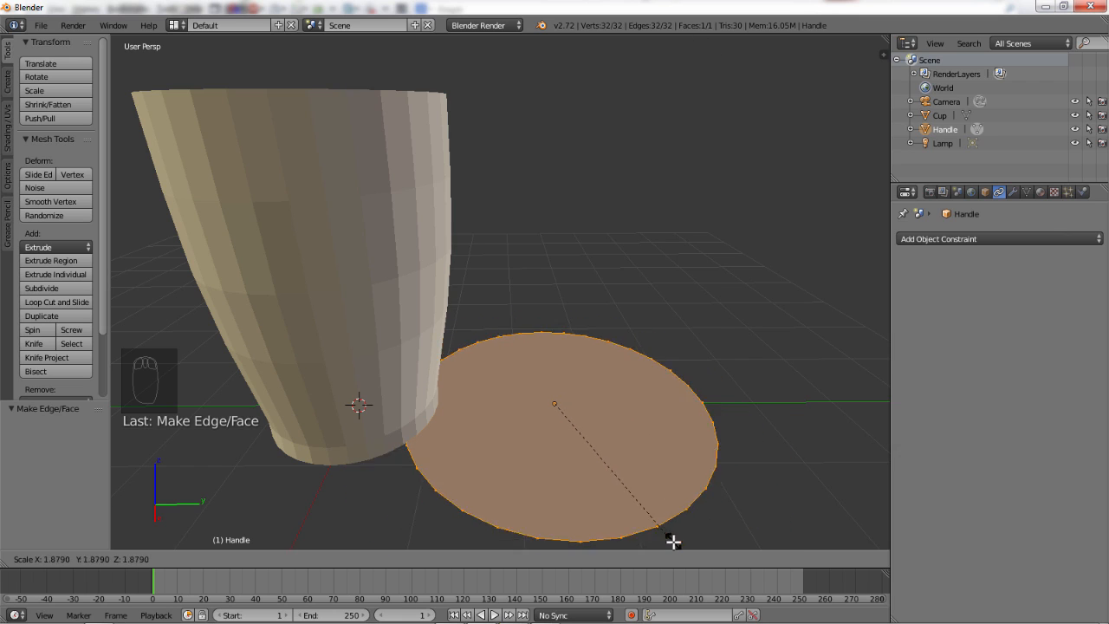
drag(674, 543, 587, 437)
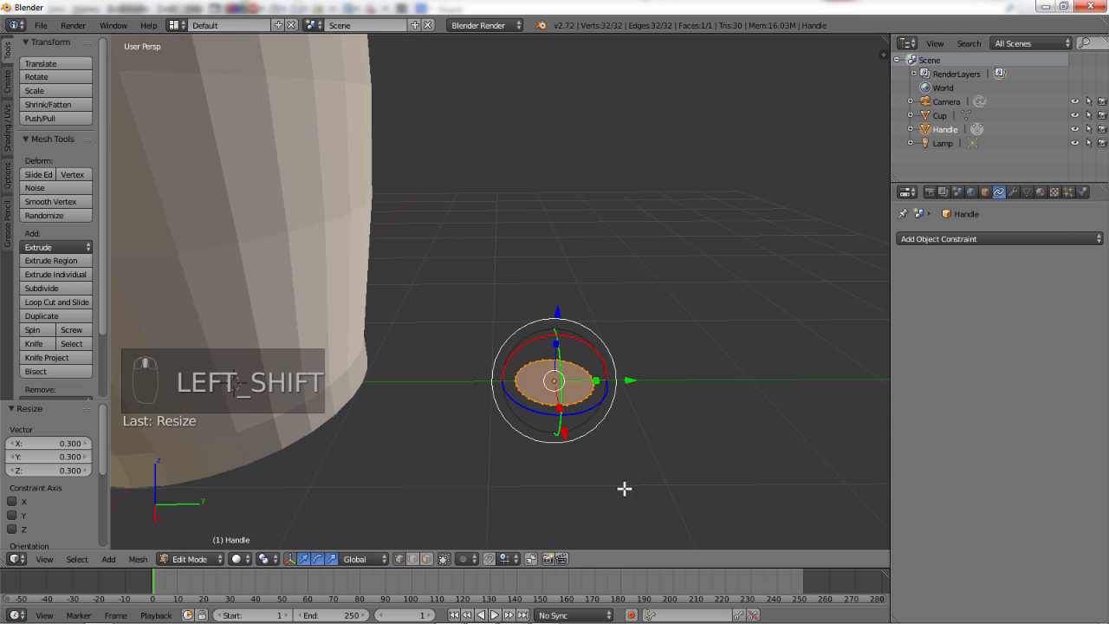
mouse_move(526, 482)
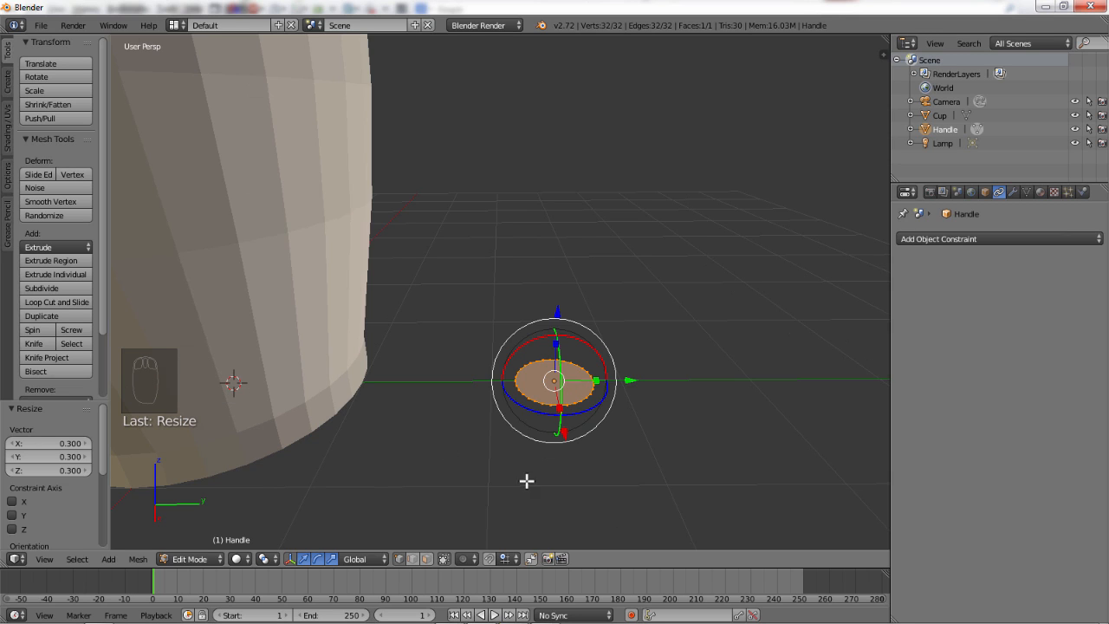
Step: Extrude the disc outward by mistake and undo it
key(e)
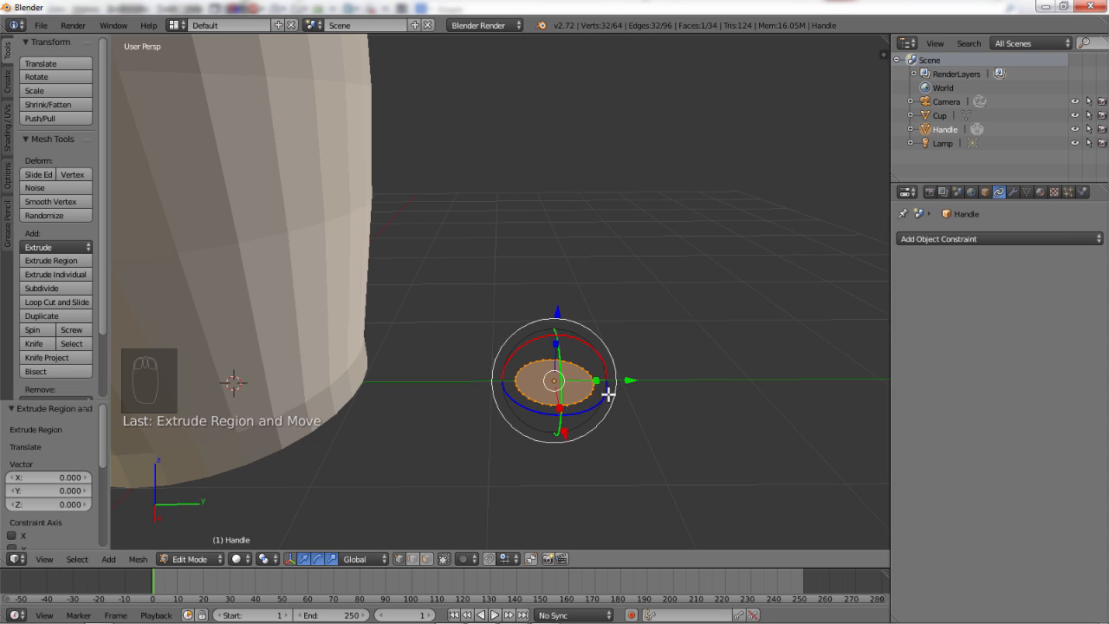
mouse_move(696, 402)
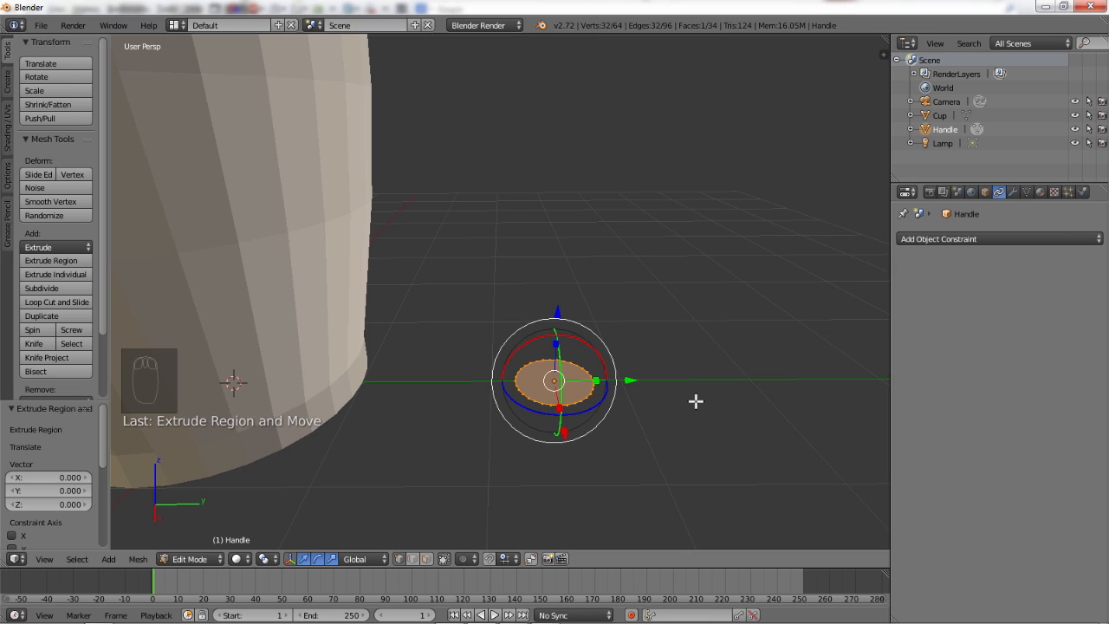
key(ctrl+z)
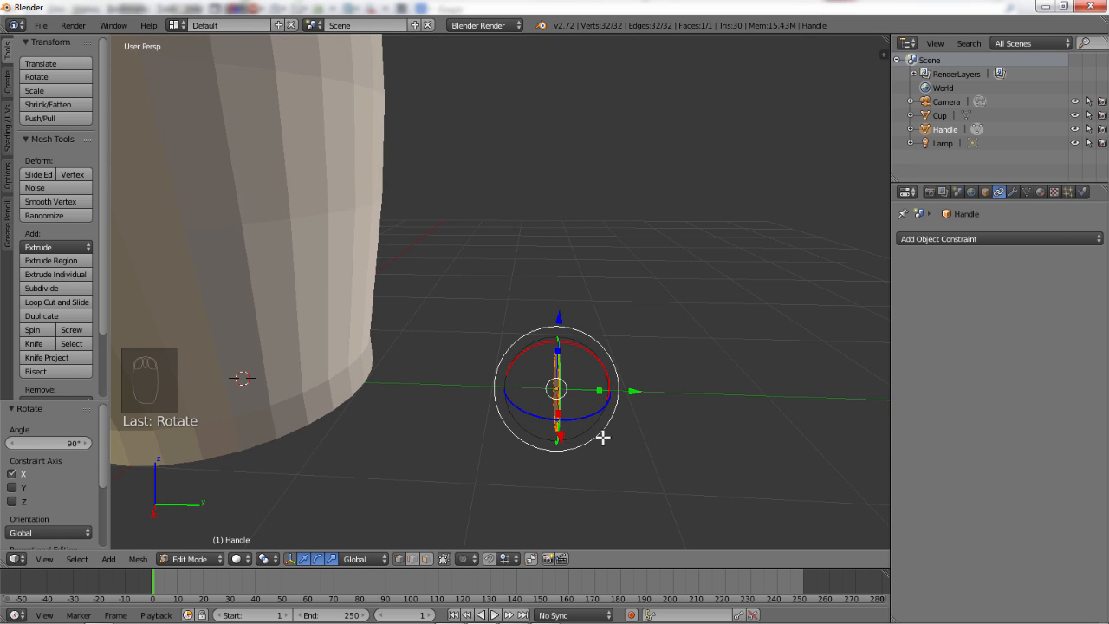
mouse_move(561, 302)
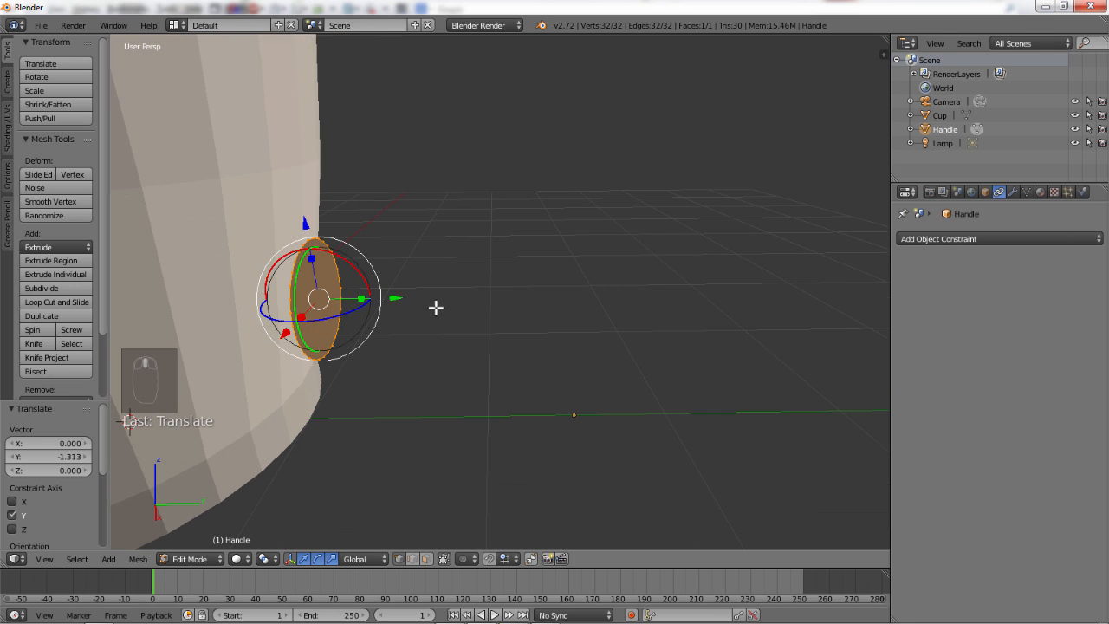
mouse_move(378, 320)
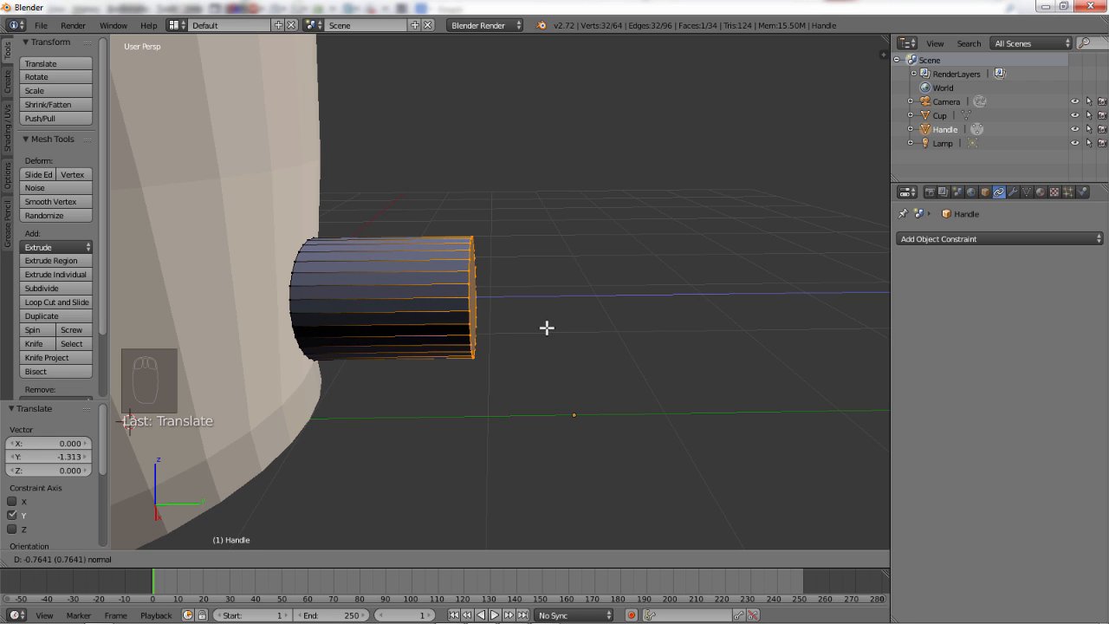
Step: Extrude the disc into a short tube and begin bending its end upward
click(50, 260)
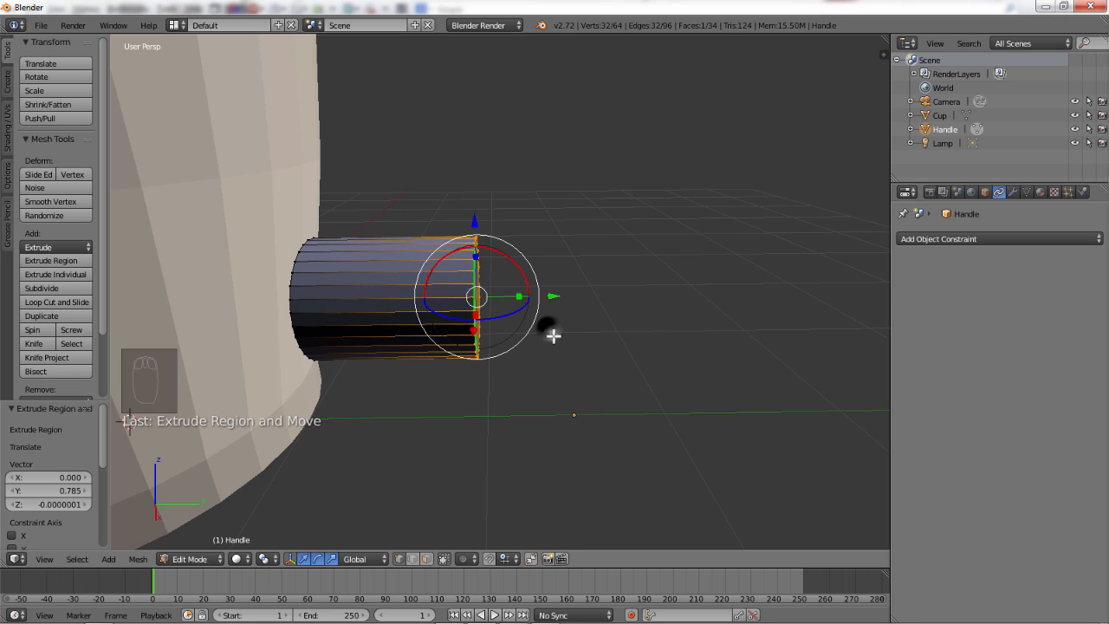
mouse_move(634, 318)
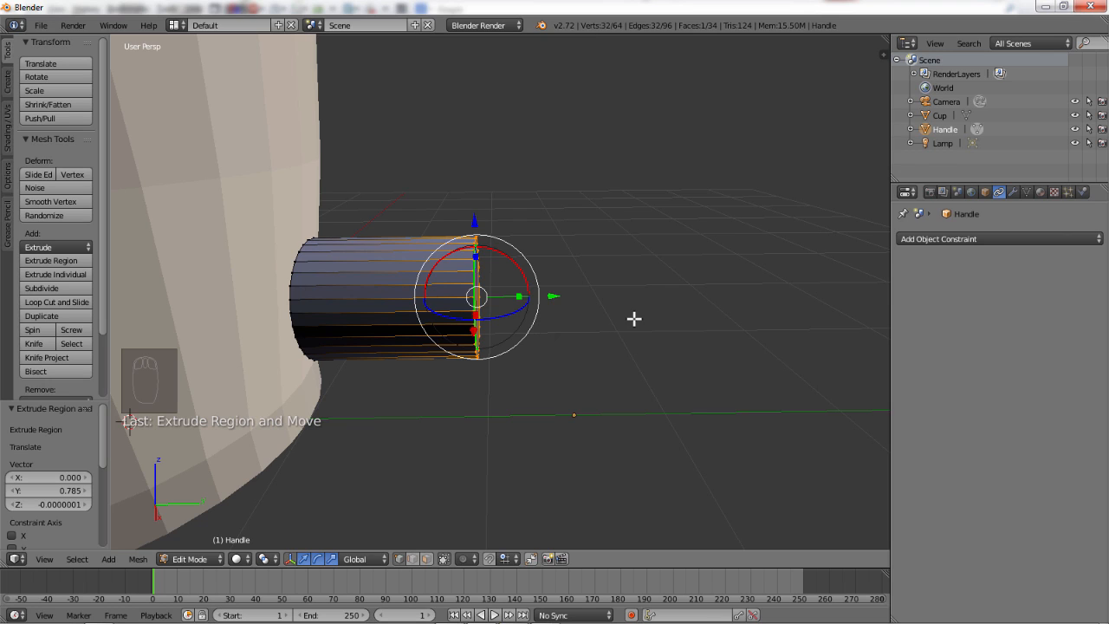
mouse_move(541, 291)
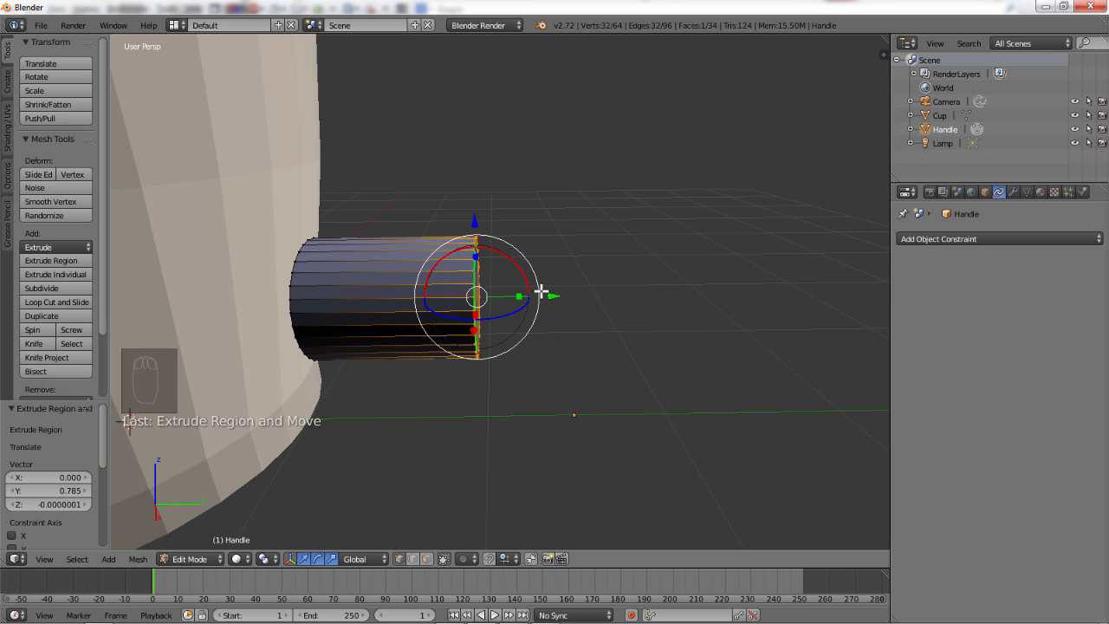
mouse_move(523, 305)
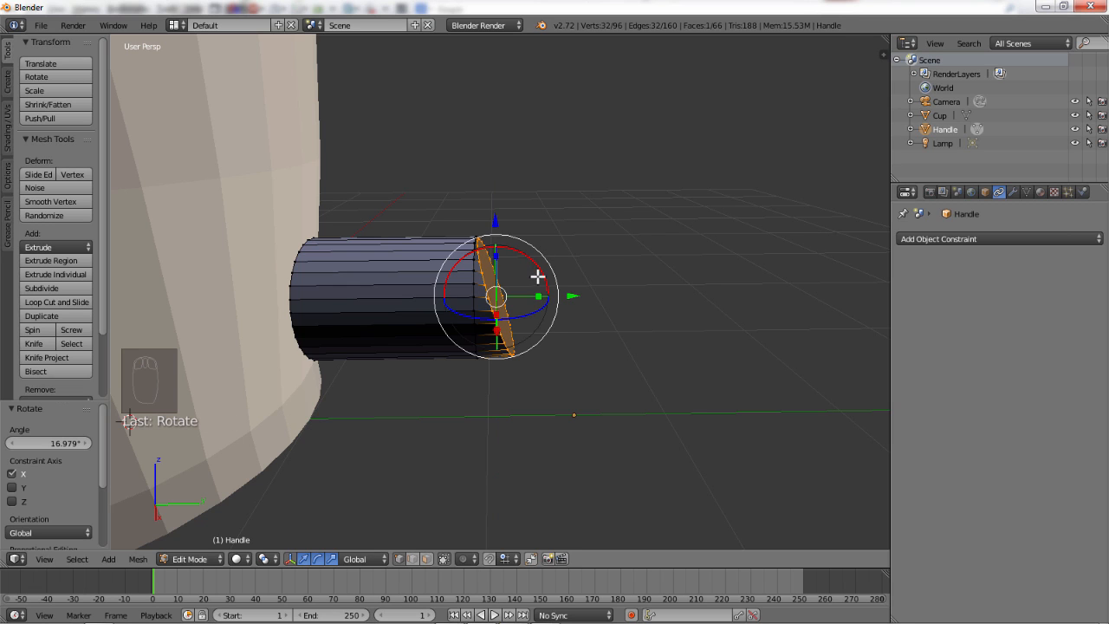
key(e)
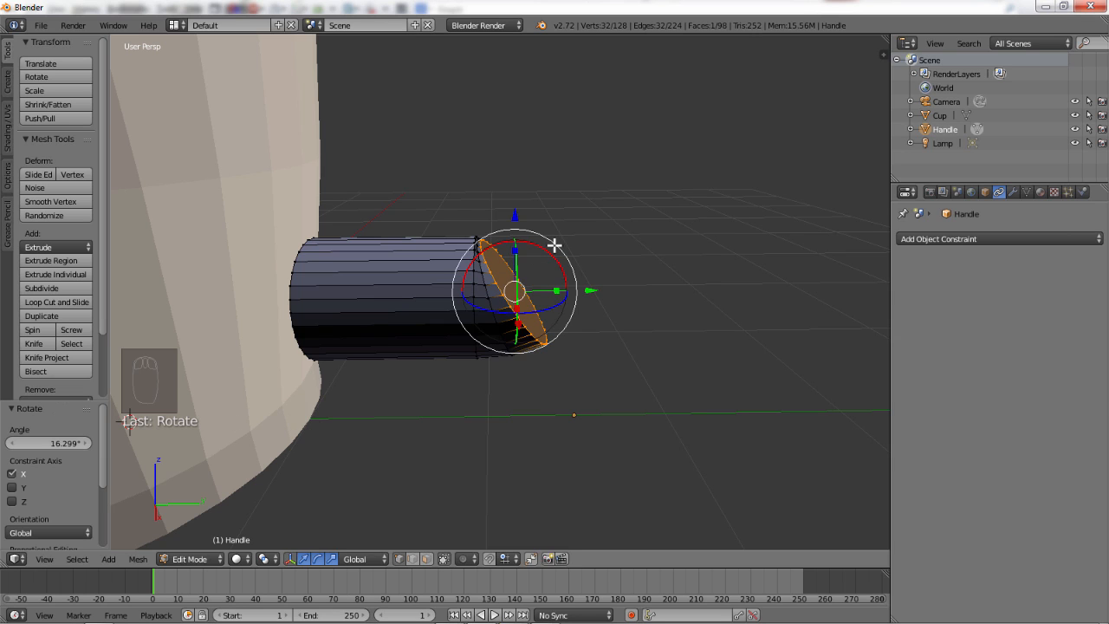
key(e)
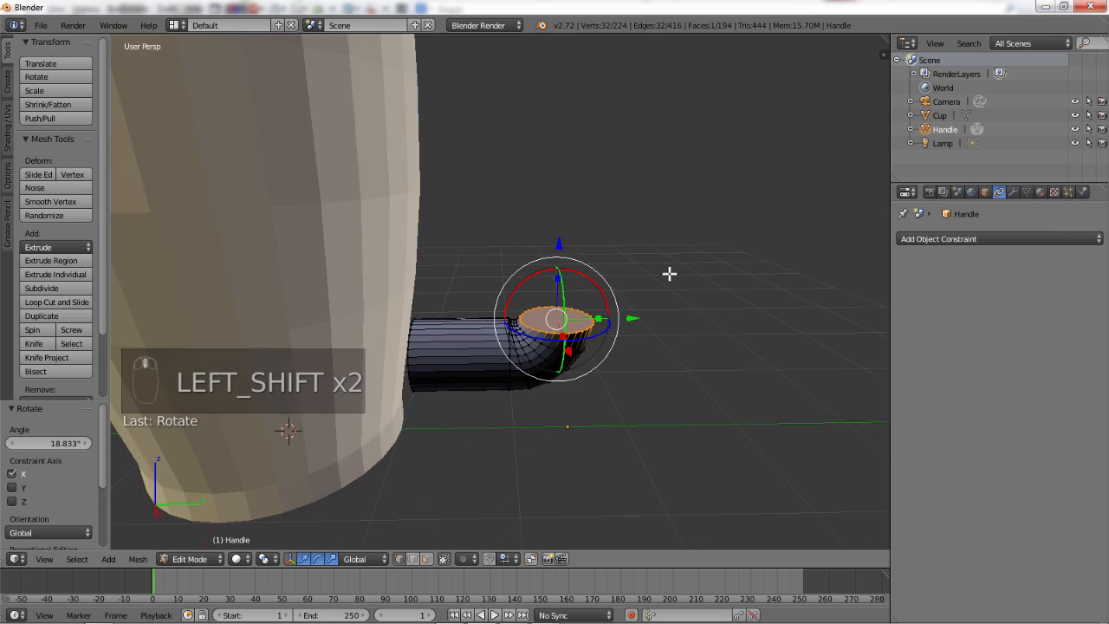
Step: Extrude the handle upward in steps and tilt its top face back toward the cup
key(e)
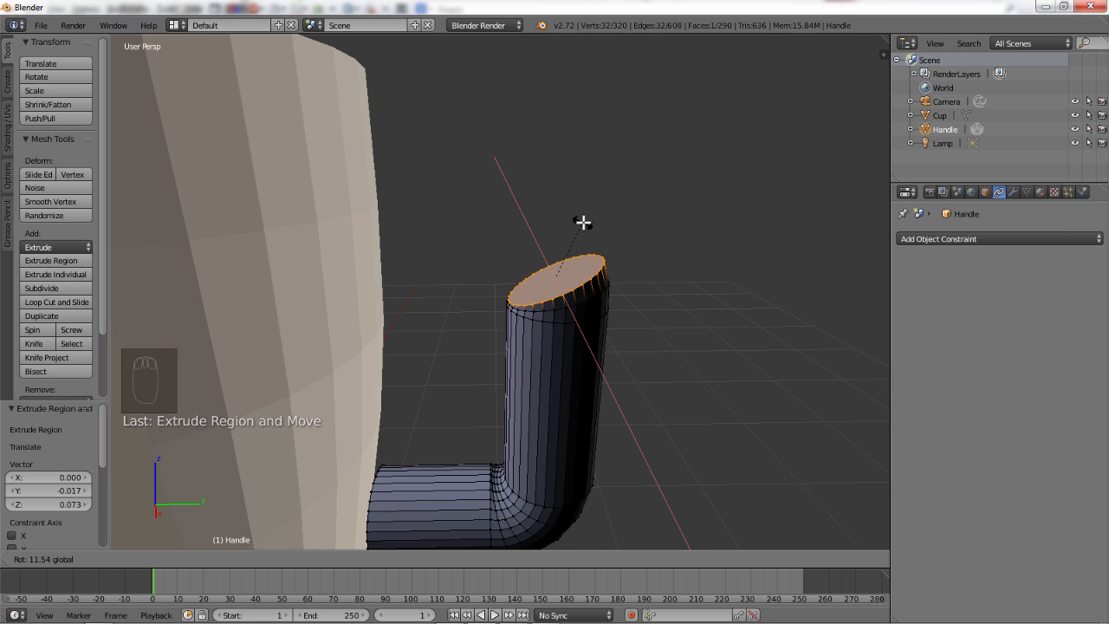
key(e)
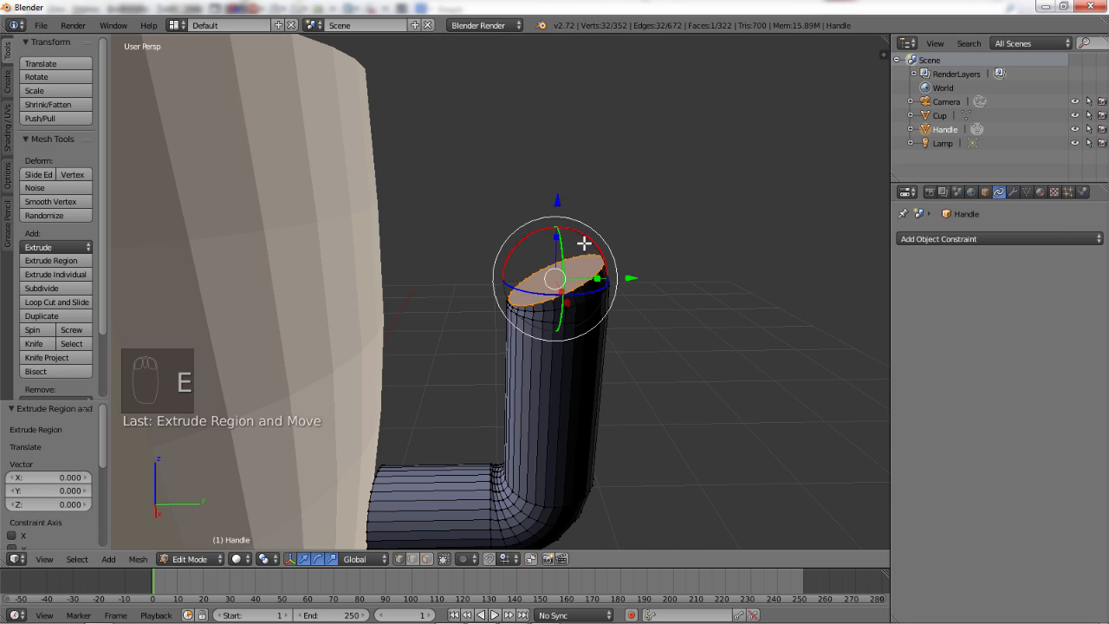
key(e)
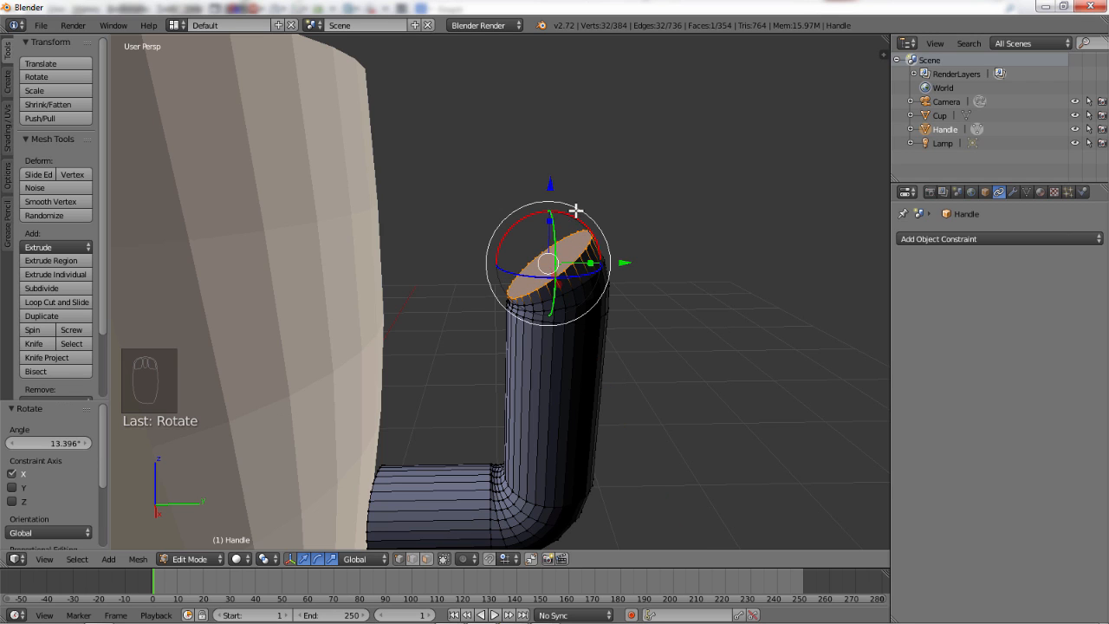
key(e)
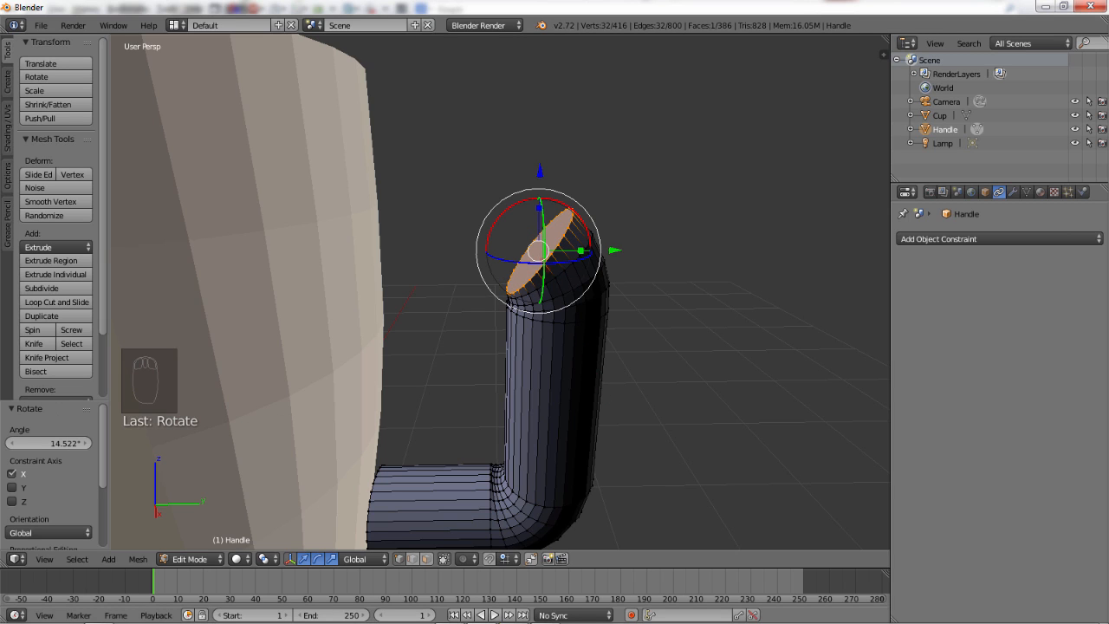
mouse_move(655, 441)
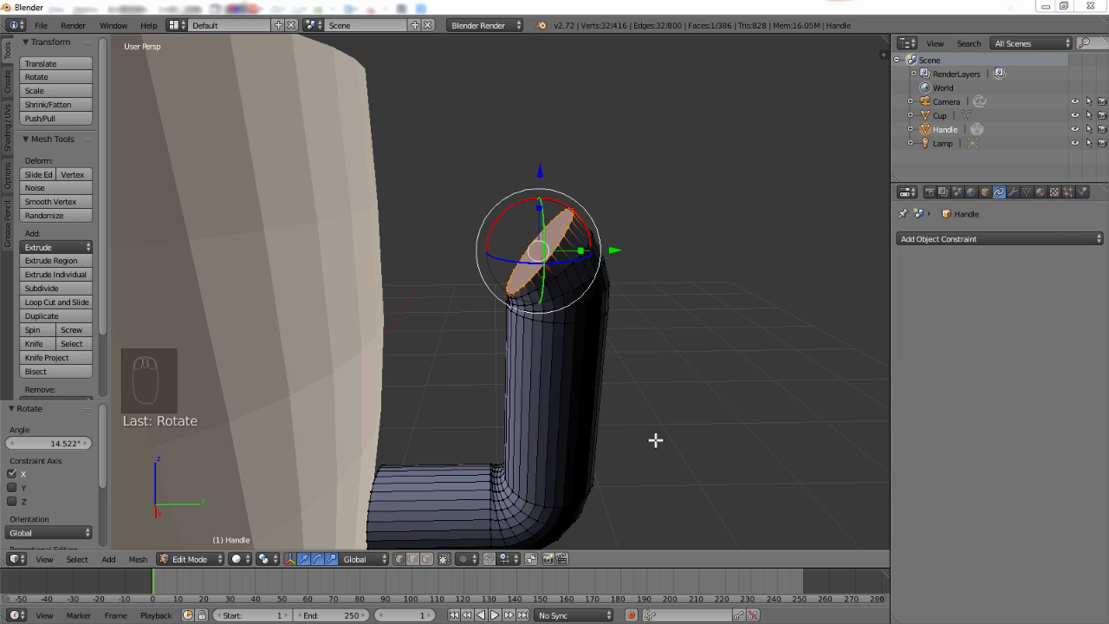
mouse_move(556, 246)
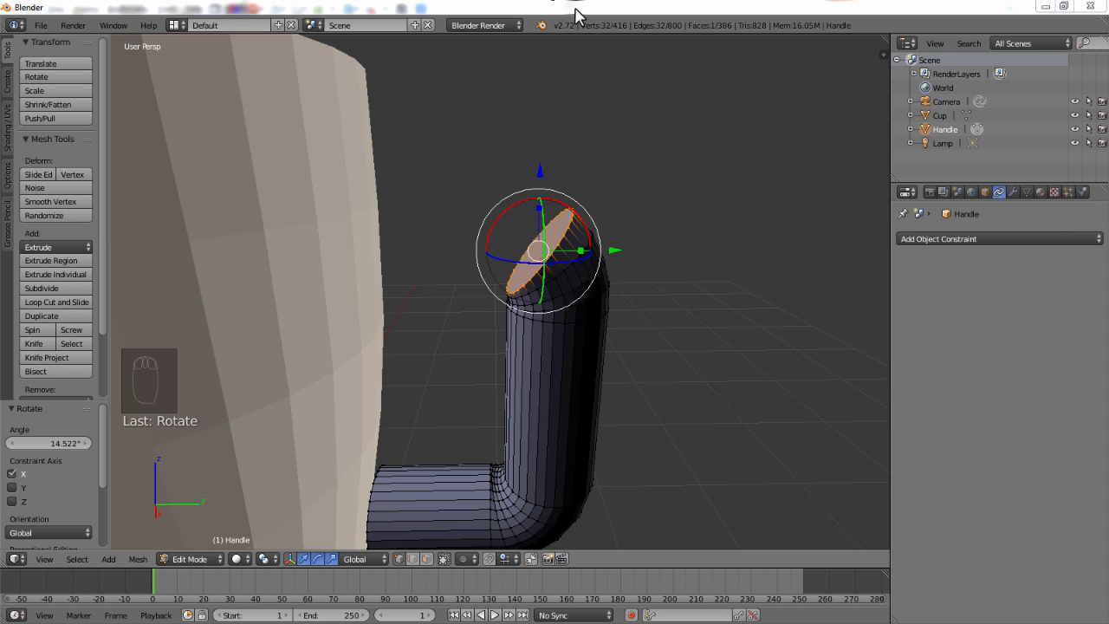
Step: Keep extruding and rotating the end face so the loop curves back to the cup wall
key(e)
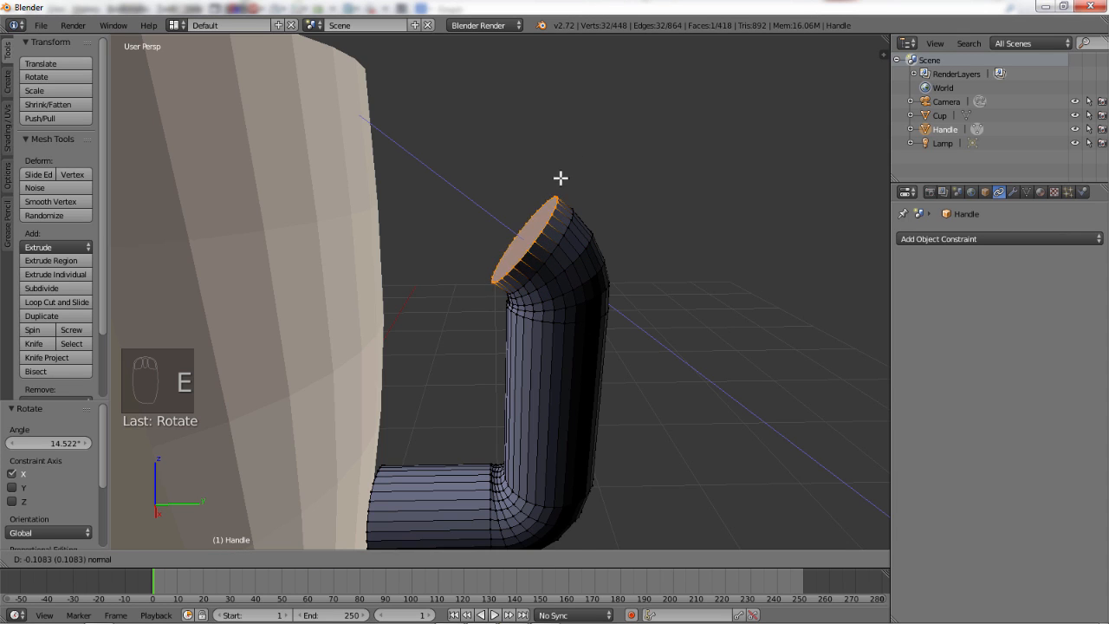
key(e)
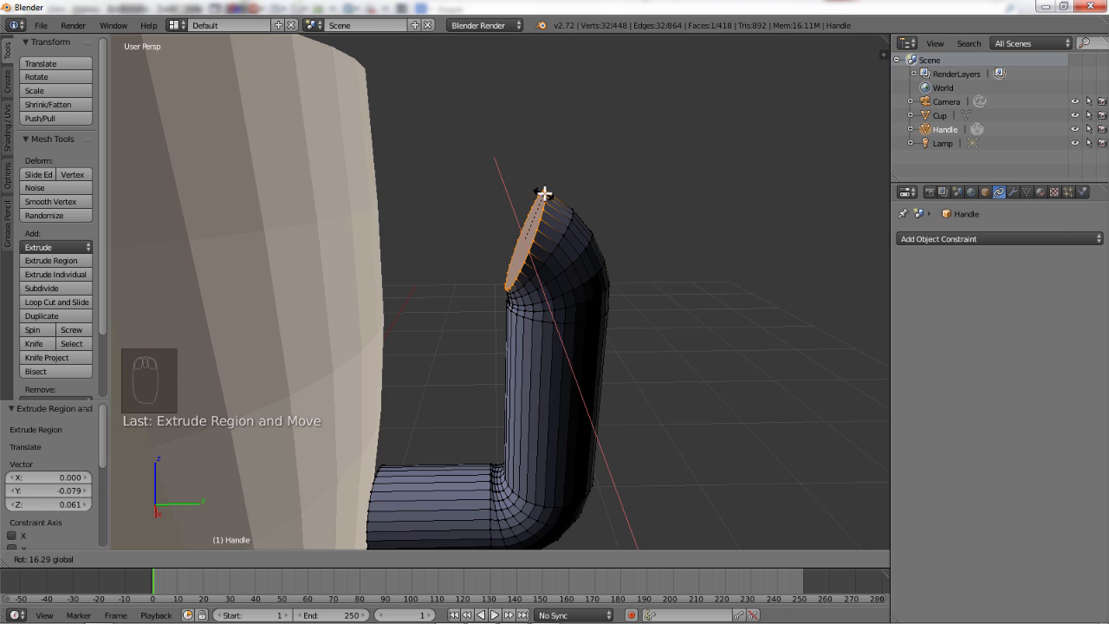
key(e)
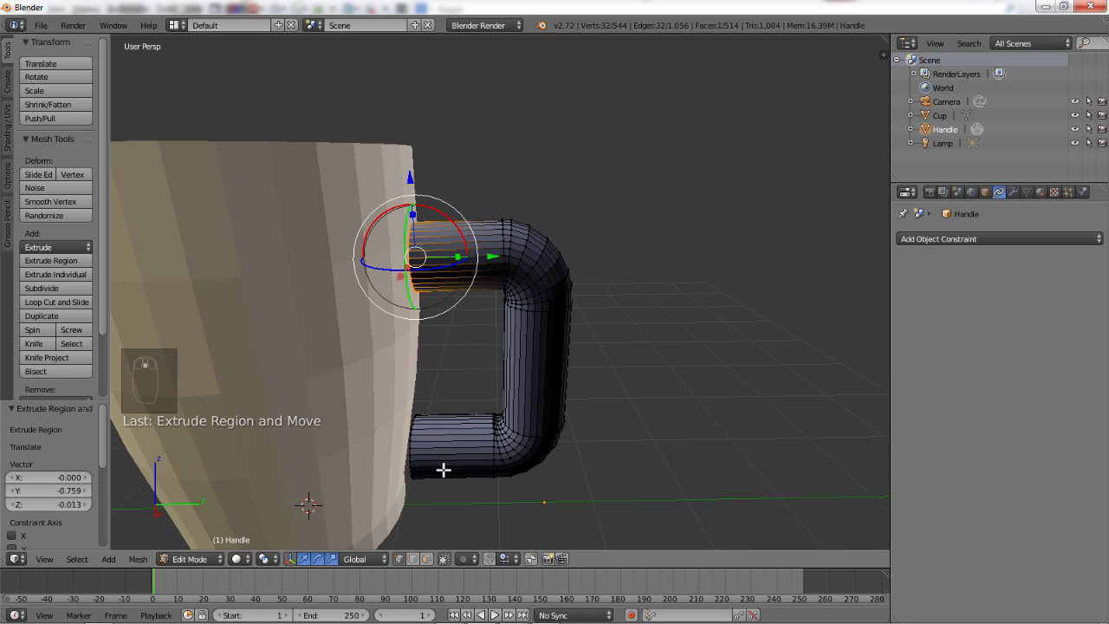
mouse_move(533, 458)
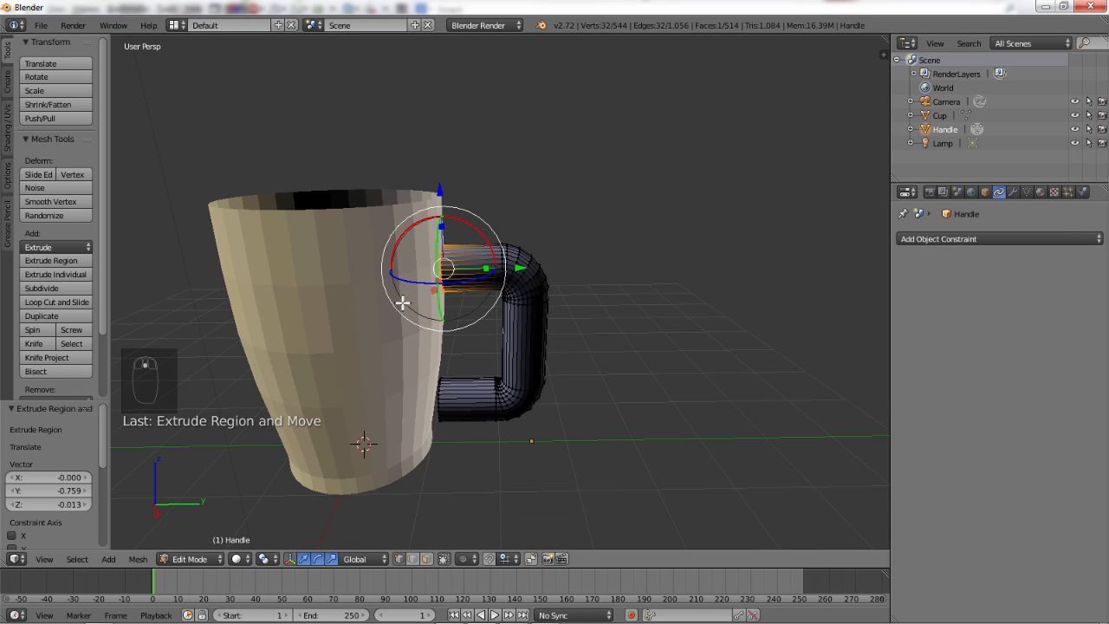
mouse_move(582, 170)
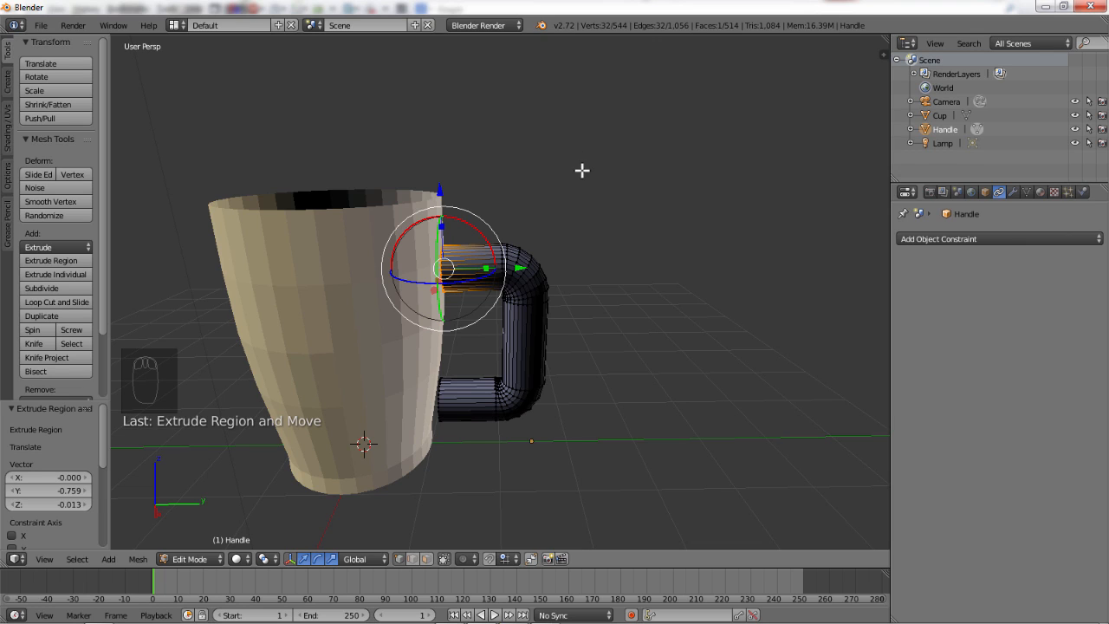
mouse_move(614, 260)
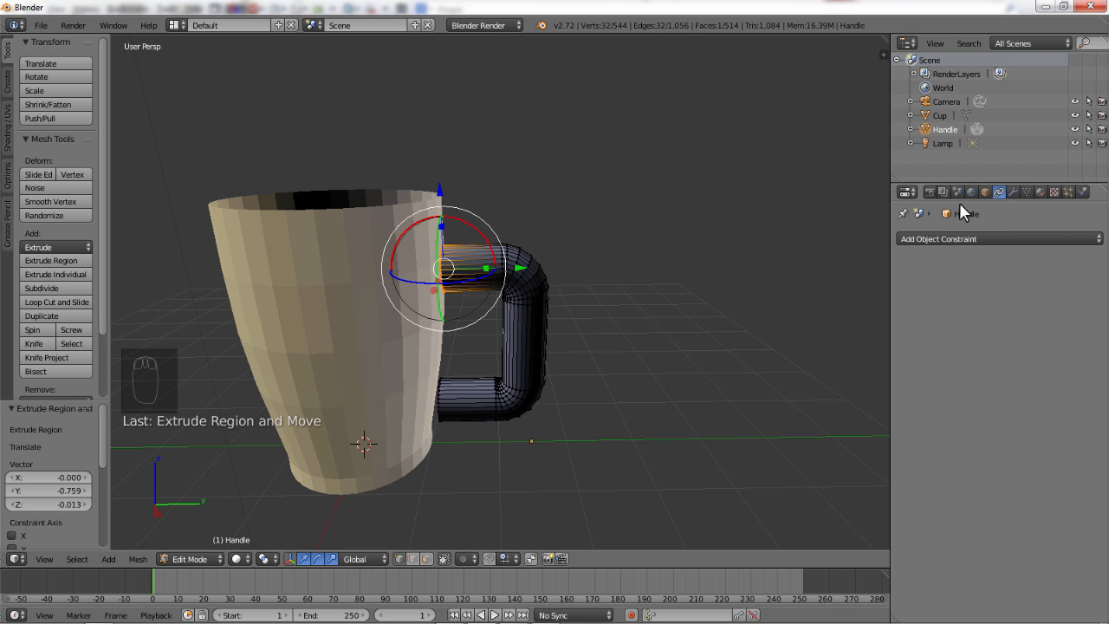
Step: Add a new material to the handle with a purple diffuse colour
click(1036, 191)
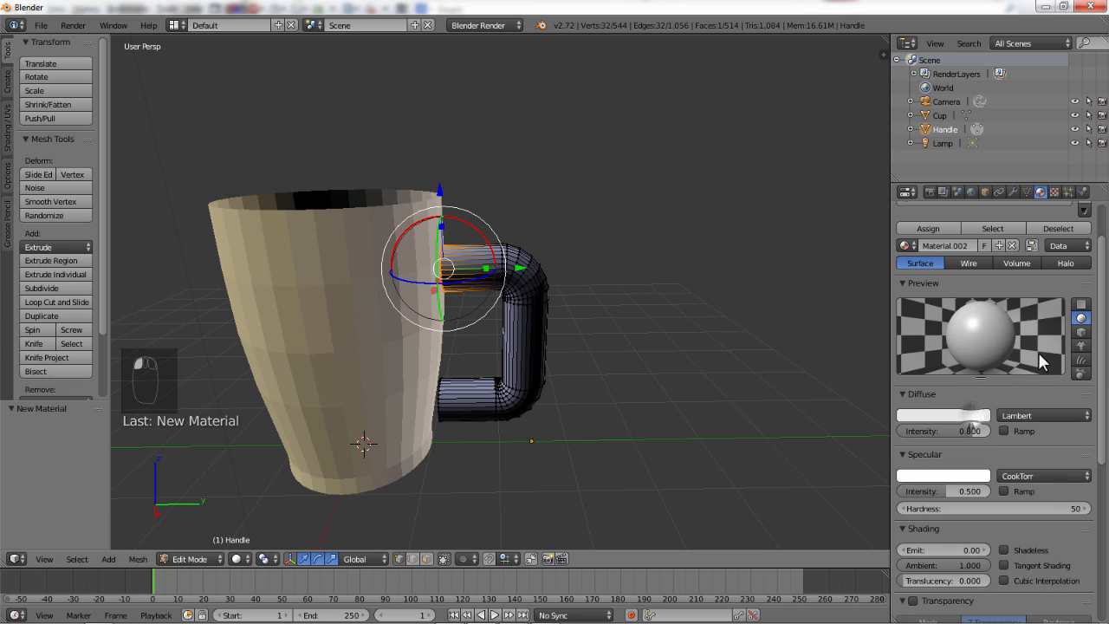
click(942, 416)
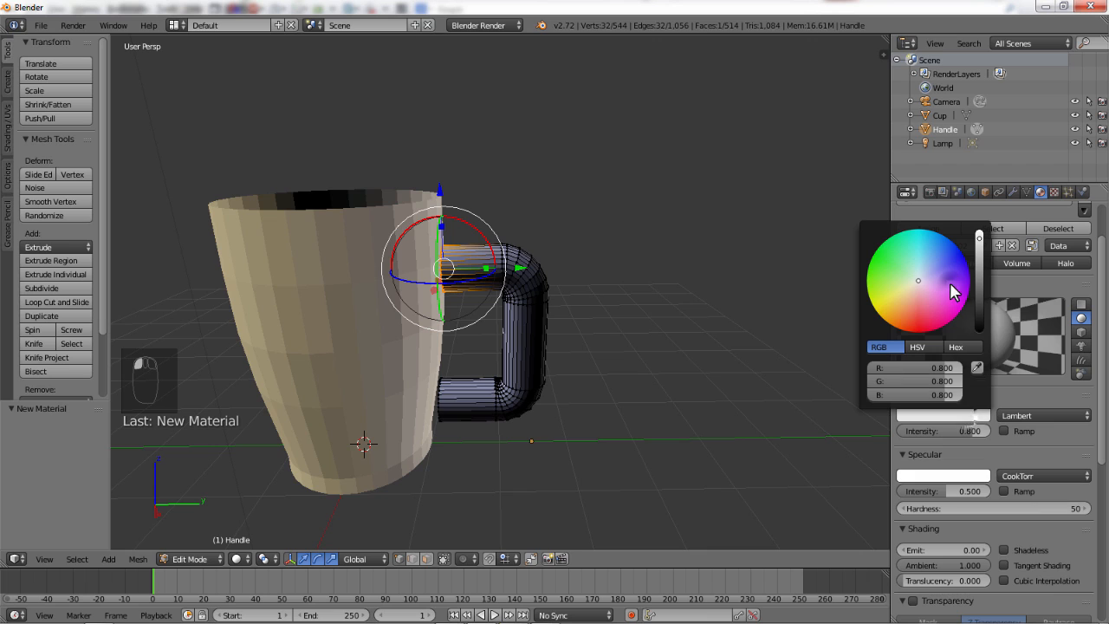
click(963, 302)
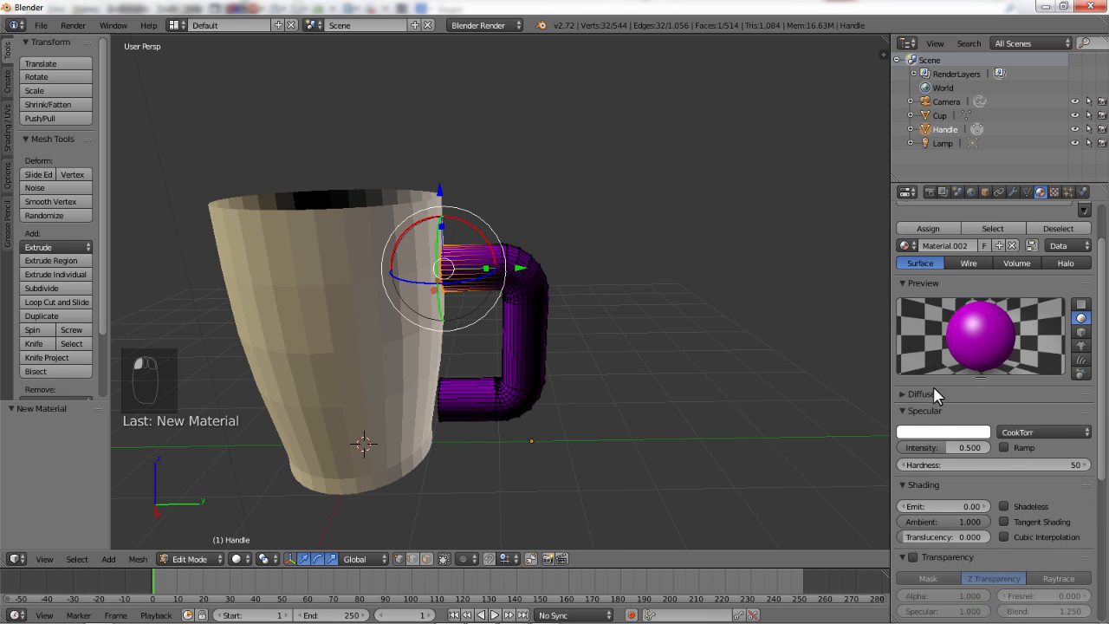
click(924, 393)
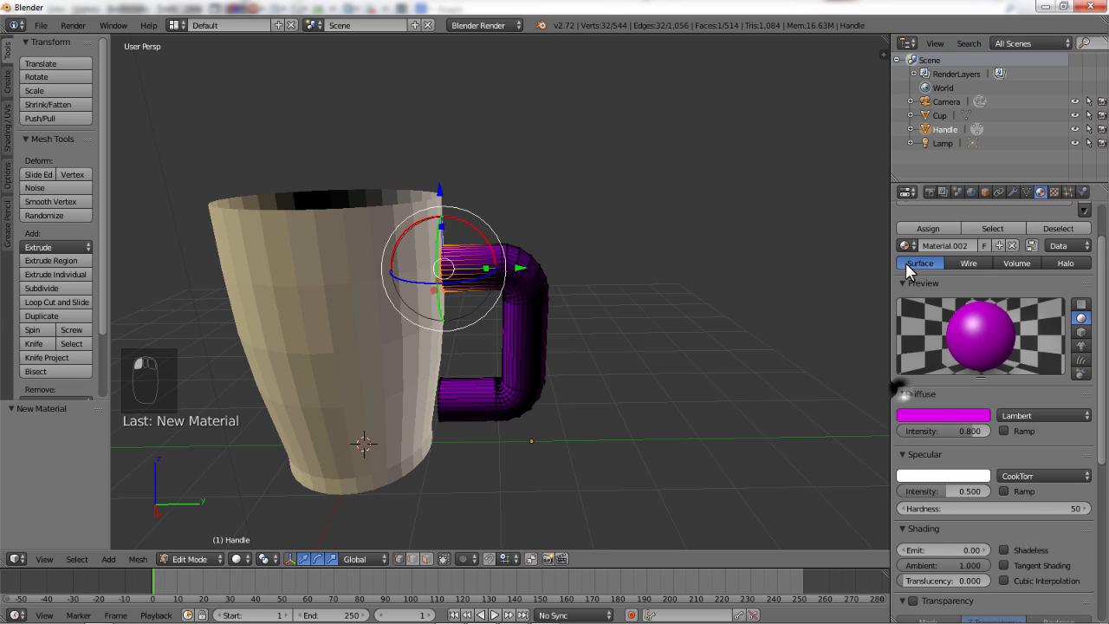
Step: Link the handle to the cup's cream Material.001, briefly trying purple again before settling on cream
click(908, 246)
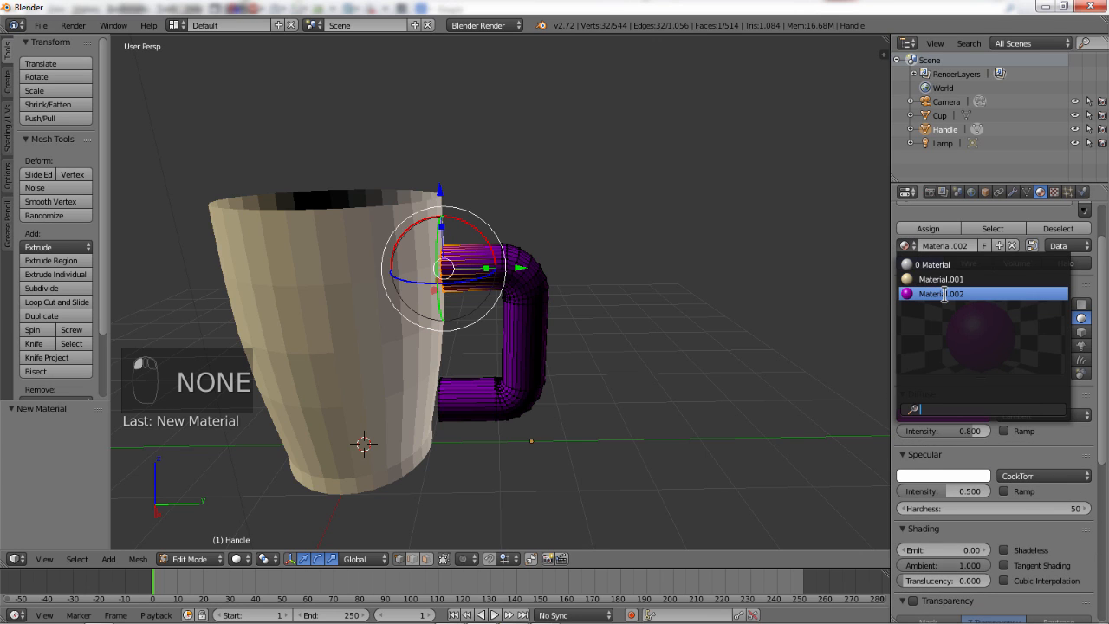
click(941, 279)
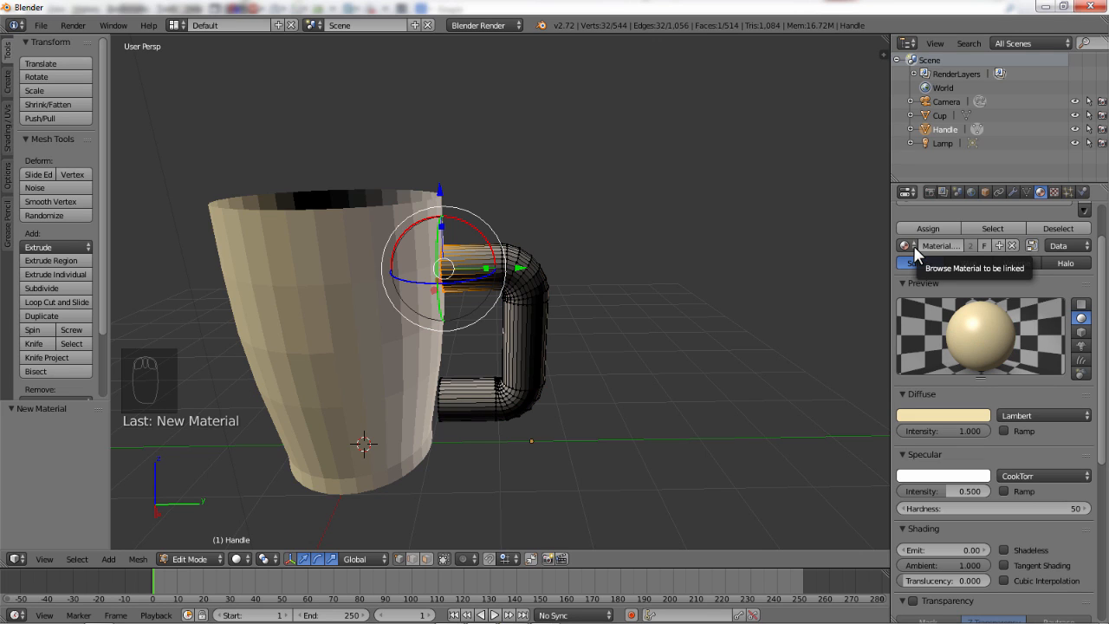
click(906, 246)
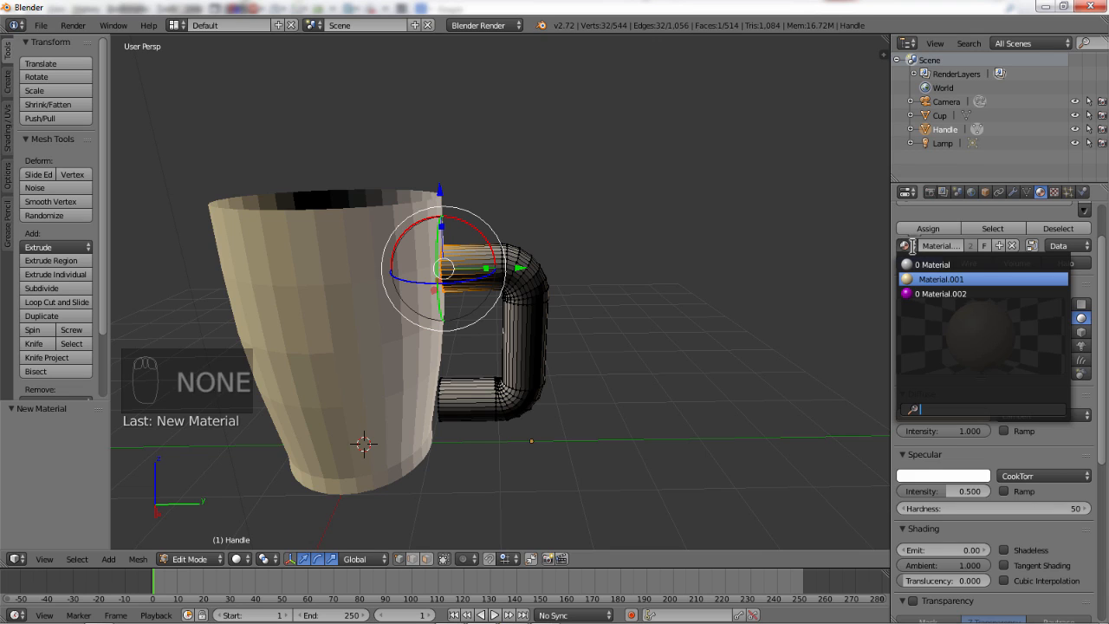
click(941, 292)
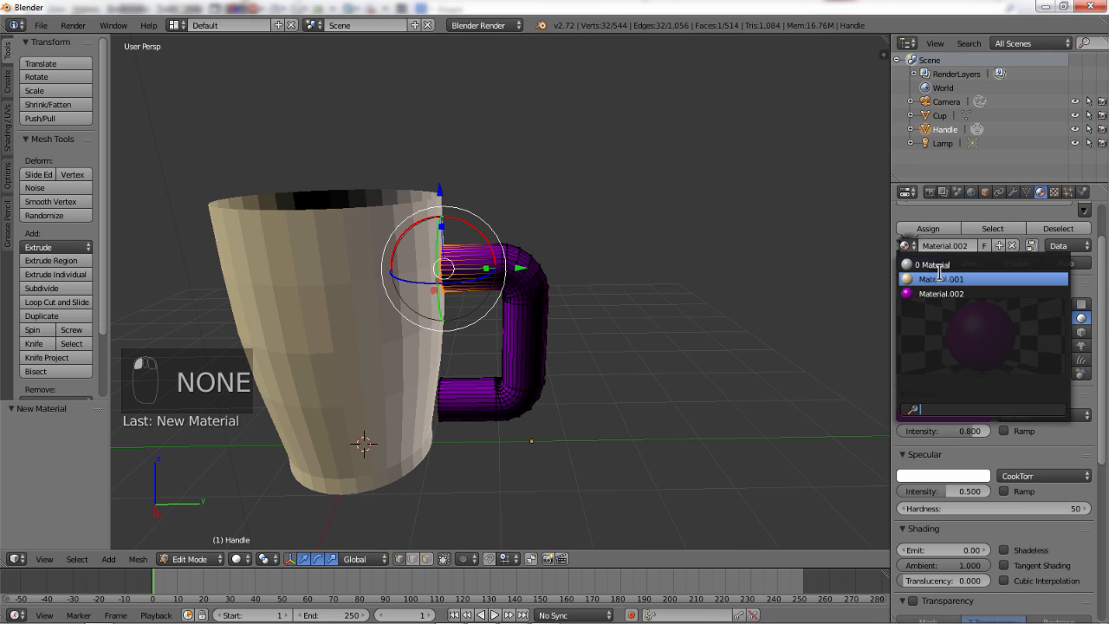
click(939, 277)
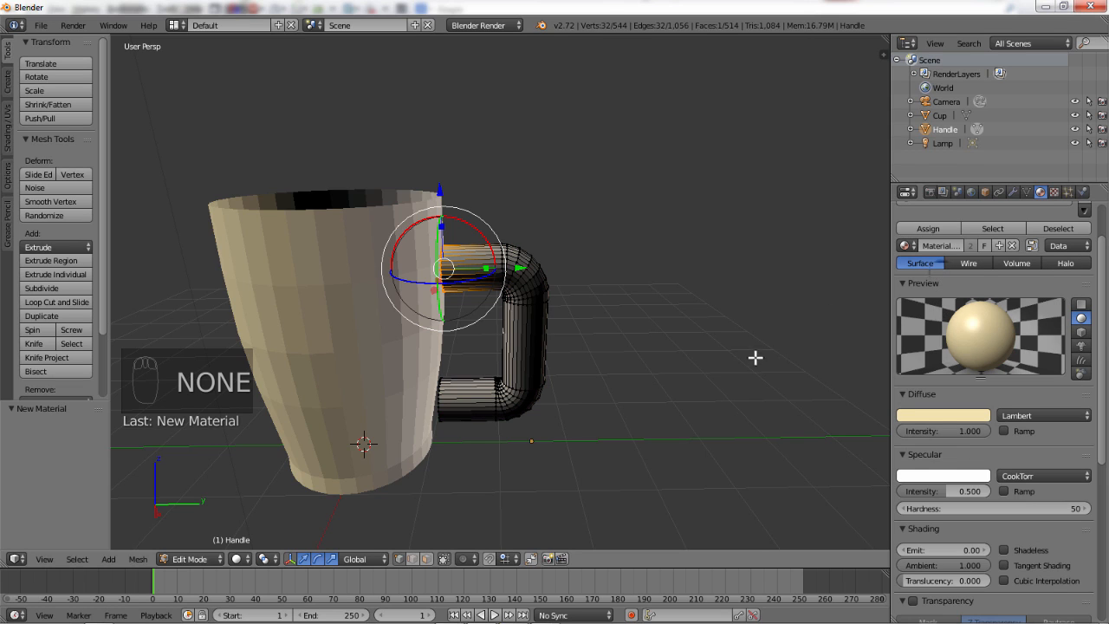
mouse_move(748, 388)
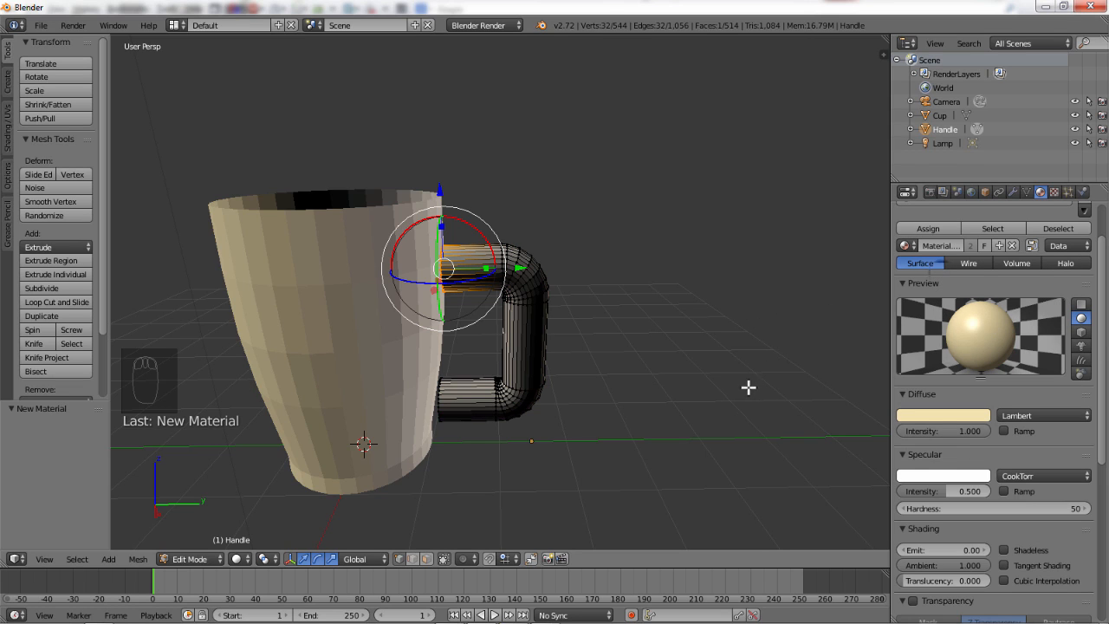
mouse_move(950, 357)
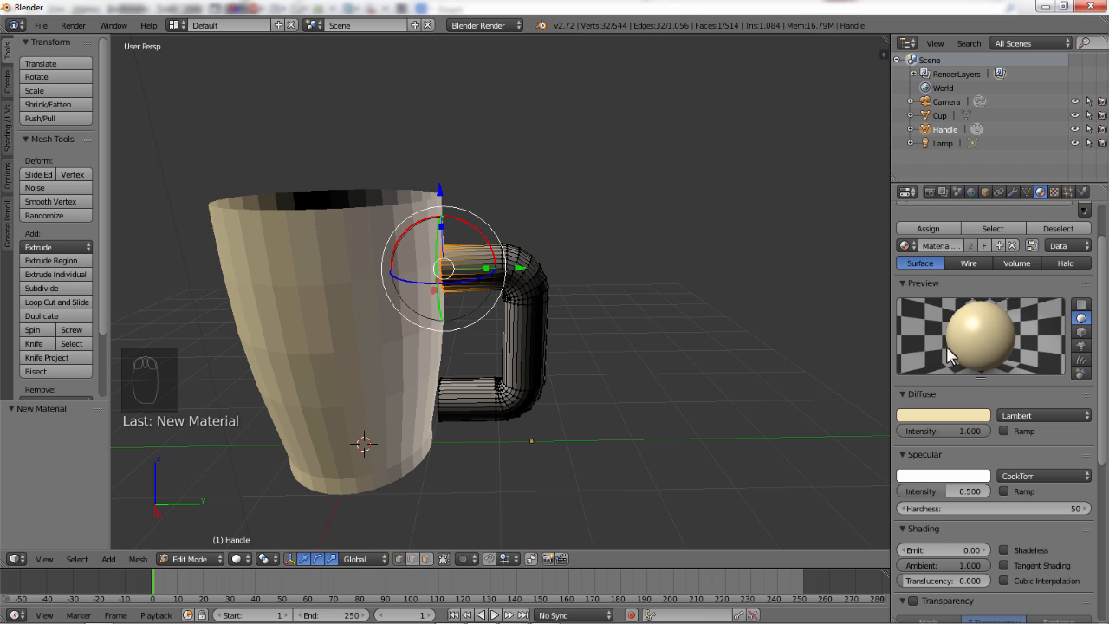
mouse_move(929, 142)
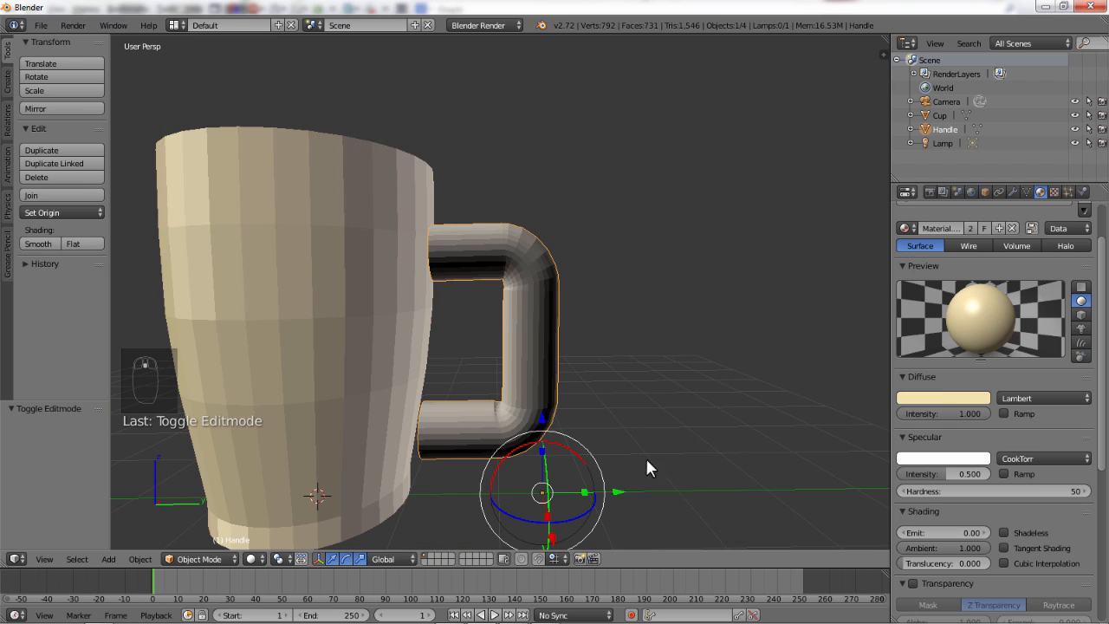
mouse_move(620, 499)
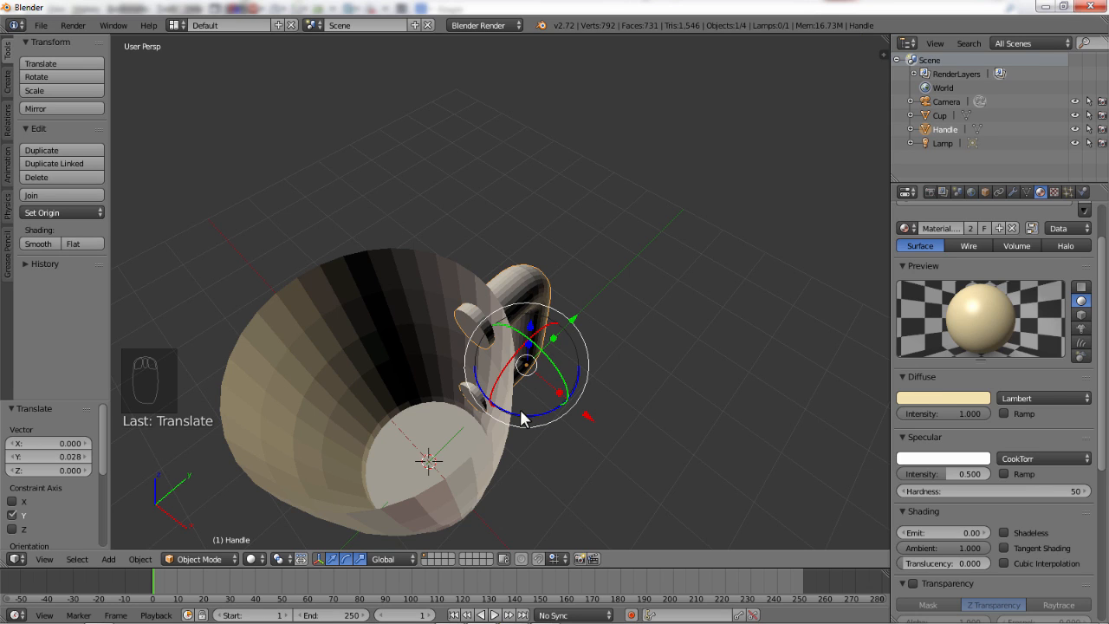
mouse_move(554, 404)
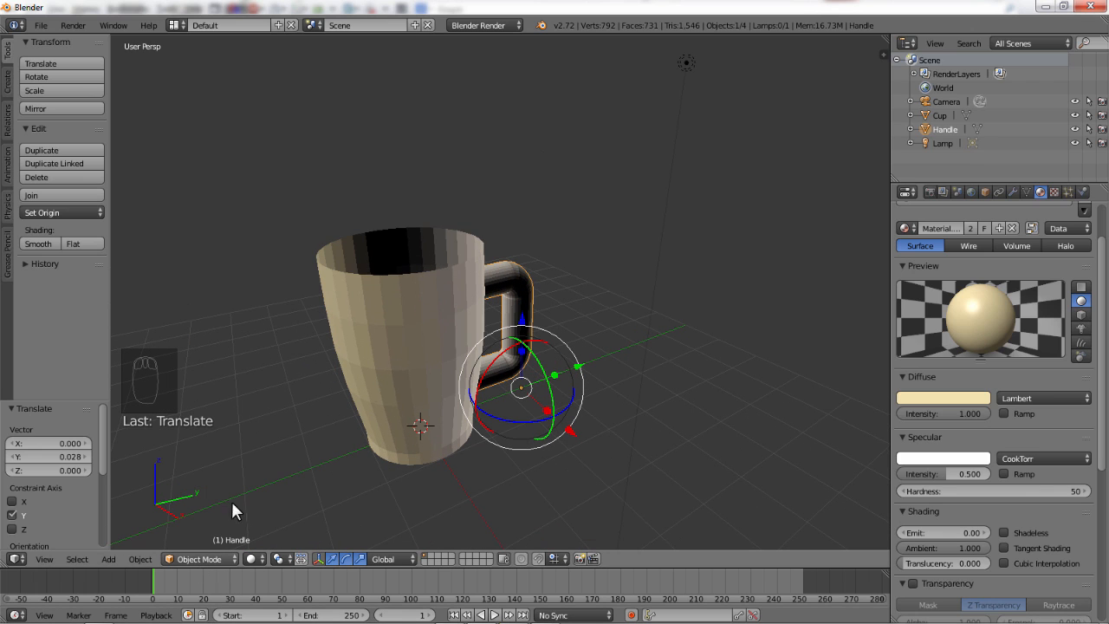
mouse_move(234, 348)
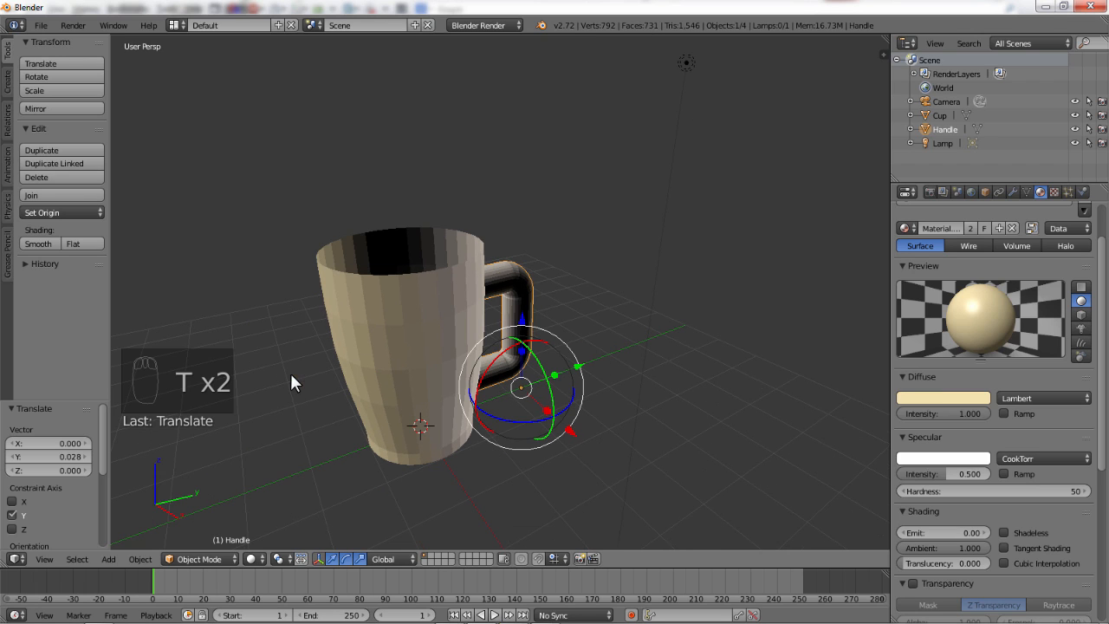
mouse_move(59, 315)
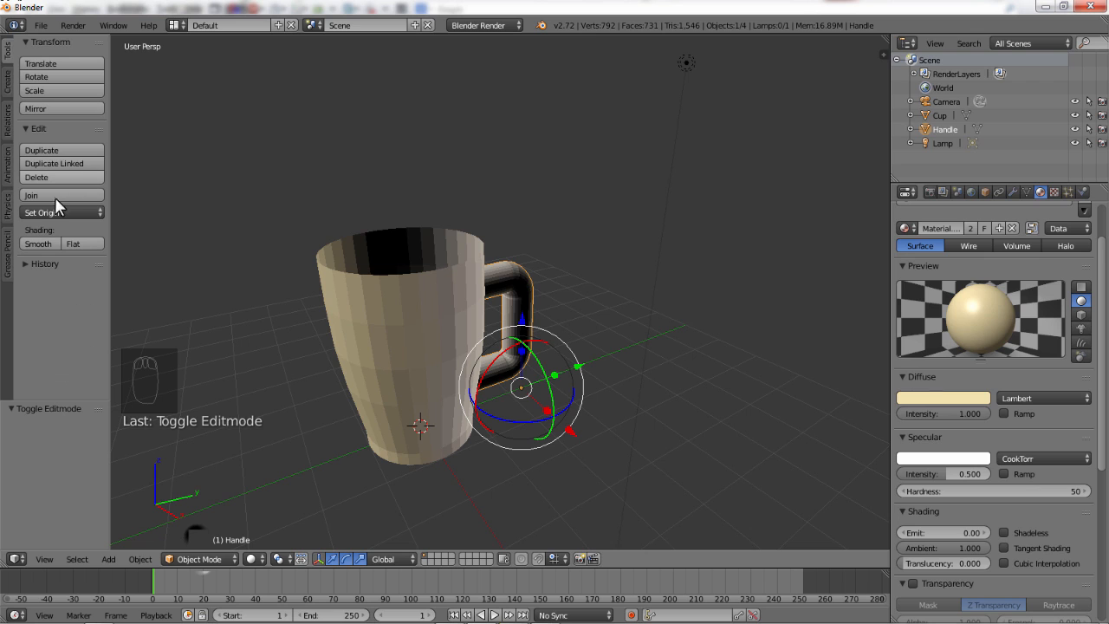
Step: Apply Shading: Smooth to the handle and then to the cup
click(38, 242)
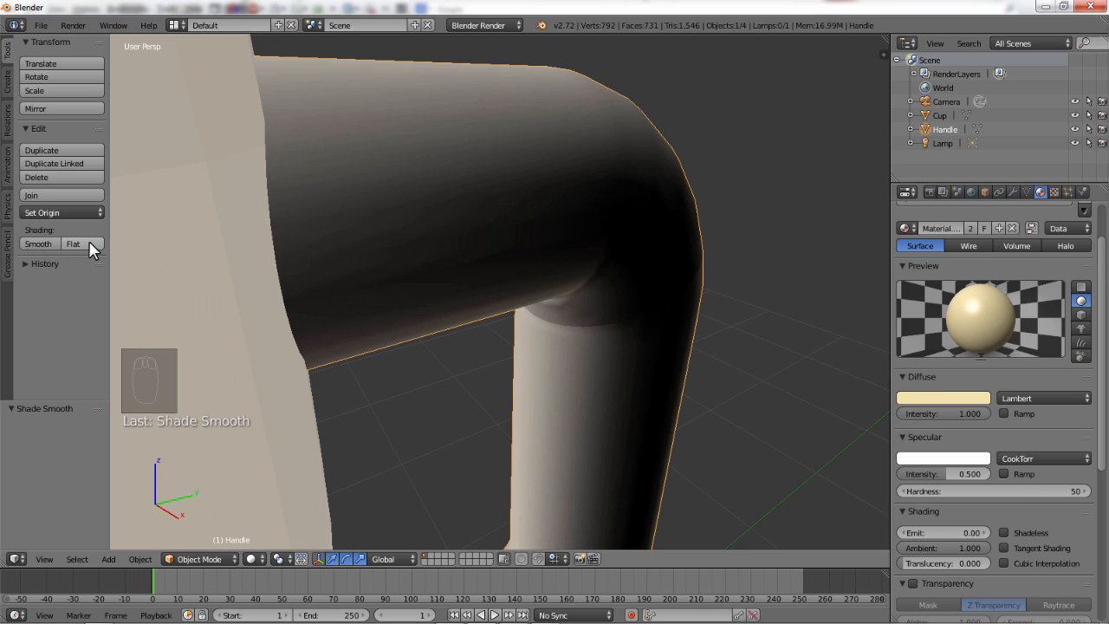
click(73, 242)
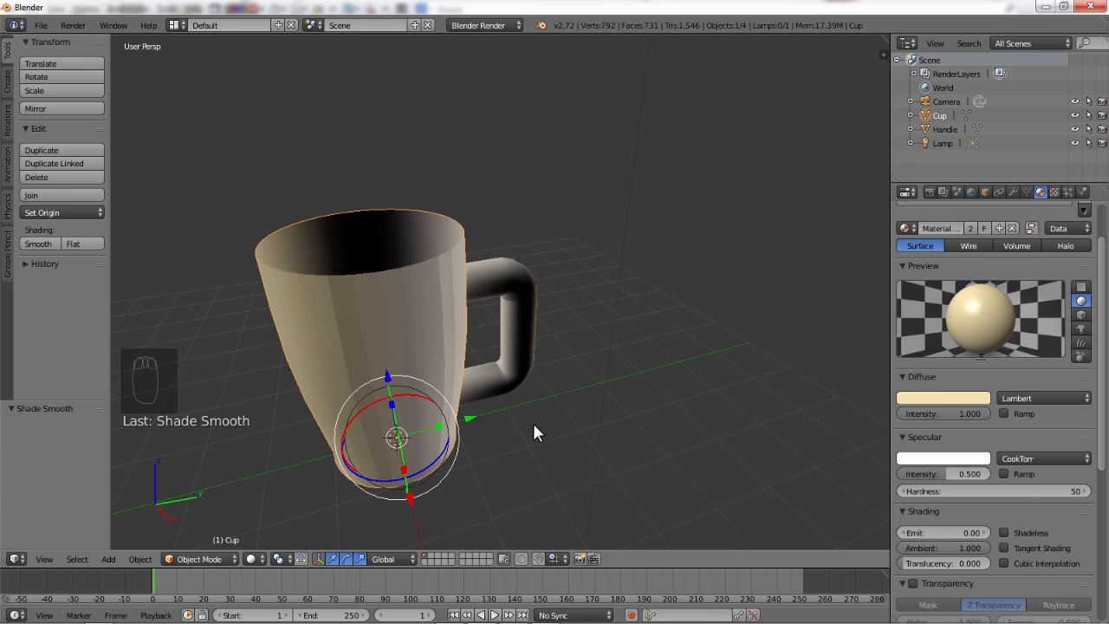
mouse_move(554, 437)
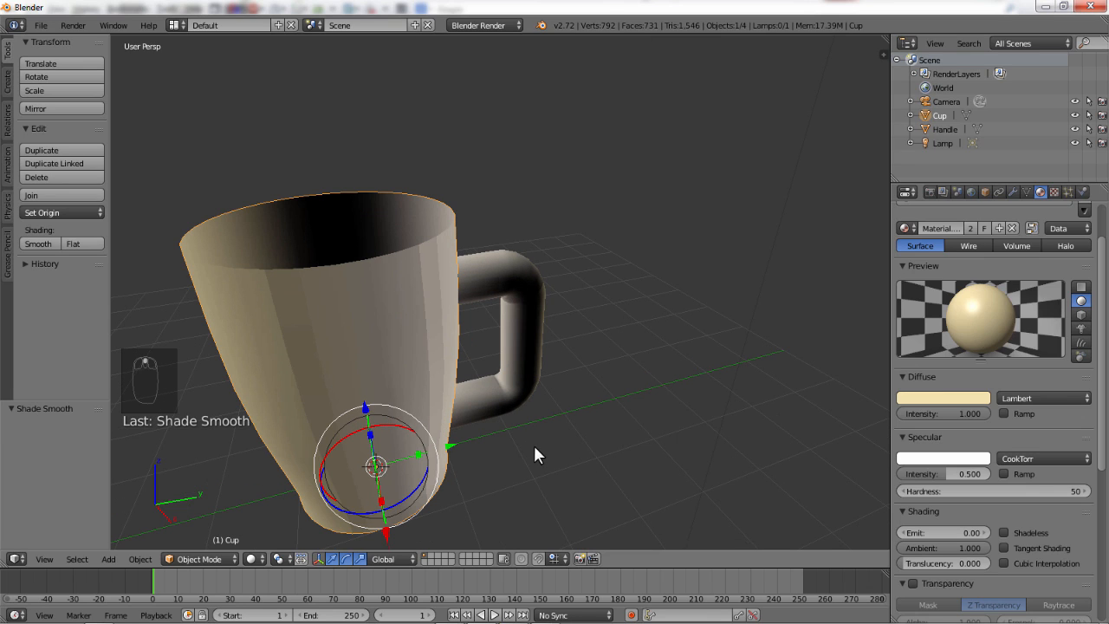
mouse_move(627, 433)
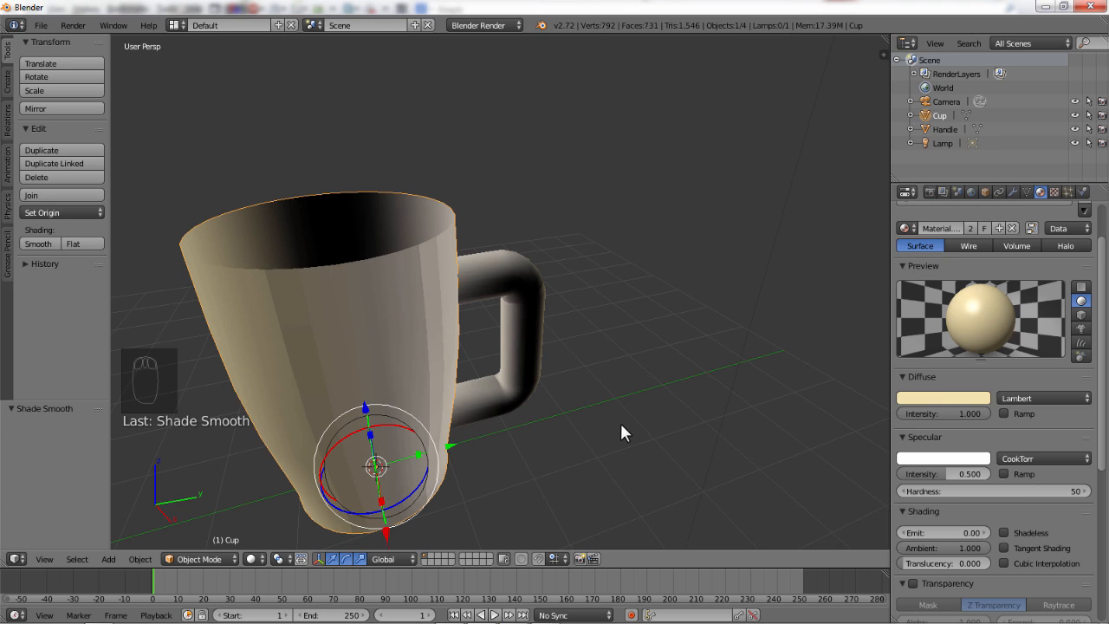
mouse_move(623, 445)
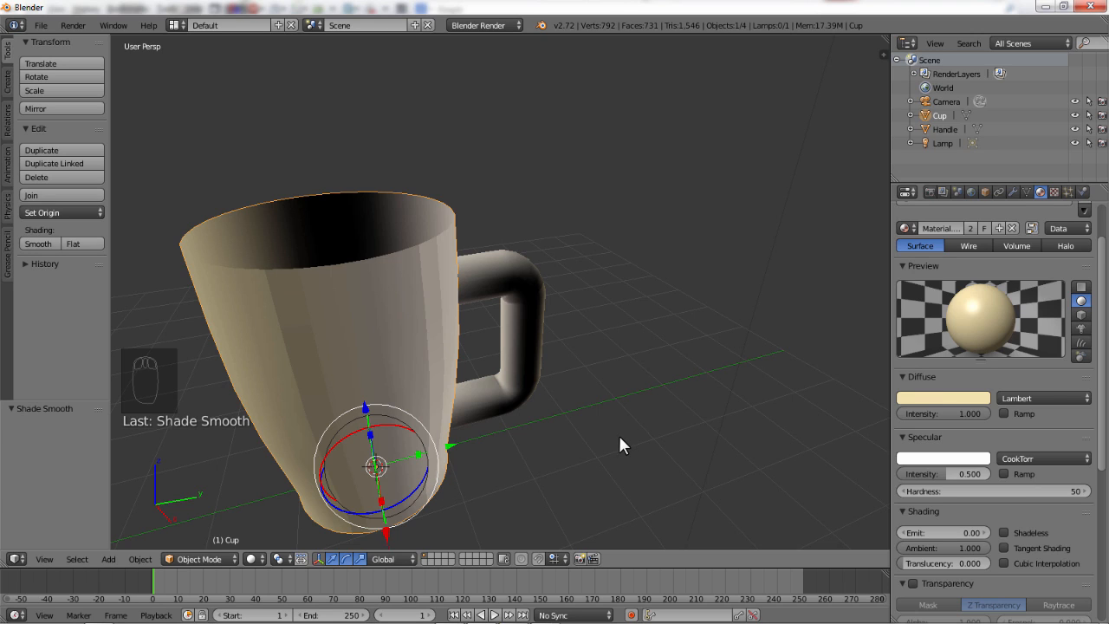
mouse_move(627, 447)
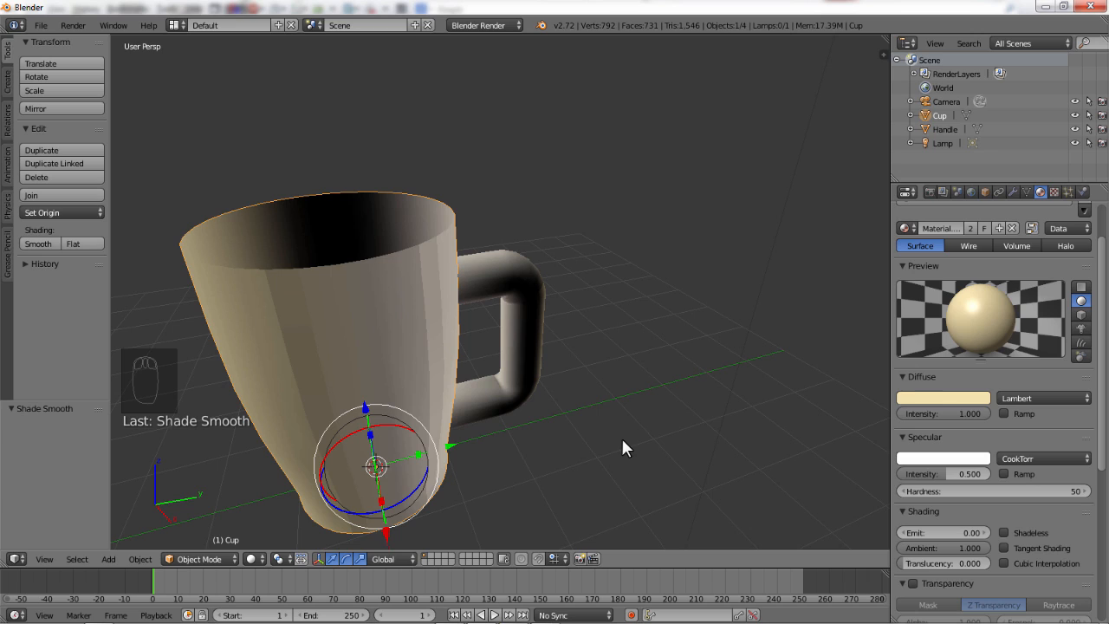
mouse_move(617, 445)
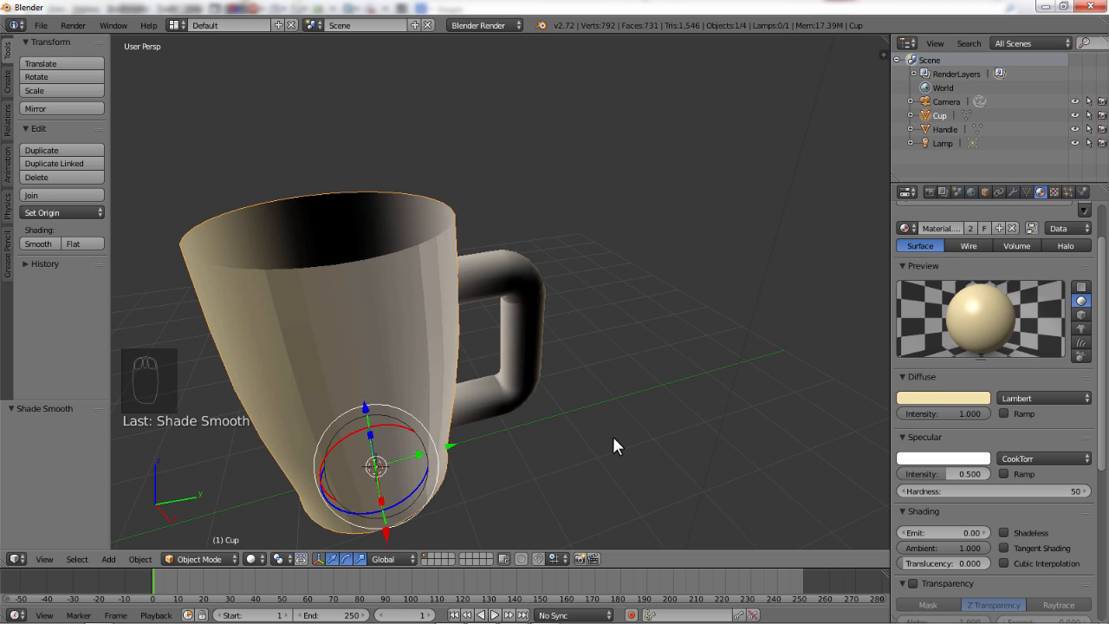
mouse_move(627, 437)
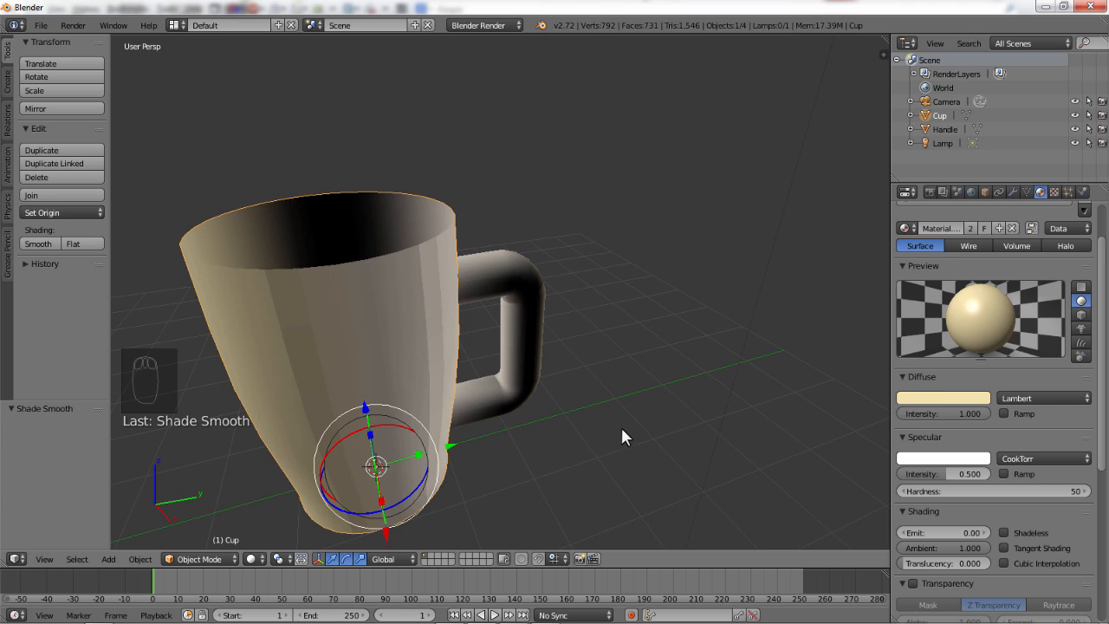
mouse_move(145, 544)
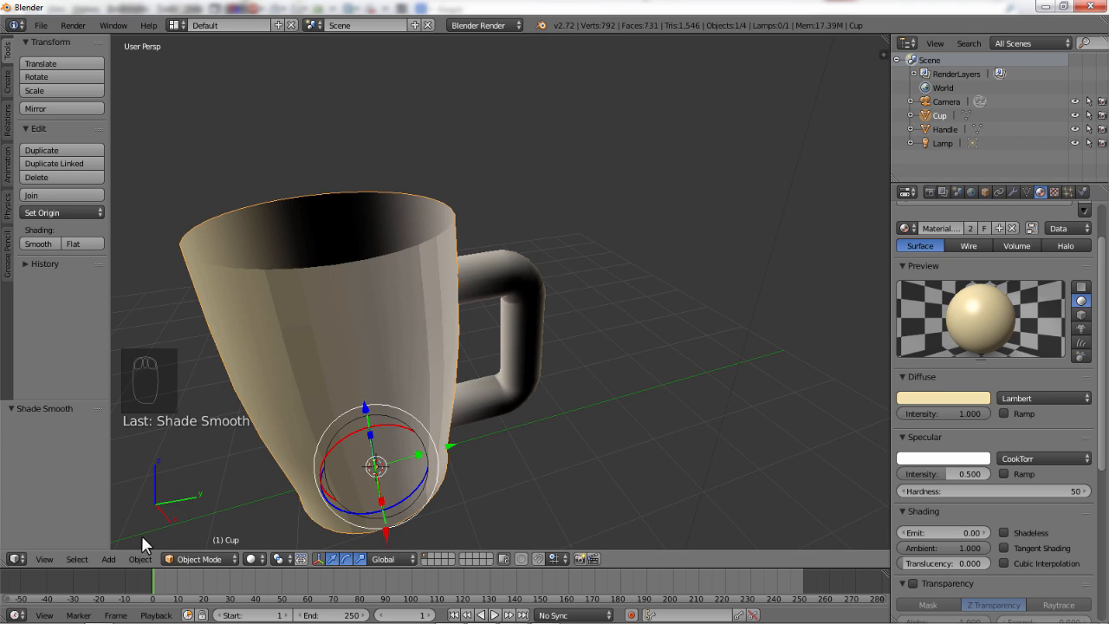
mouse_move(182, 558)
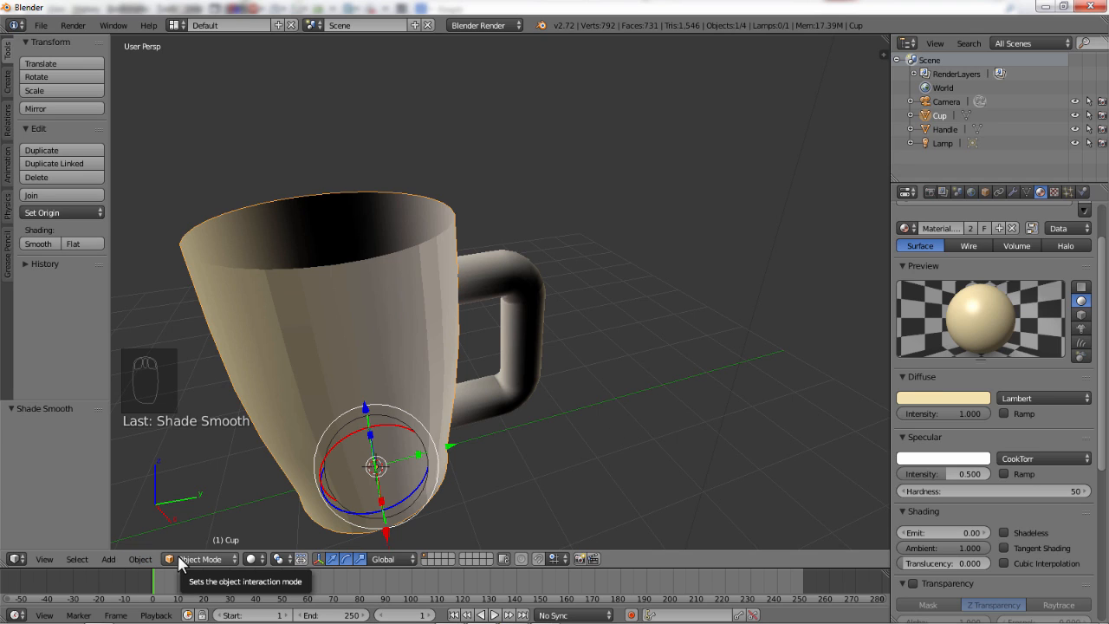
mouse_move(187, 568)
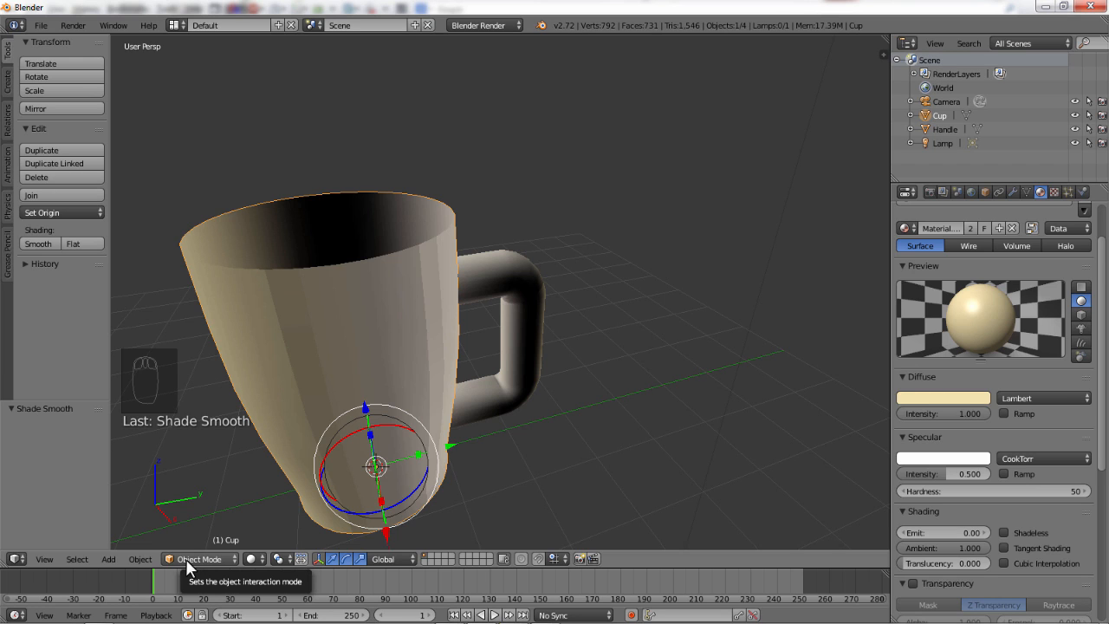
mouse_move(506, 492)
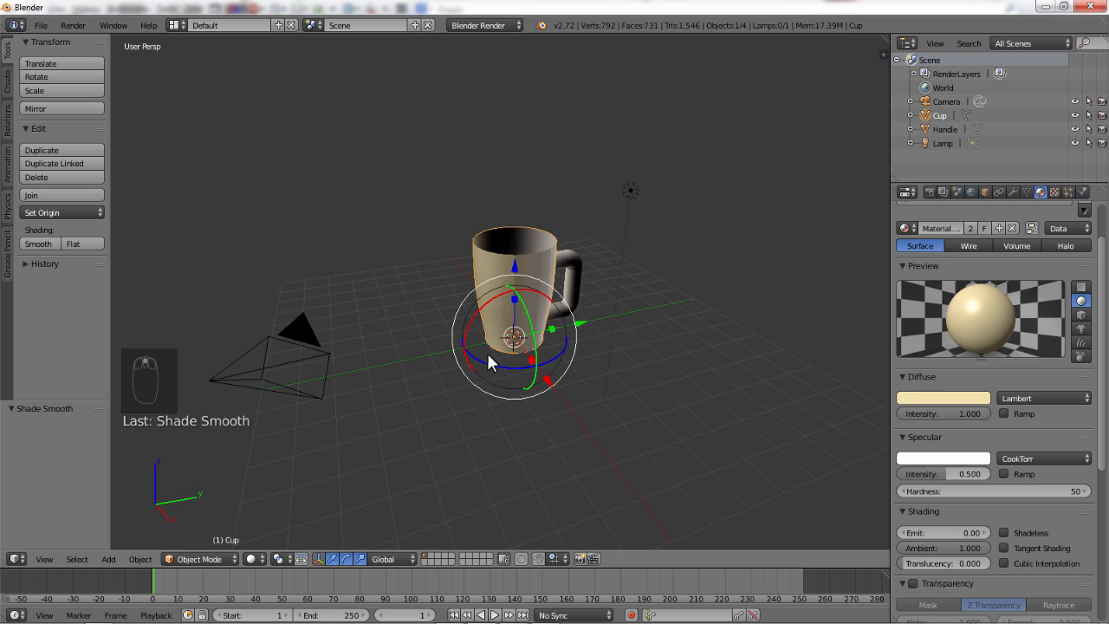
Step: Render a test image, which comes out cropped, then hide the render view to return to the scene
click(73, 25)
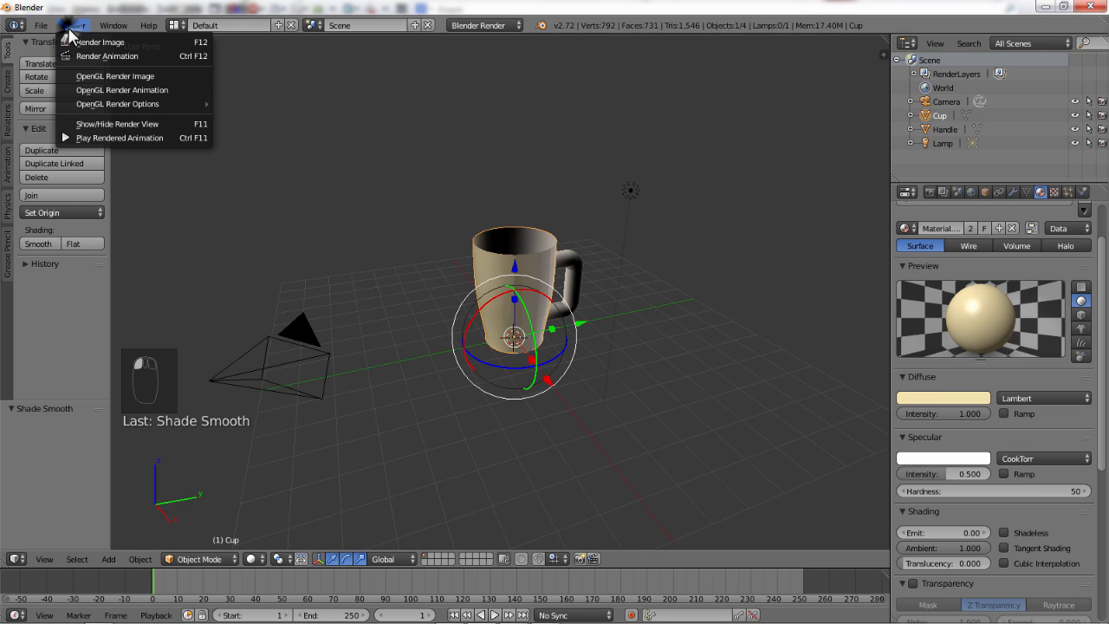
click(97, 41)
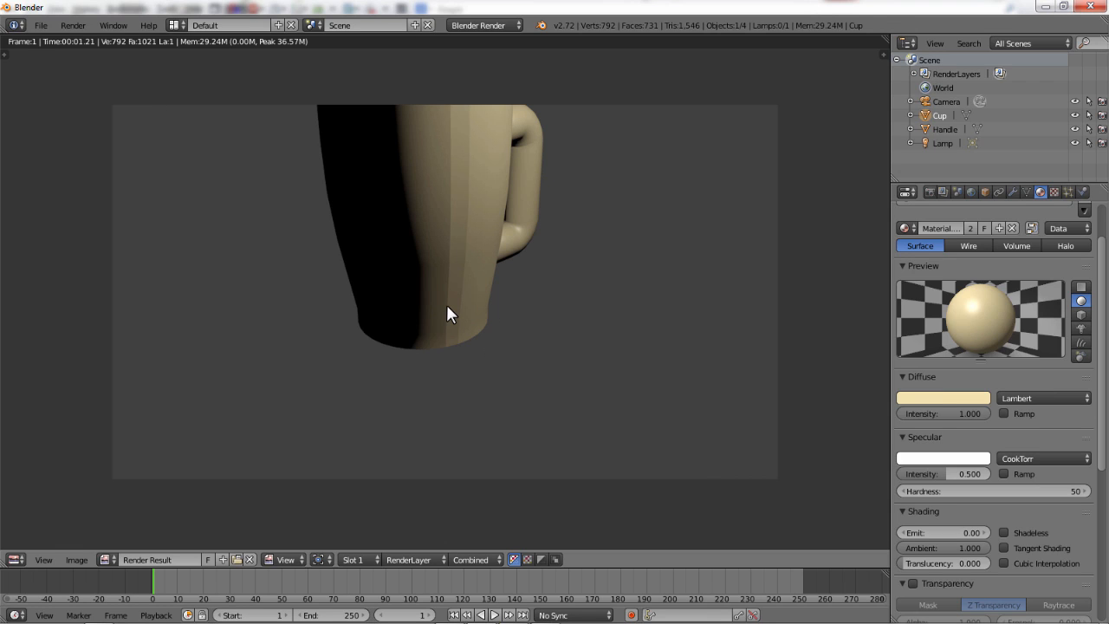
click(72, 24)
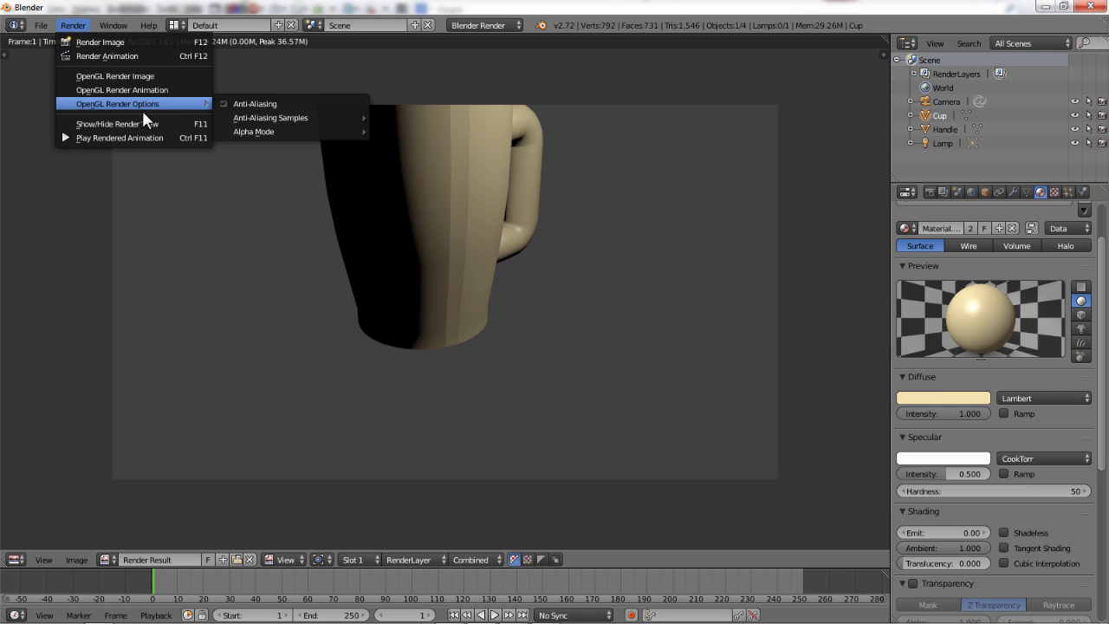
mouse_move(118, 123)
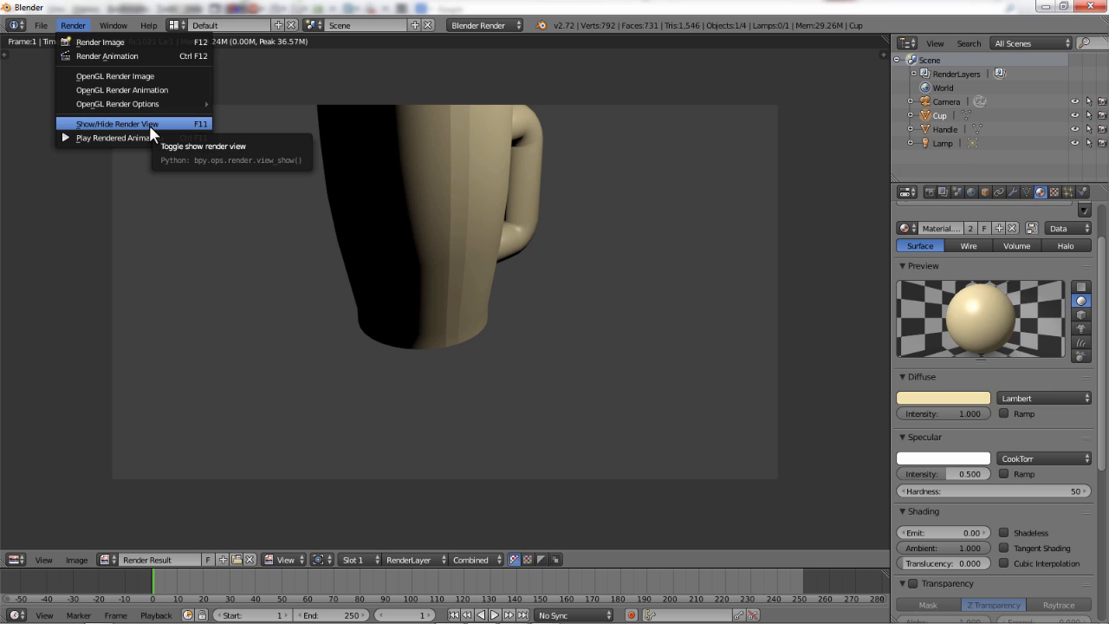
click(117, 123)
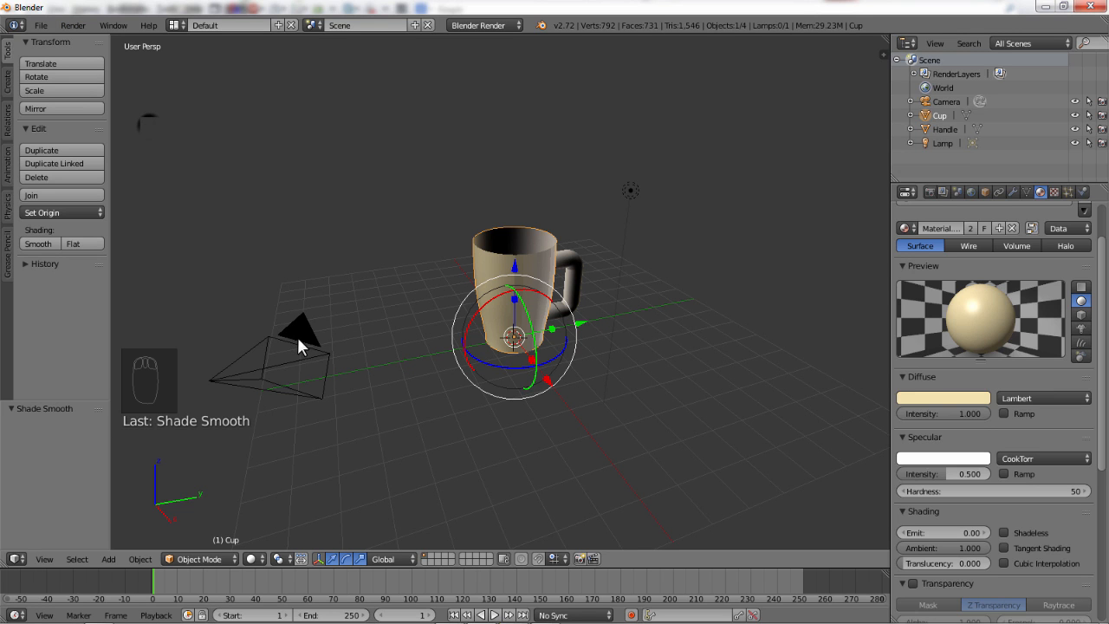
Step: Select the camera, check the camera view with Numpad 0, and reposition it to frame the cup
click(298, 332)
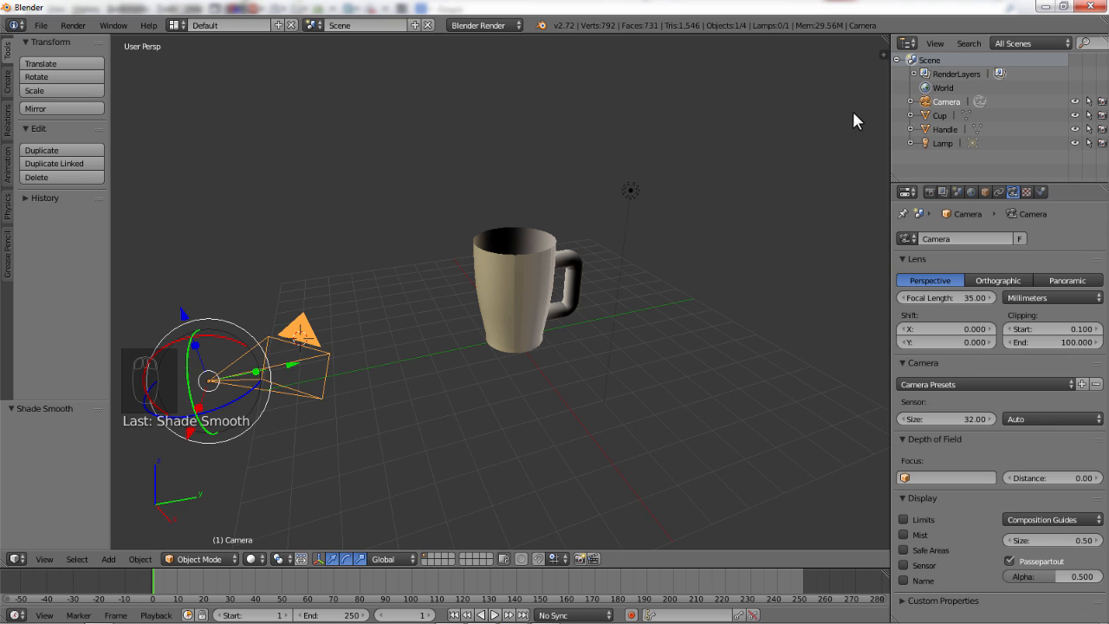
mouse_move(193, 324)
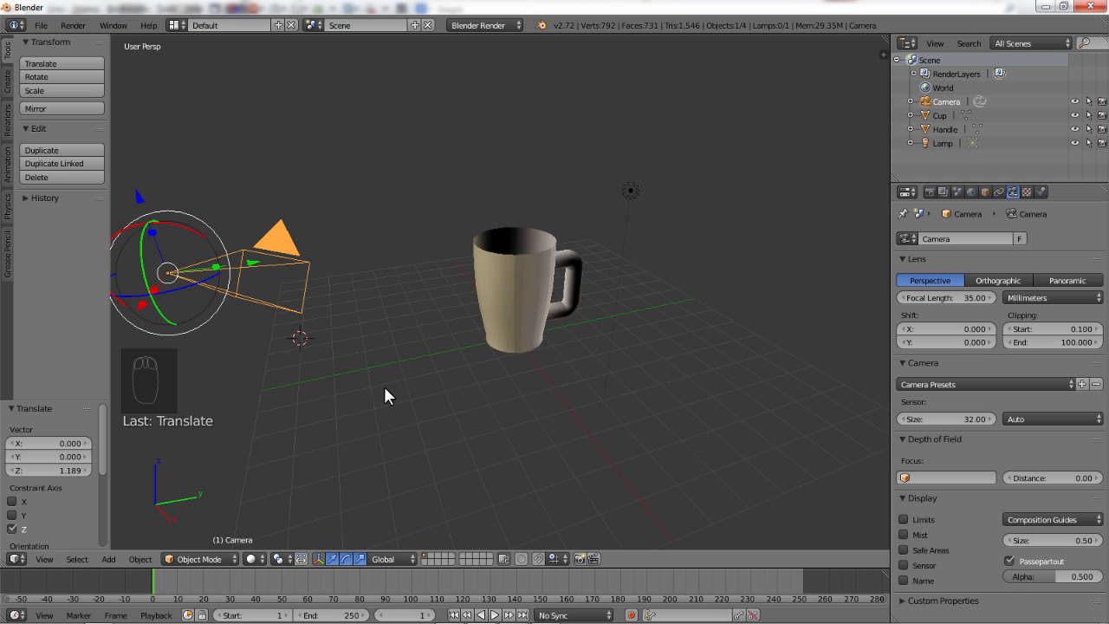
key(NUMPAD_0)
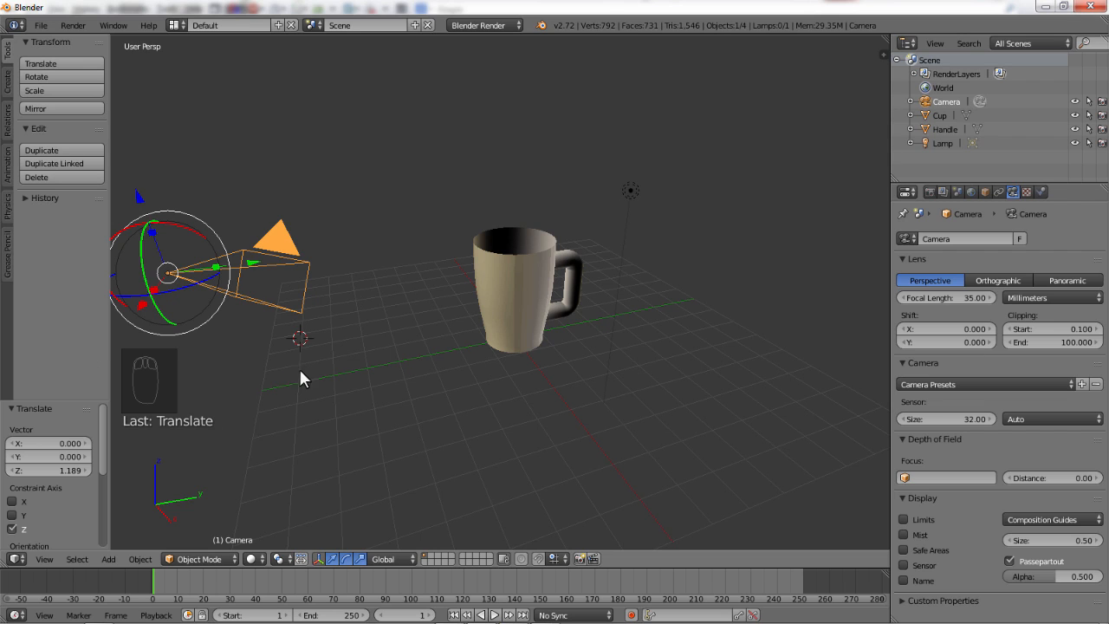
mouse_move(264, 182)
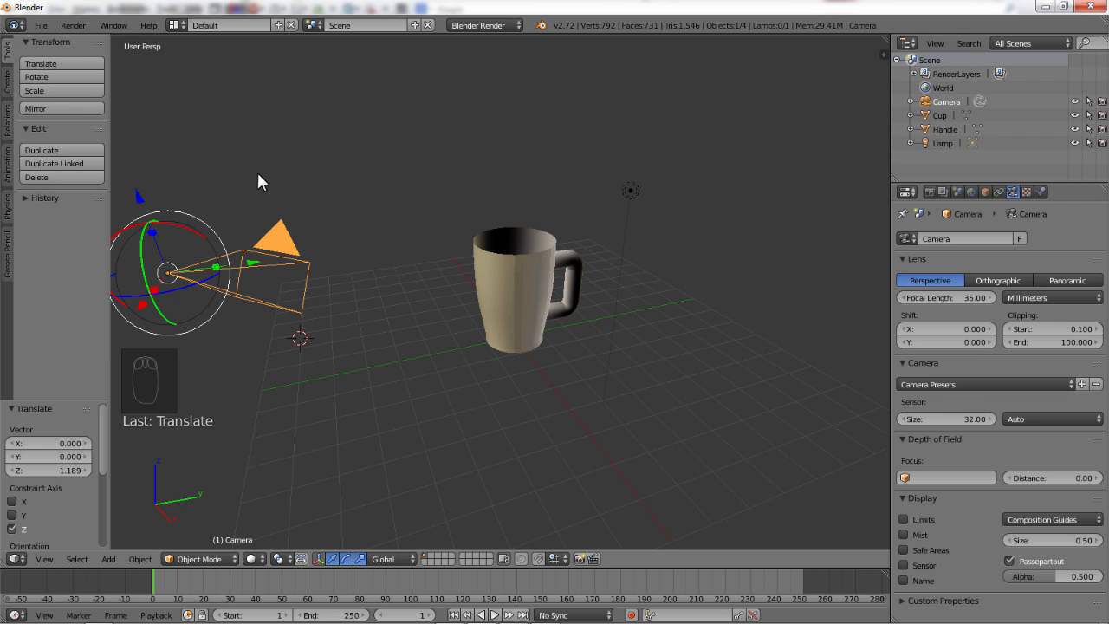
click(73, 25)
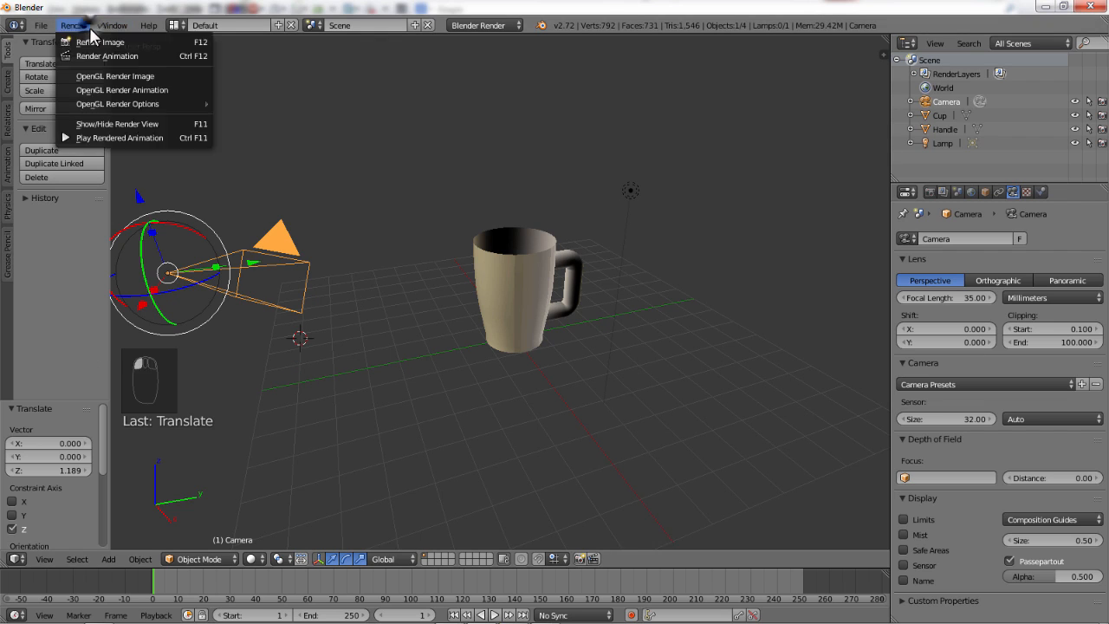
Step: Render the image again showing the whole cream mug with its handle in frame
click(100, 42)
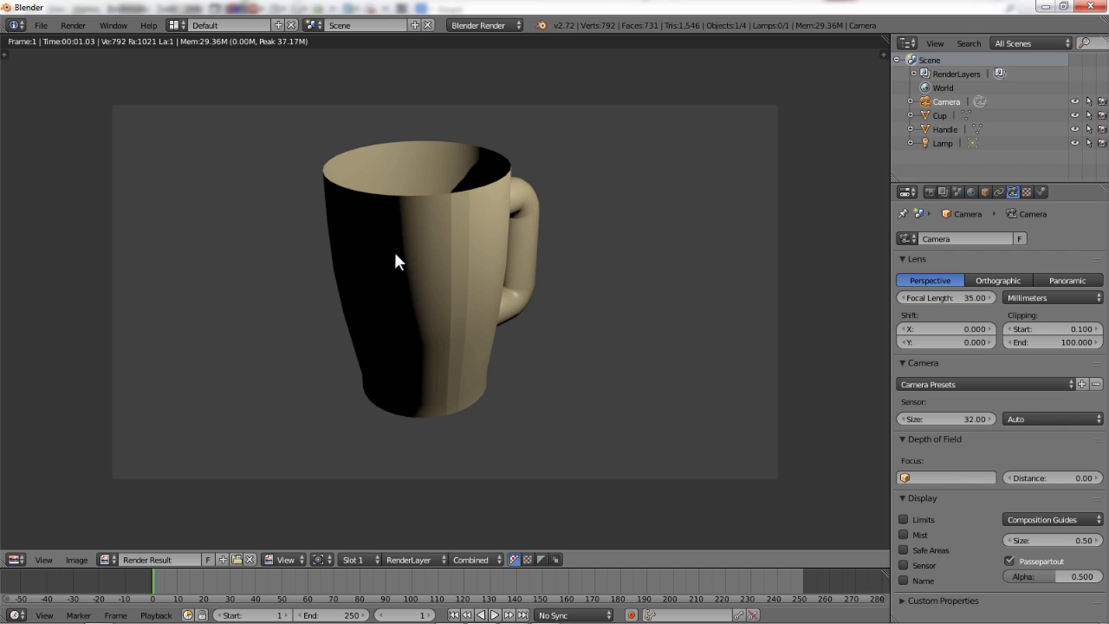
mouse_move(85, 587)
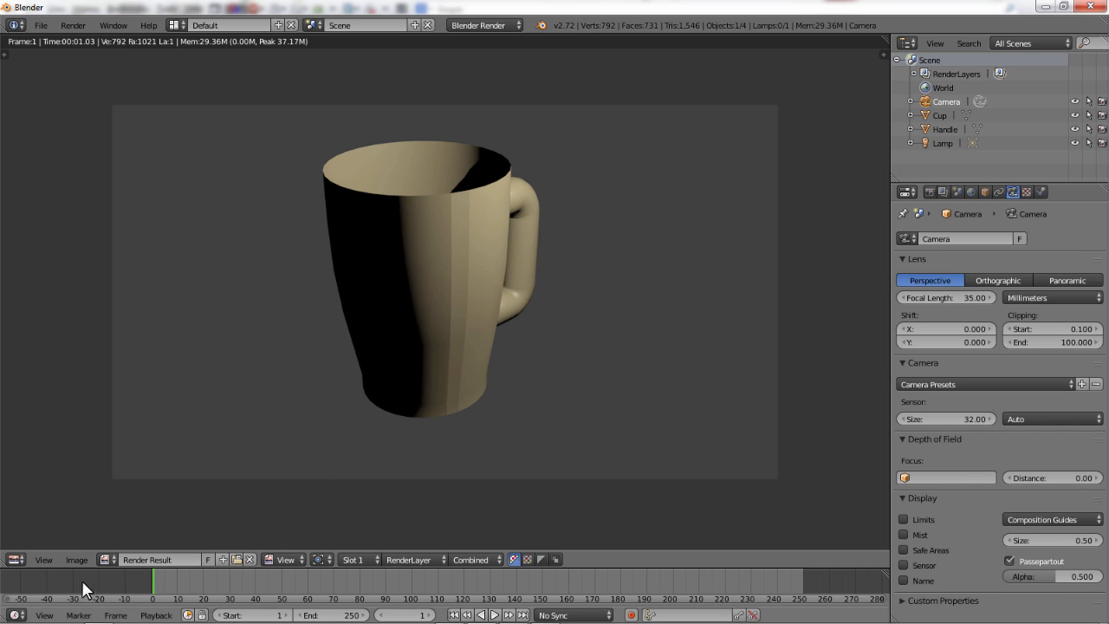
click(76, 558)
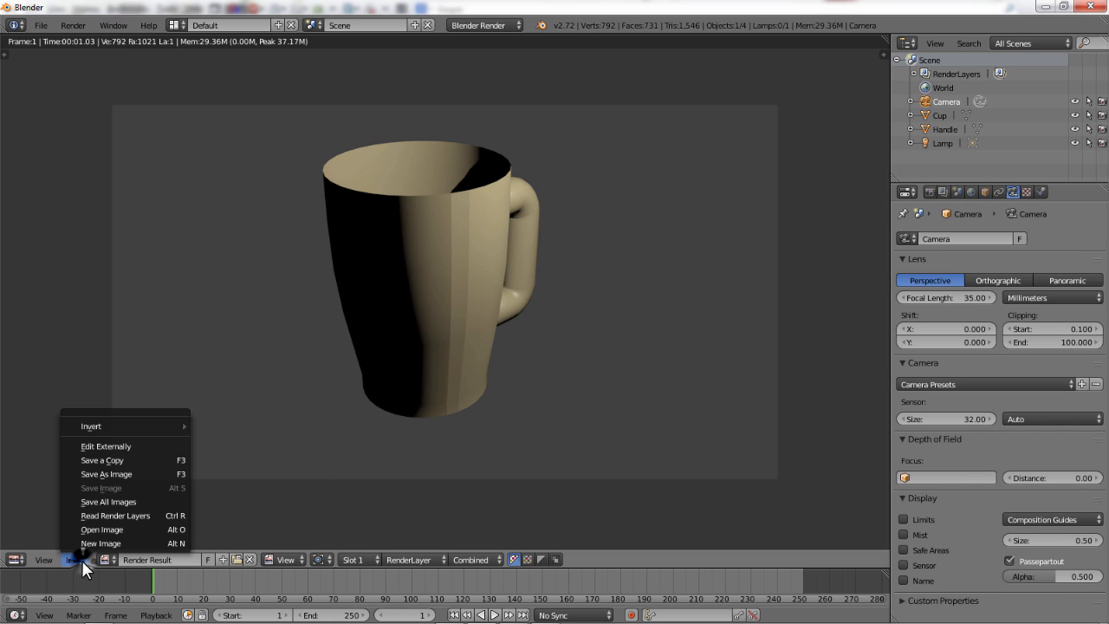
mouse_move(103, 461)
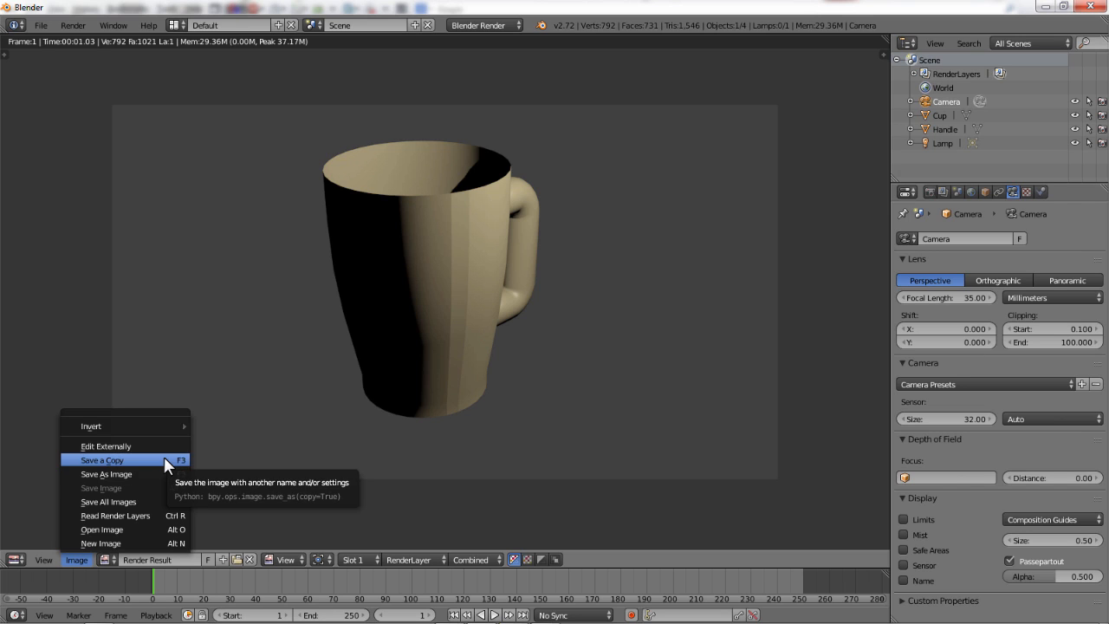
mouse_move(106, 475)
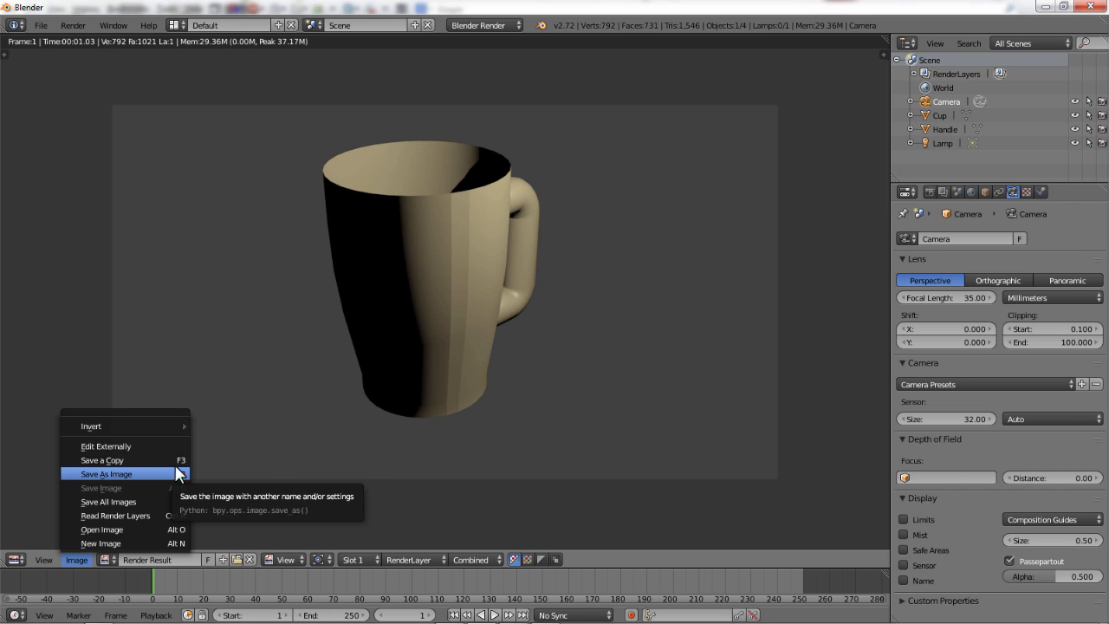
mouse_move(102, 461)
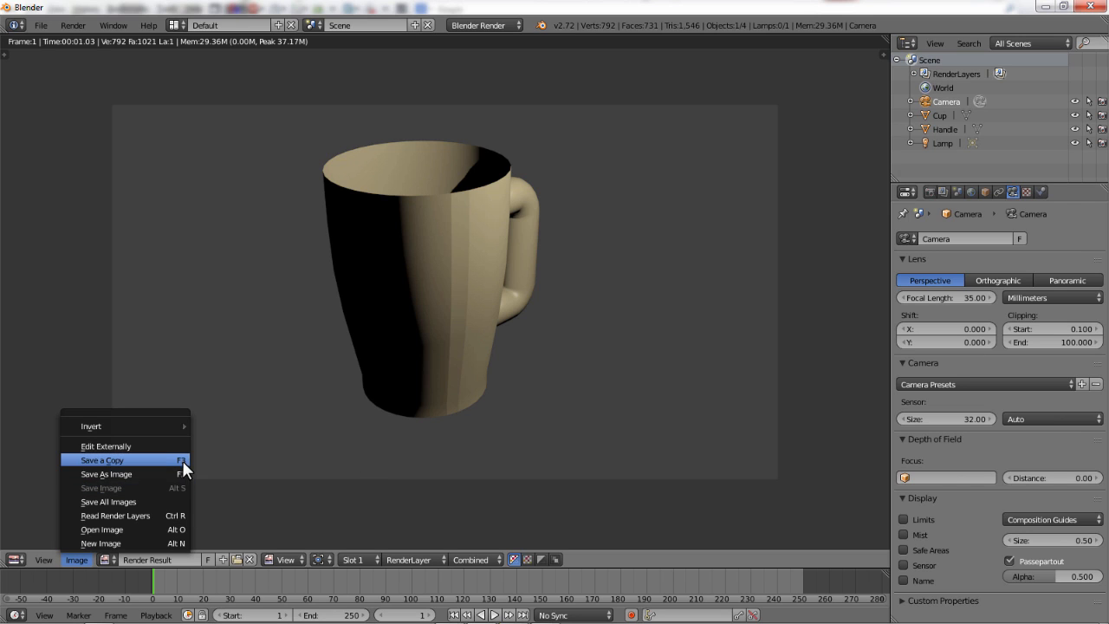
click(102, 475)
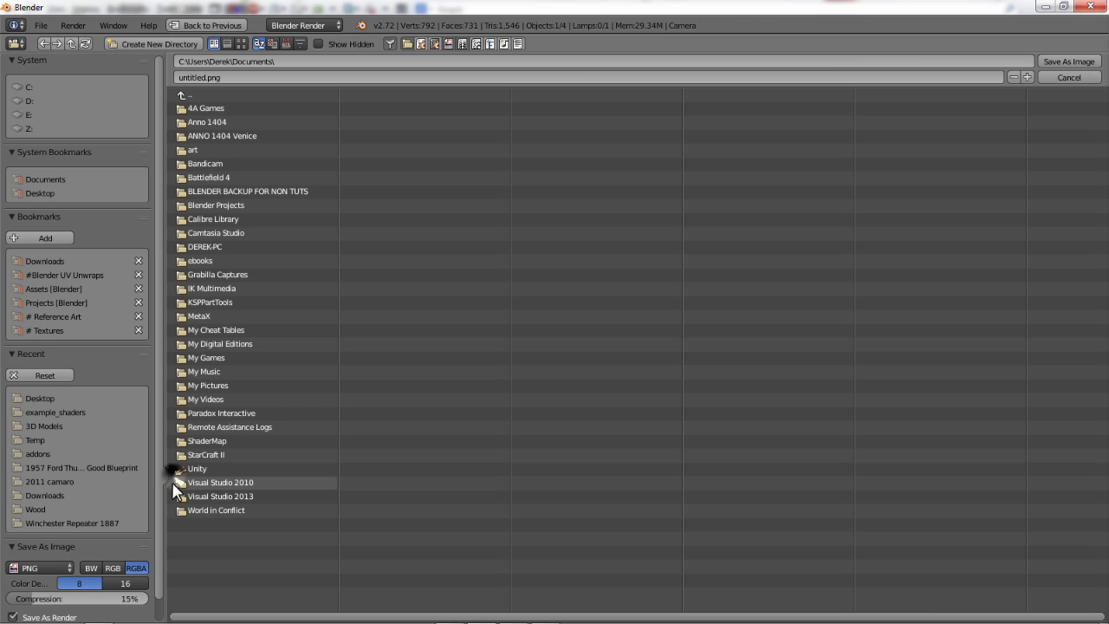
mouse_move(102, 277)
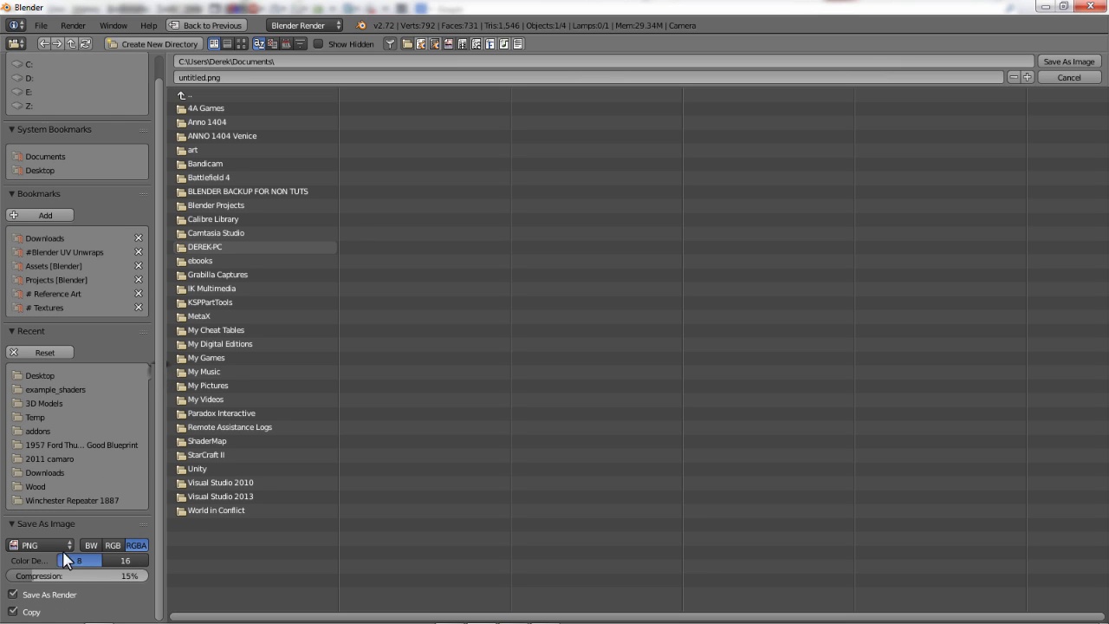
click(38, 544)
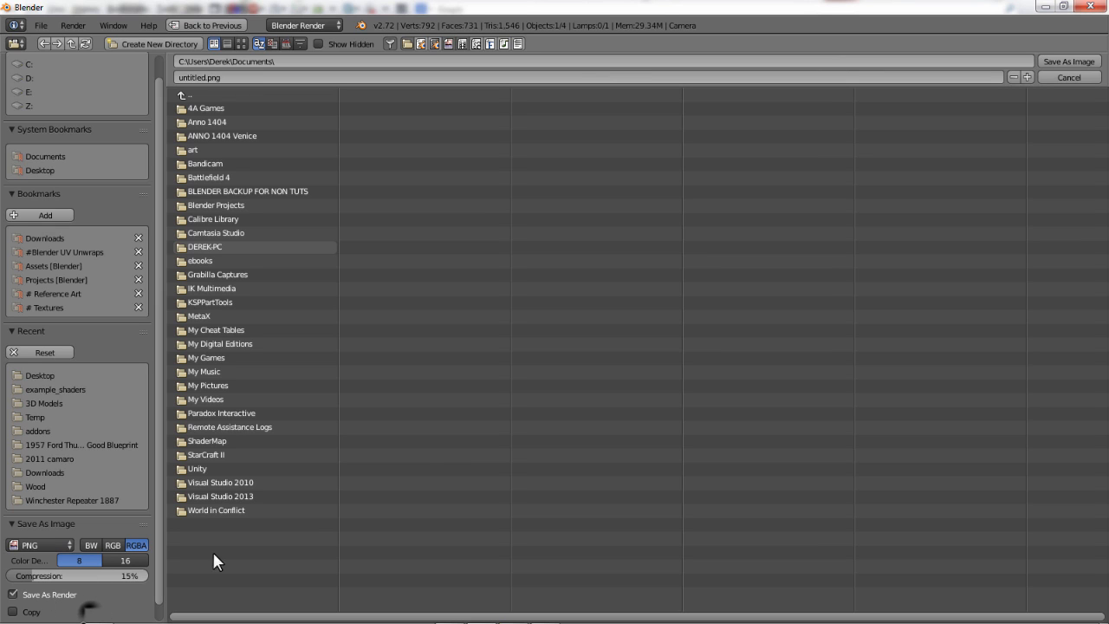
mouse_move(1069, 76)
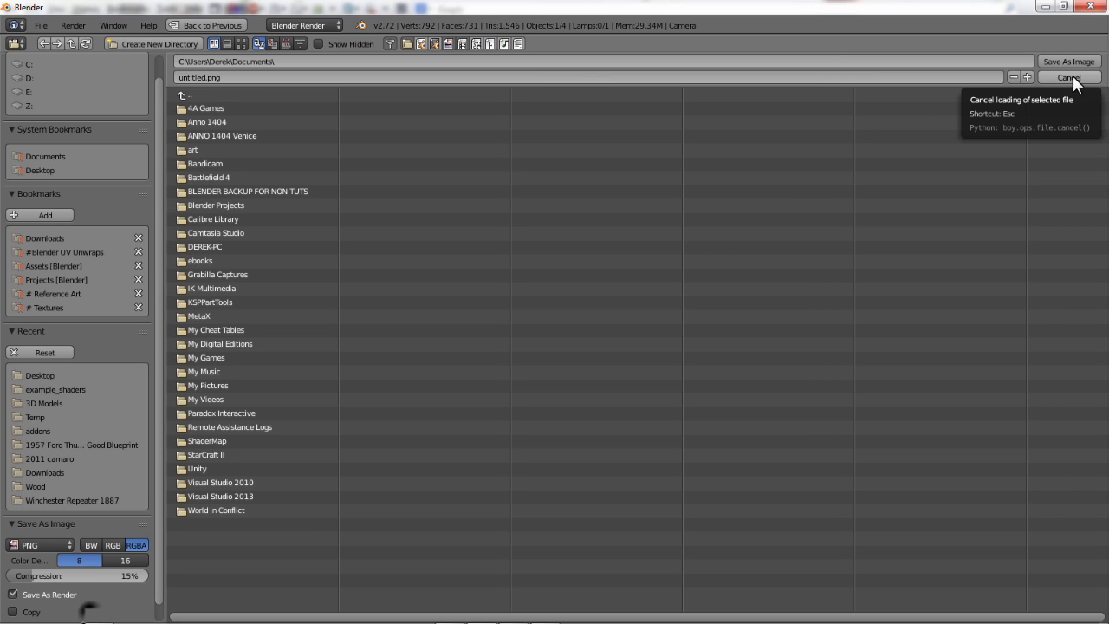
click(1067, 76)
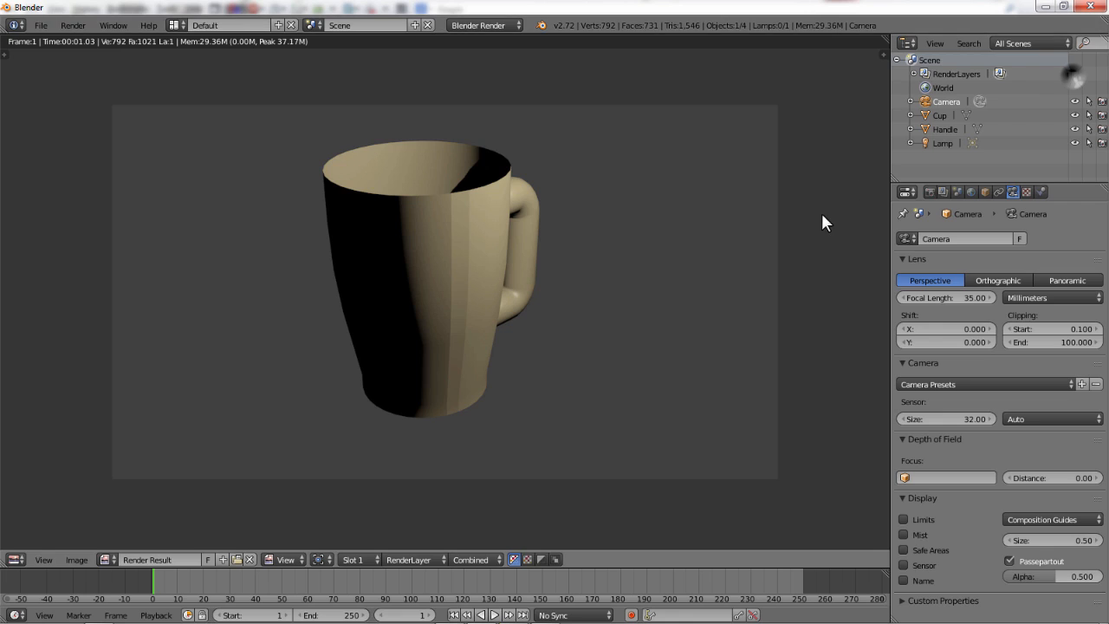
mouse_move(552, 257)
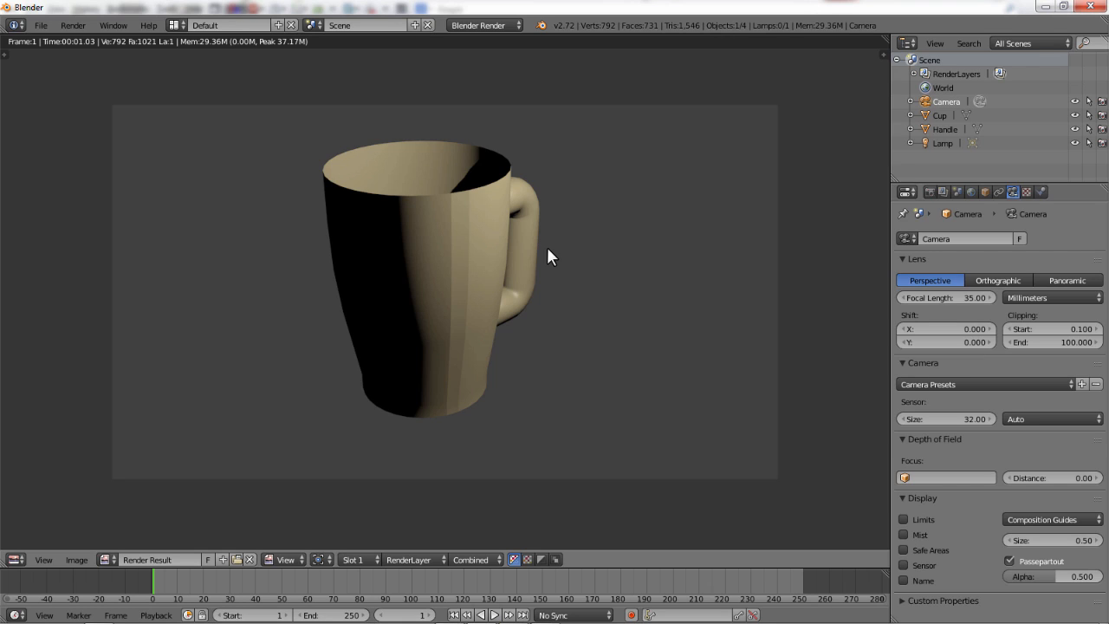